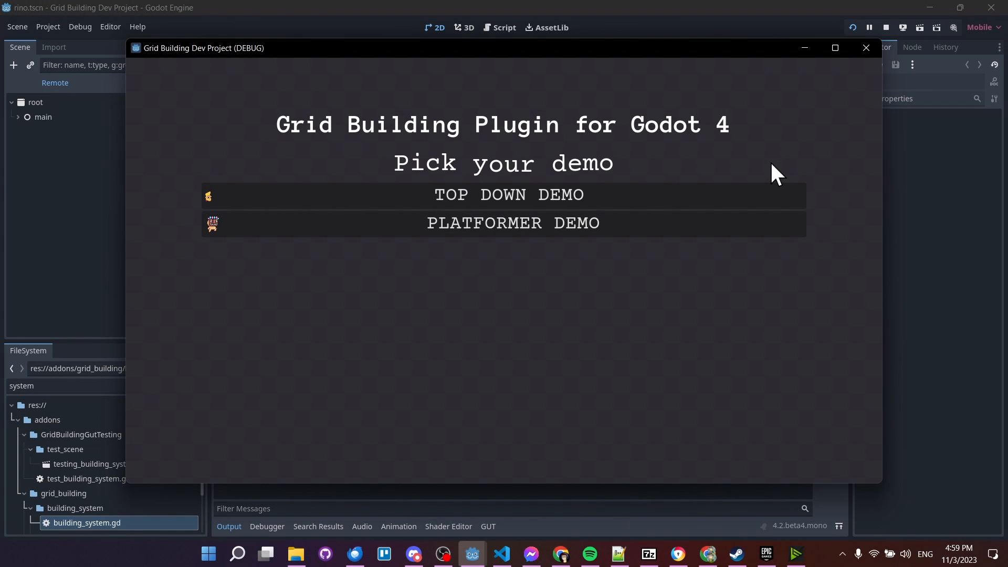
pyautogui.moveTo(774, 197)
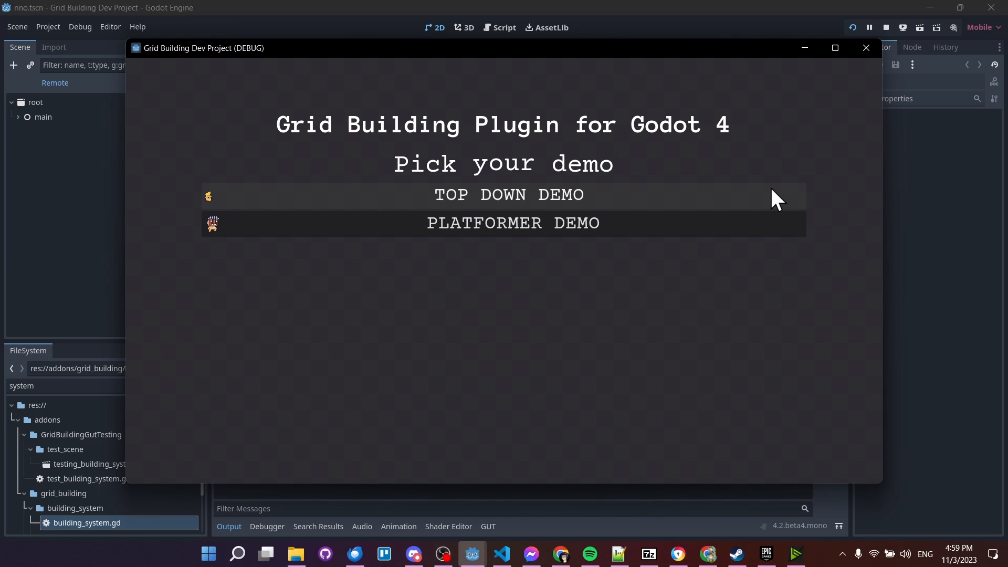
# Start the Top Down Demo from the demo selection screen.
pyautogui.click(508, 195)
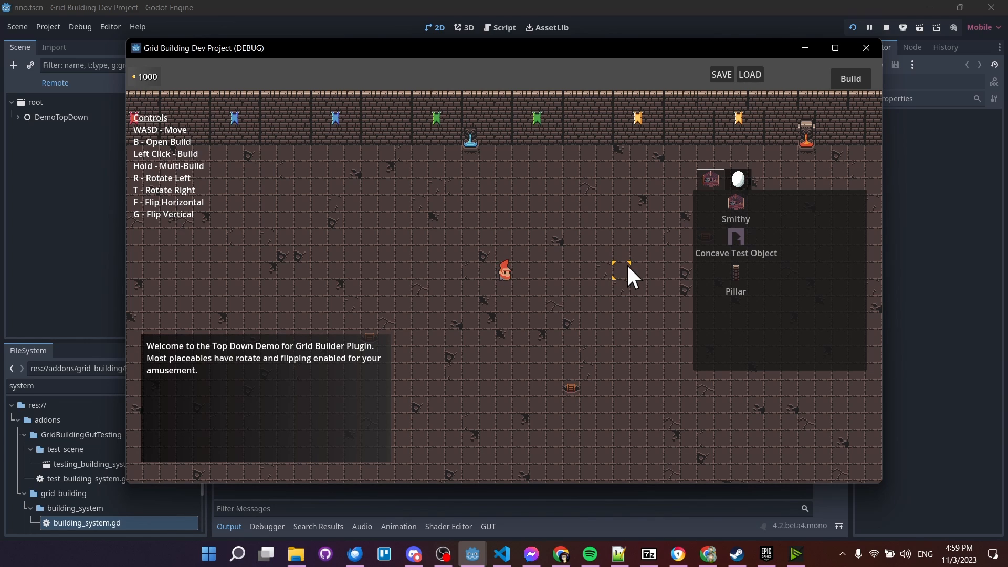
pyautogui.moveTo(636, 251)
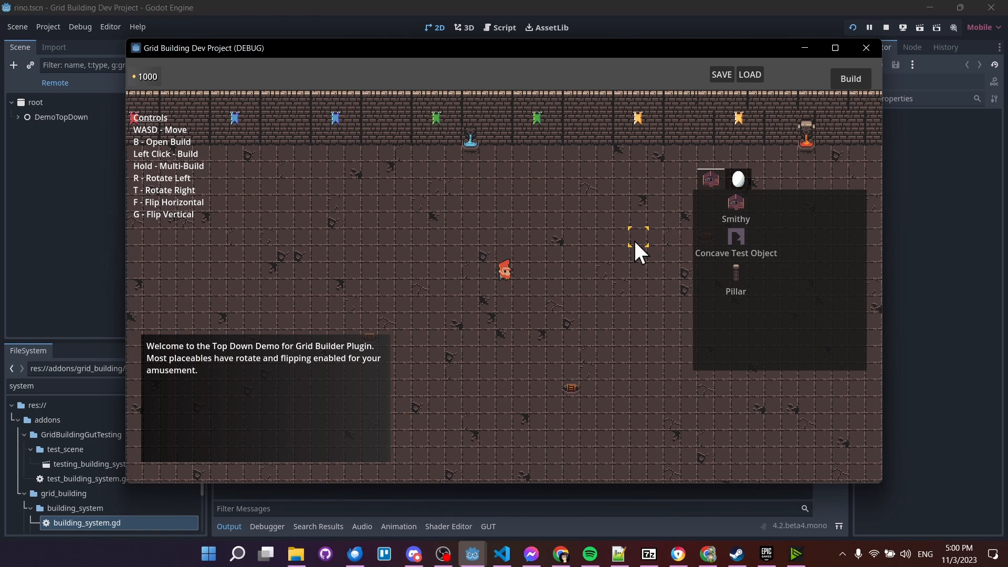
pyautogui.moveTo(608, 243)
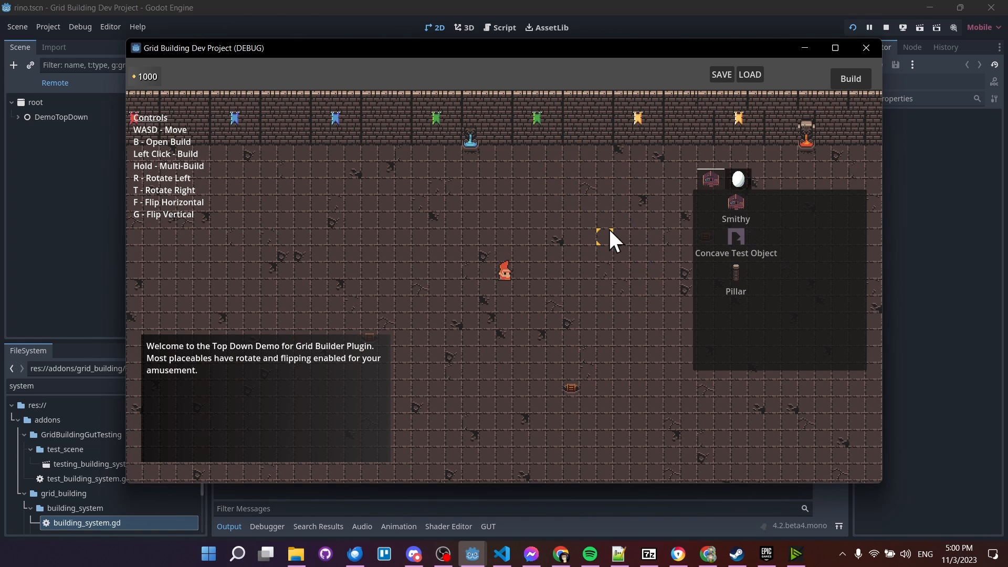
pyautogui.moveTo(751, 185)
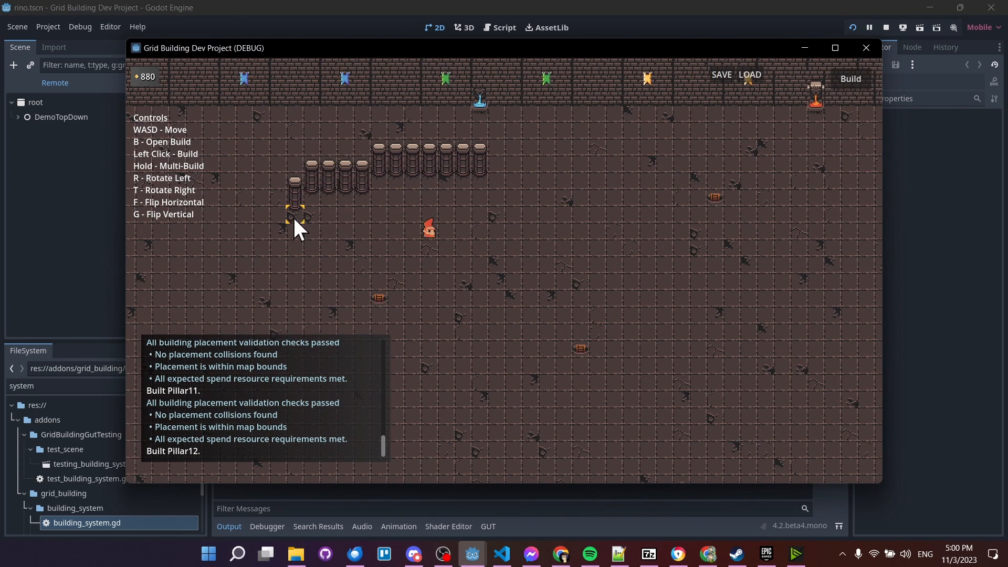
pyautogui.moveTo(485, 173)
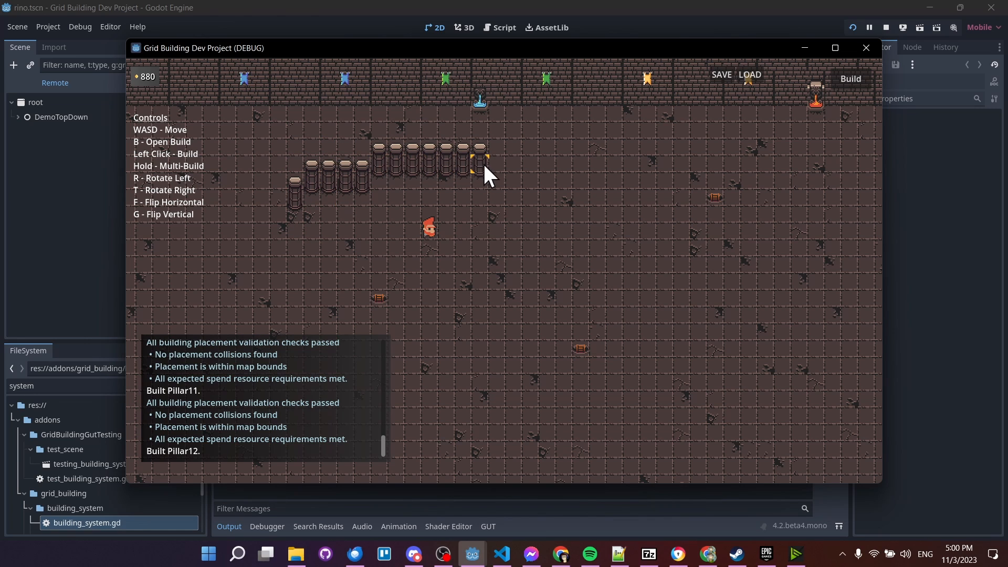
pyautogui.moveTo(148, 91)
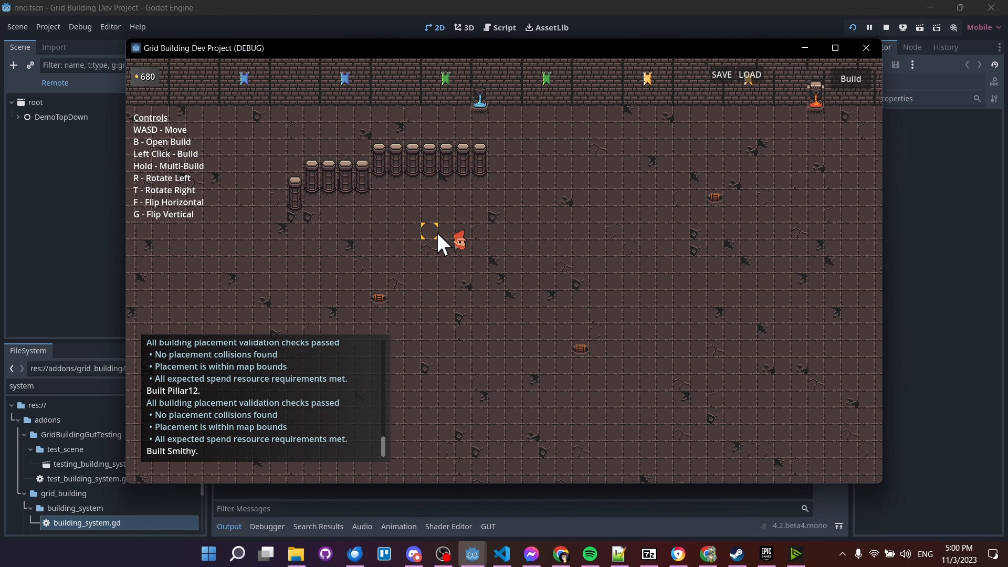
pyautogui.moveTo(542, 203)
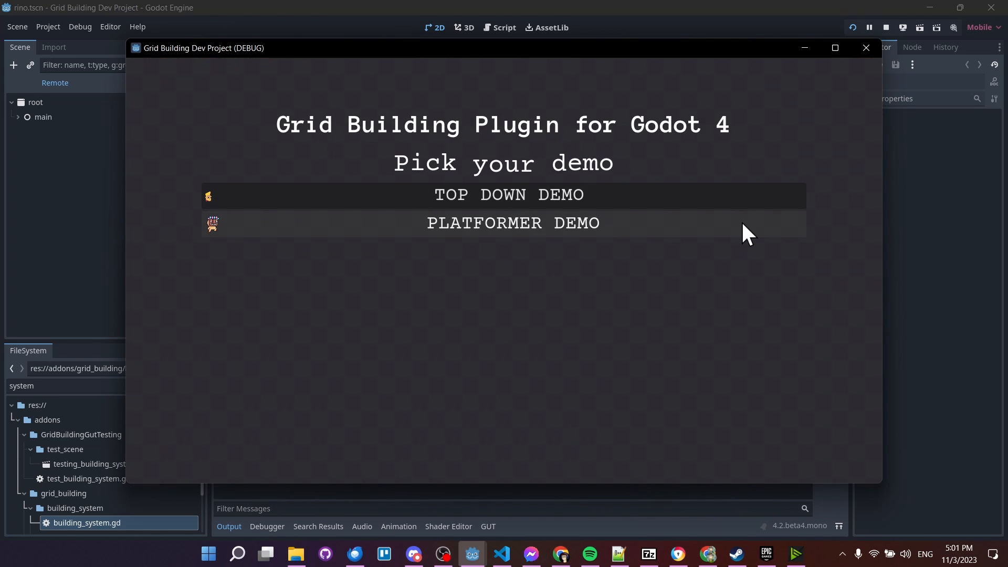
# Start the Platformer Demo and save the built boxes with the SAVE button.
pyautogui.click(512, 222)
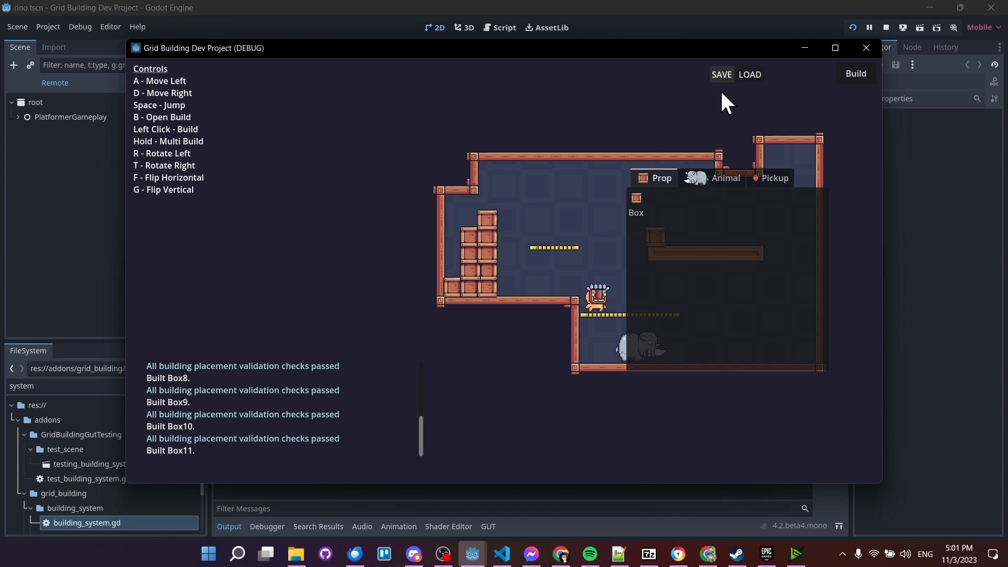
pyautogui.moveTo(748, 79)
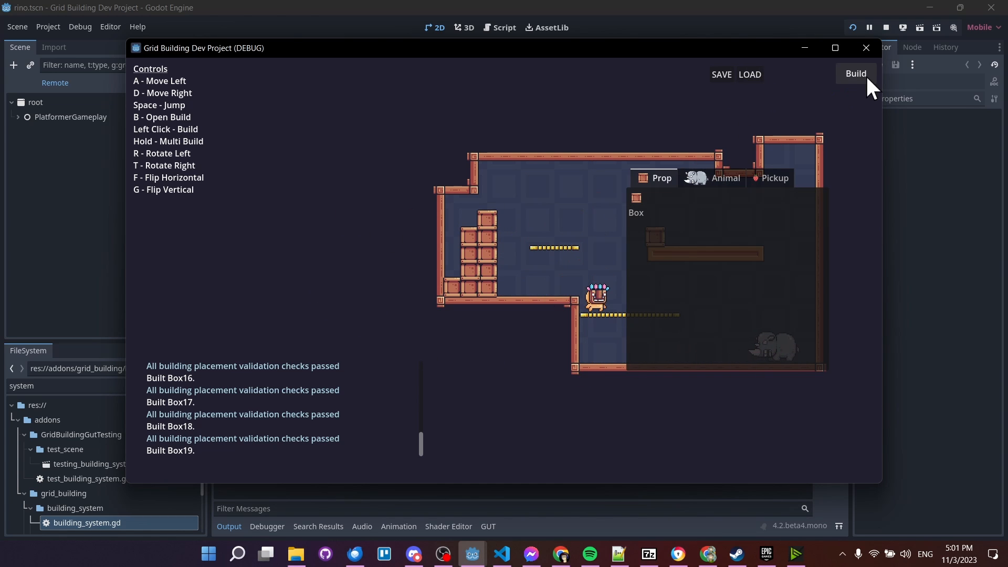
pyautogui.click(856, 73)
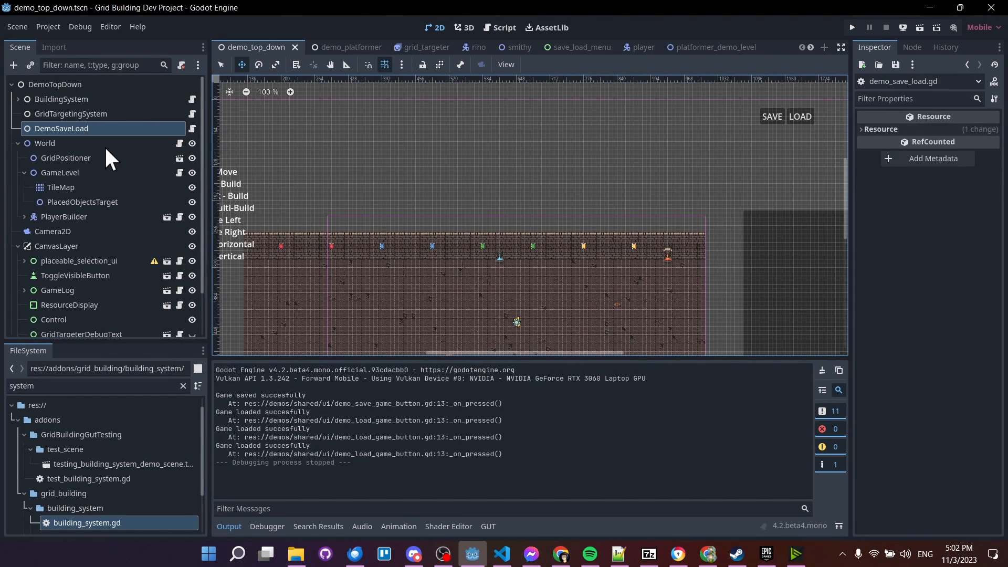
pyautogui.moveTo(164, 139)
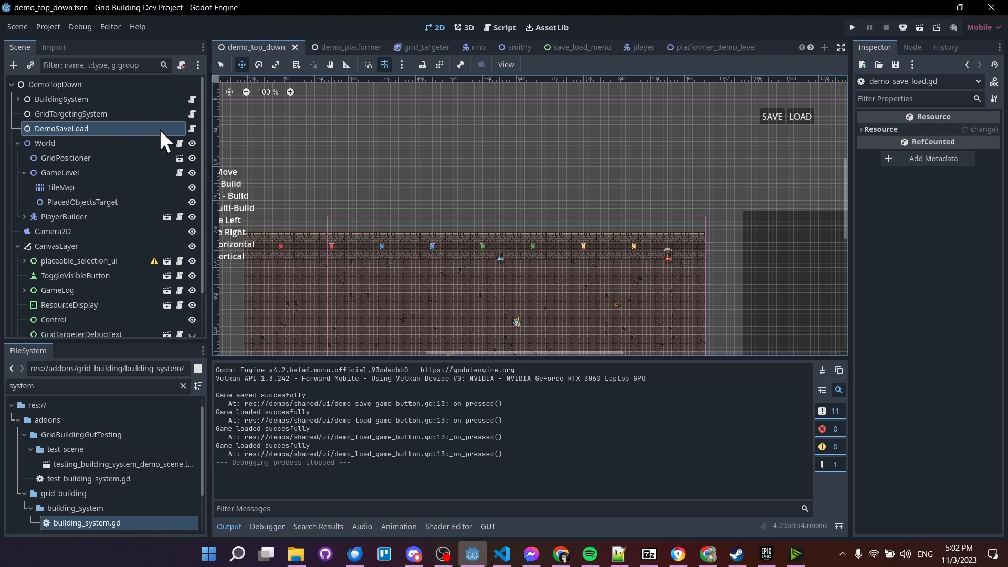
pyautogui.moveTo(193, 135)
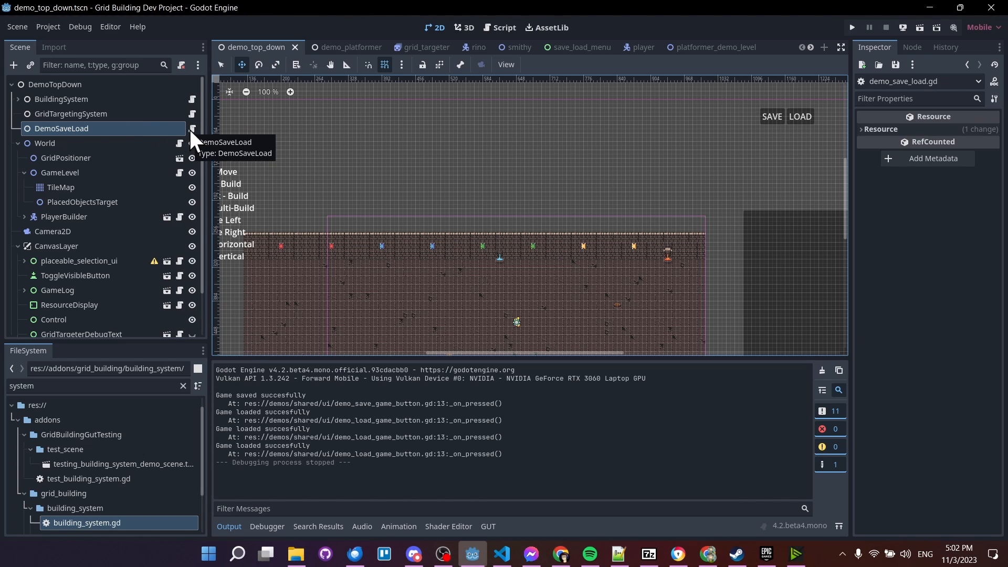
pyautogui.moveTo(206, 148)
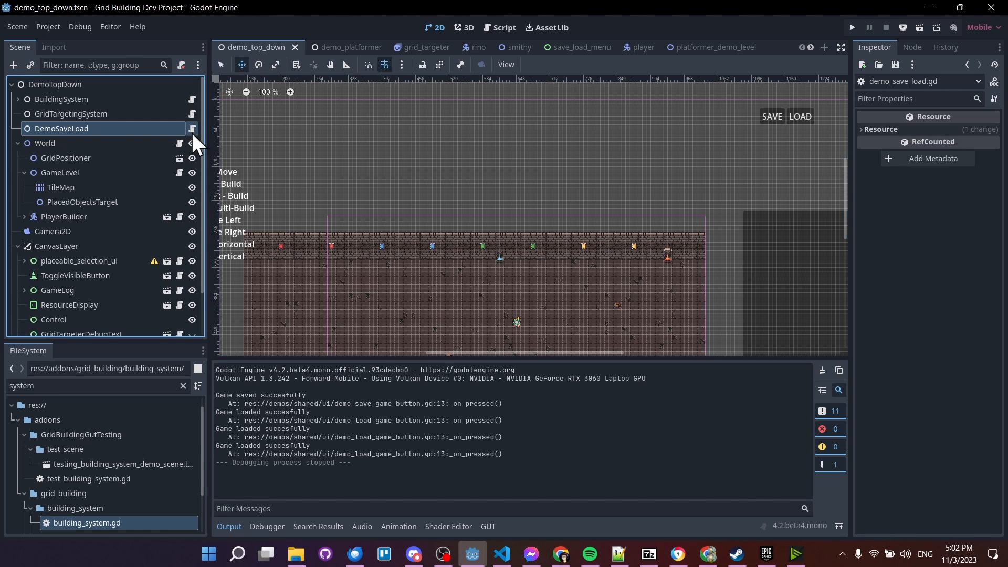
# Show demo_save_load.gd from the DemoSaveLoad node and highlight its DemoSaveLoad class name.
pyautogui.click(499, 27)
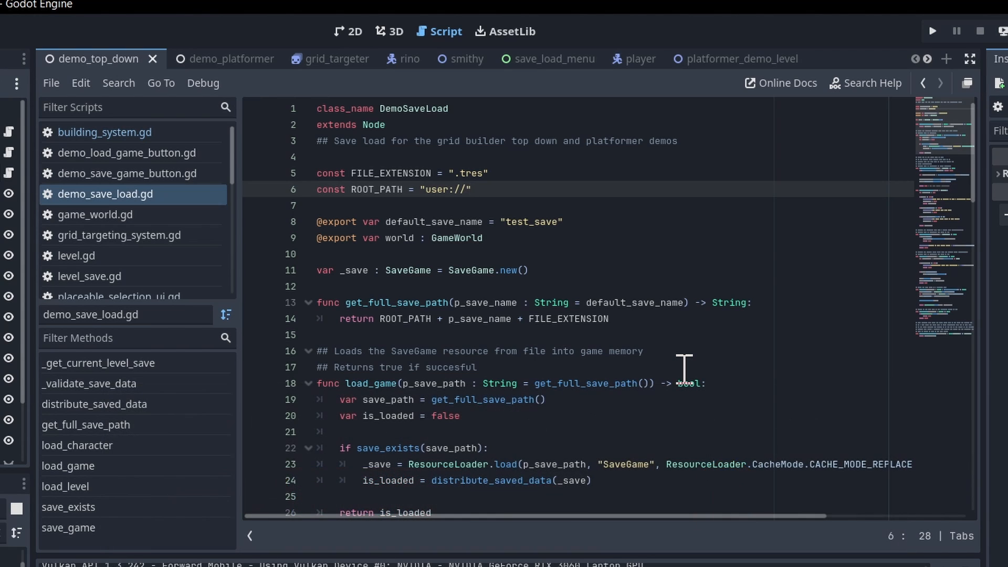
pyautogui.moveTo(585, 279)
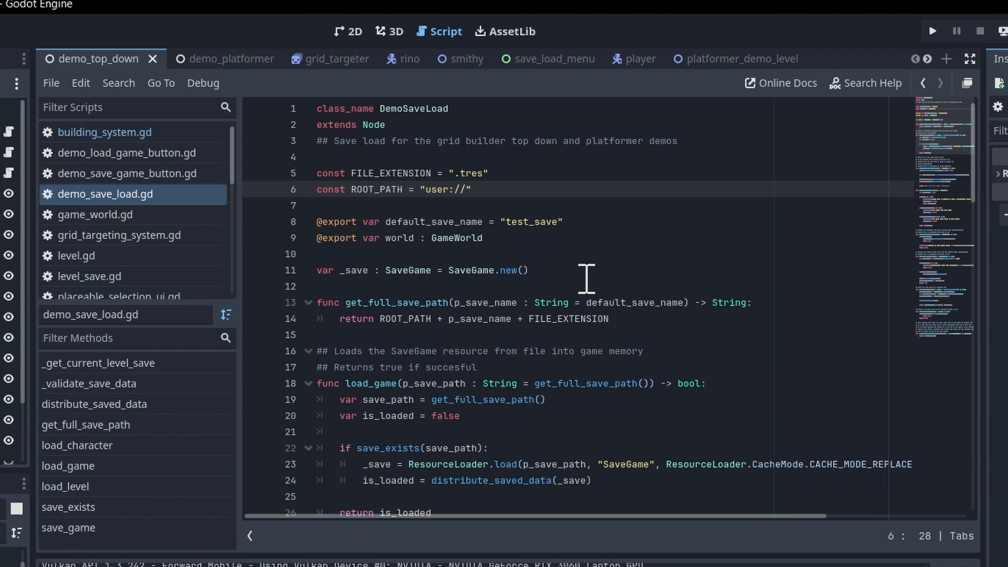
pyautogui.click(523, 270)
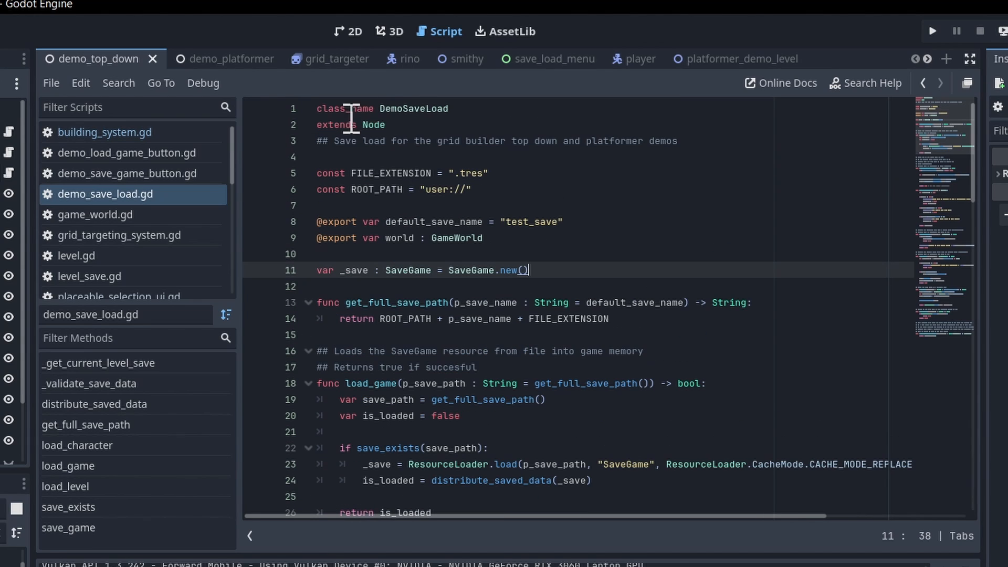
pyautogui.doubleClick(412, 108)
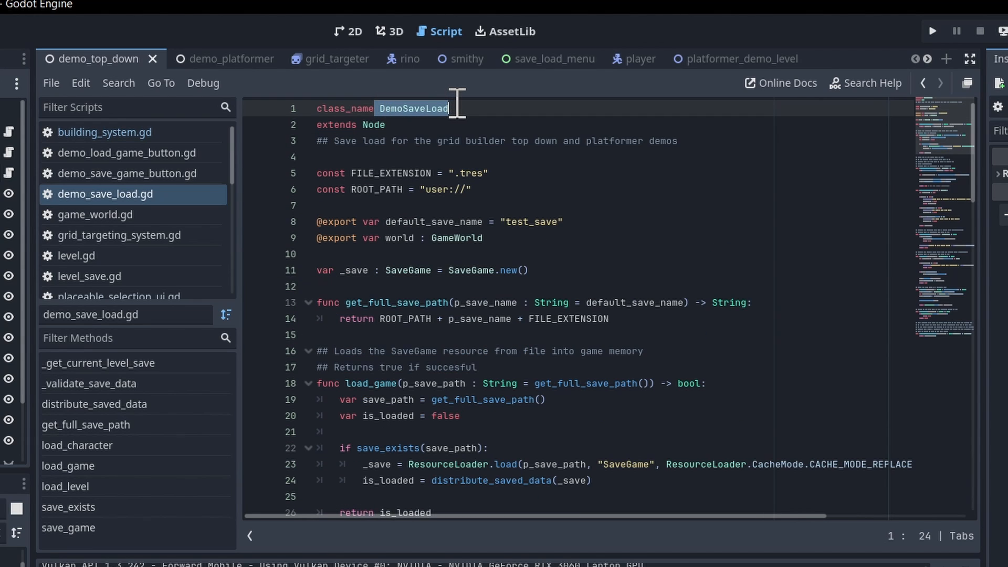
pyautogui.click(411, 108)
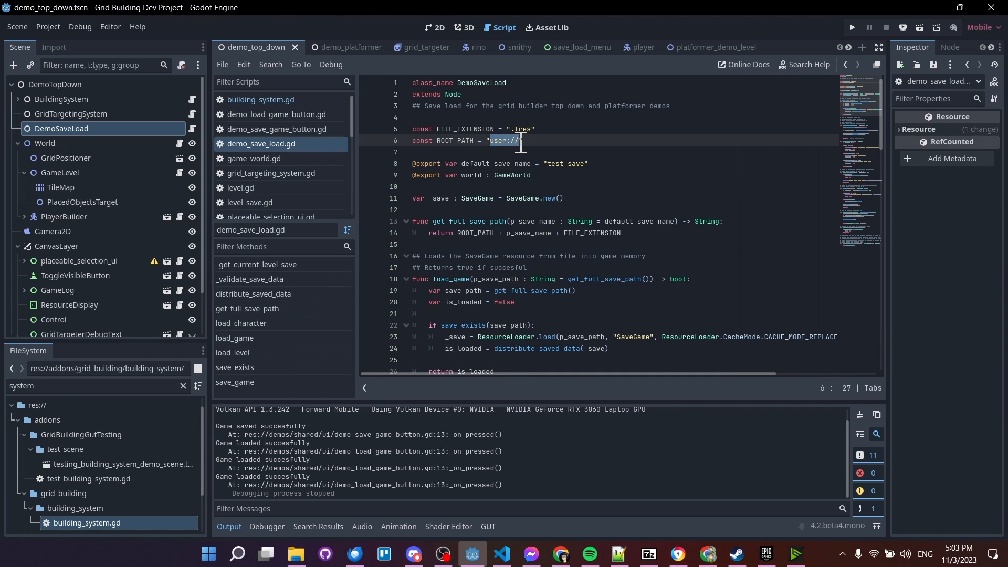
pyautogui.moveTo(568, 141)
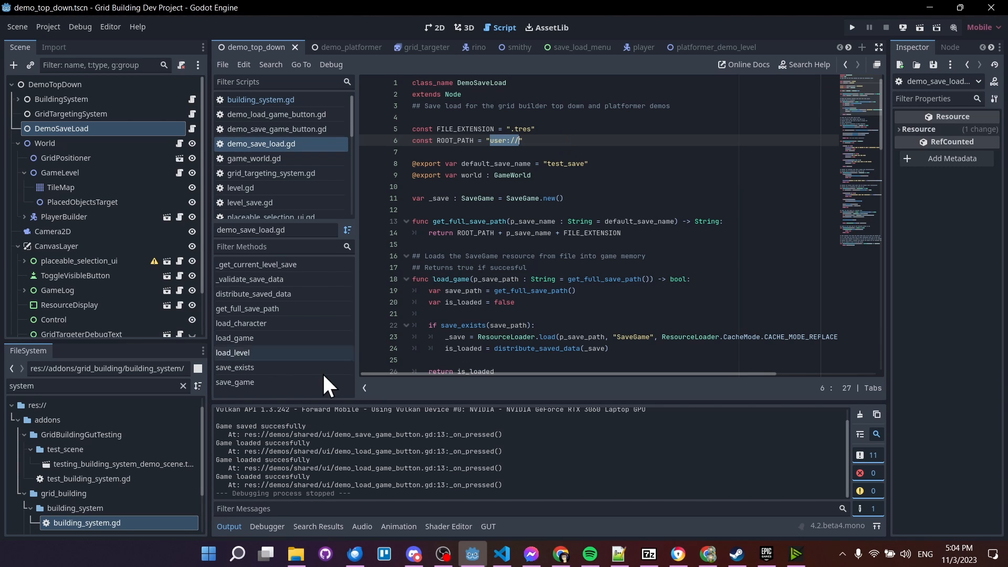
# Navigate via %appdata% into Godot's app_userdata Grid Building Dev Project folder.
pyautogui.click(294, 553)
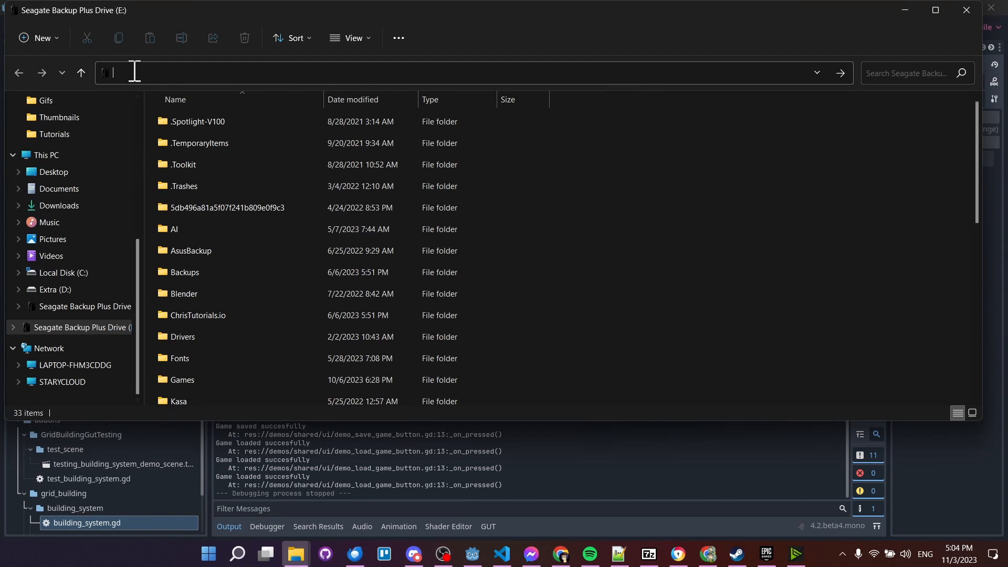
pyautogui.write('%appda')
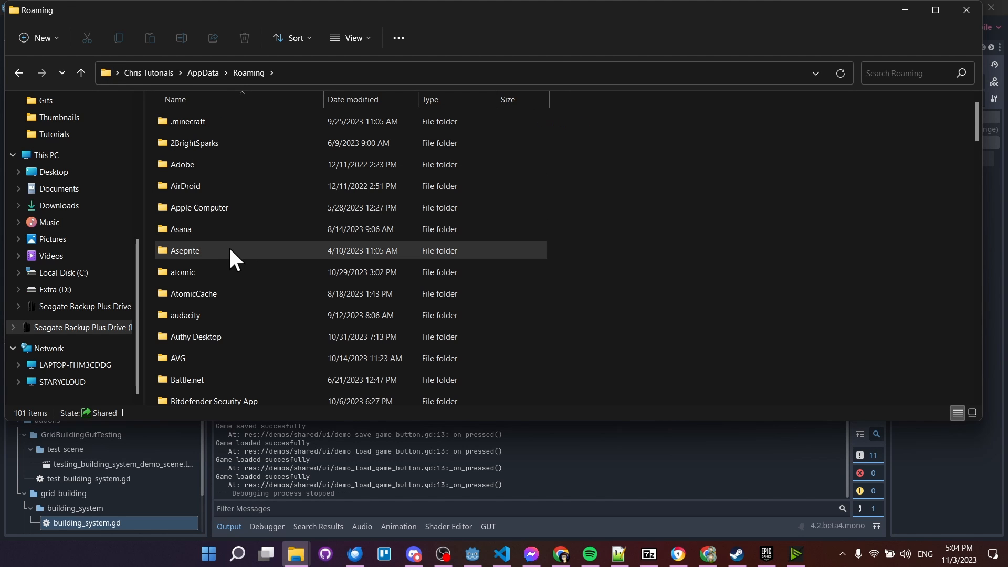
pyautogui.scroll(-3)
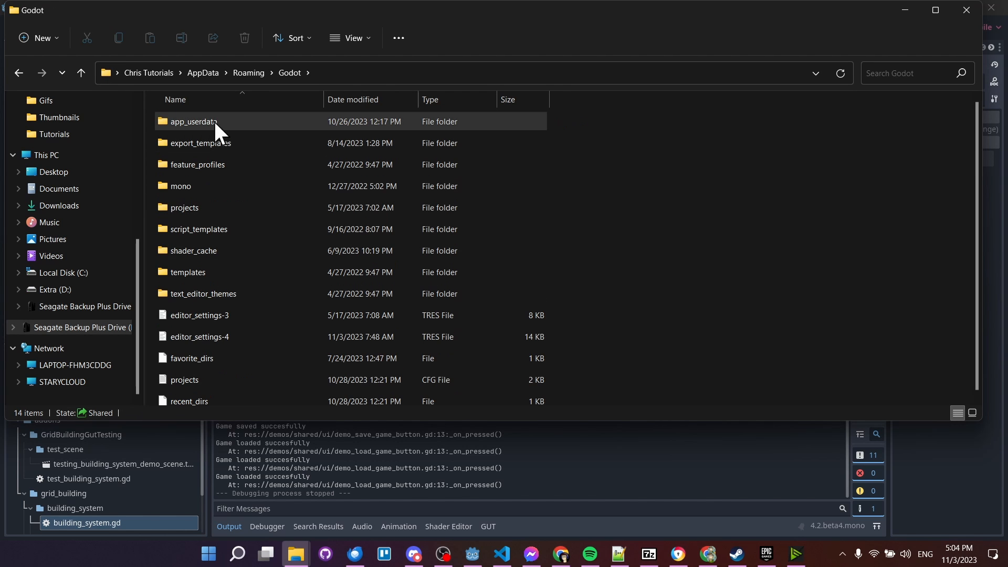
pyautogui.doubleClick(193, 121)
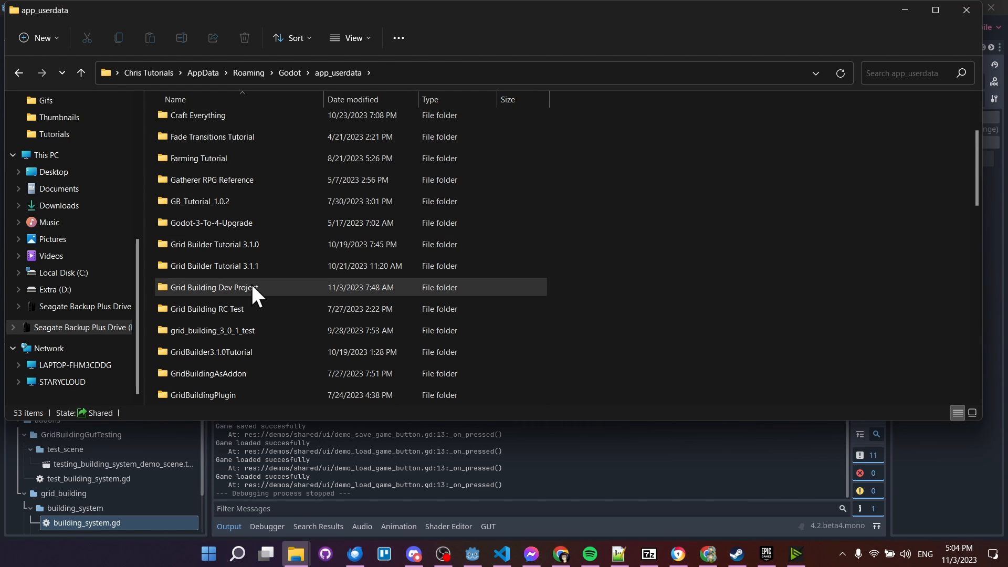
pyautogui.doubleClick(213, 287)
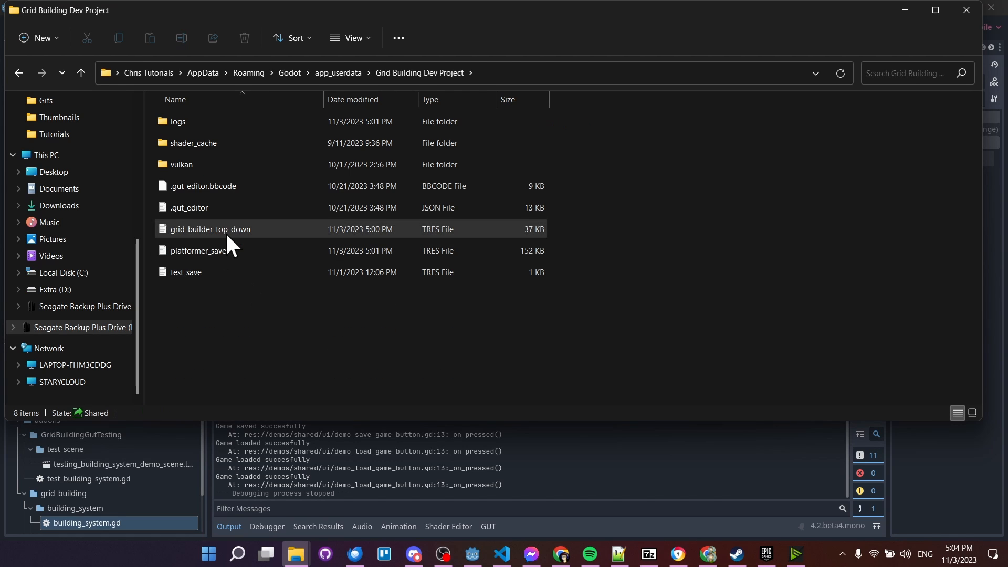
# Point out the grid_builder_top_down and platformer_save files, then return to Godot.
pyautogui.click(210, 229)
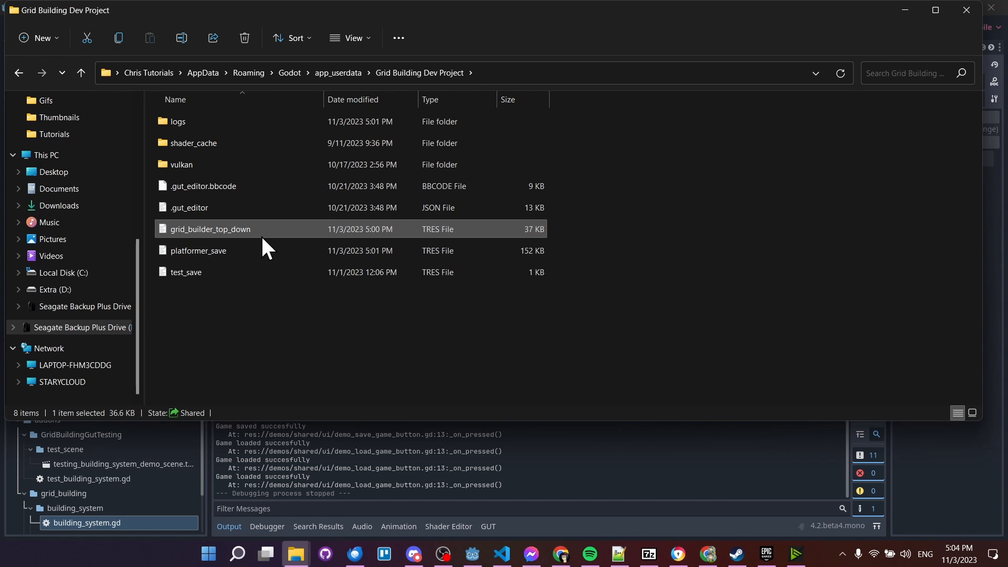
pyautogui.click(225, 251)
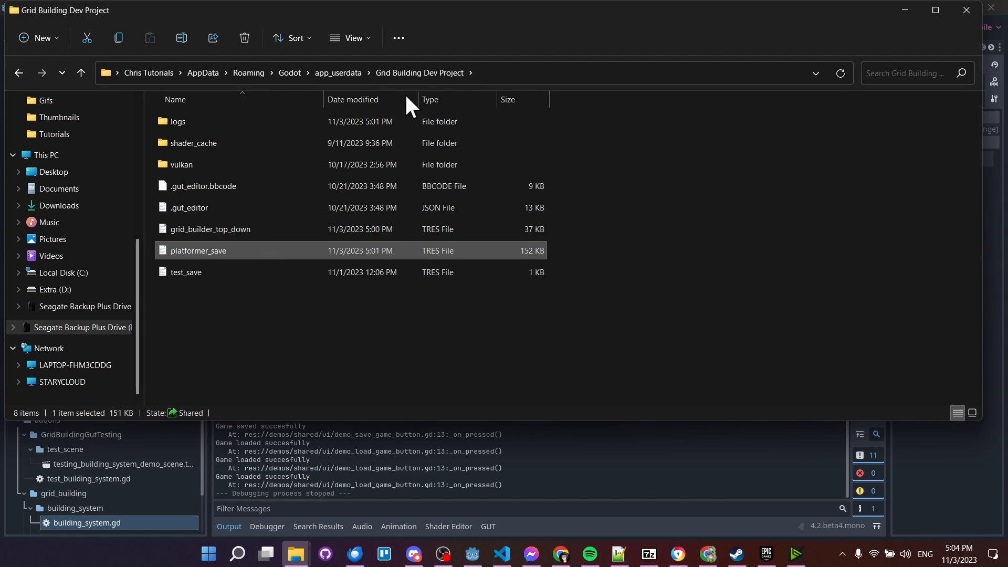
pyautogui.click(471, 557)
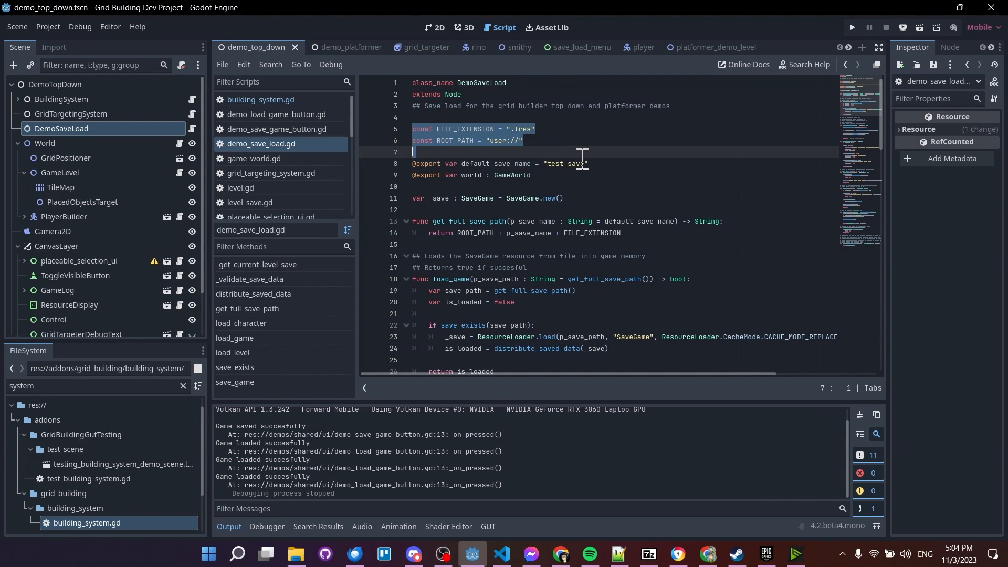
# Review the save_game function in demo_save_load.gd.
pyautogui.click(295, 553)
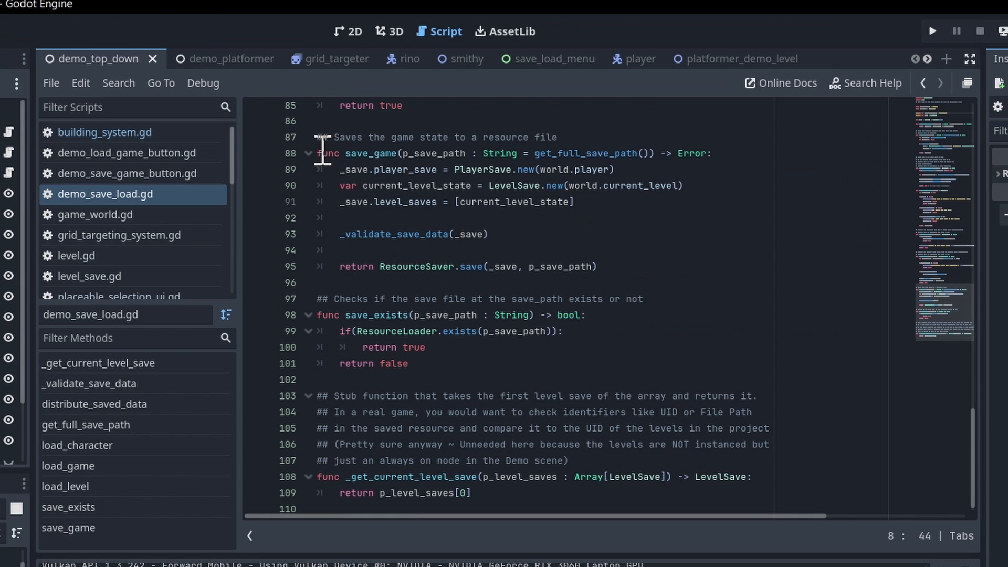
pyautogui.click(714, 153)
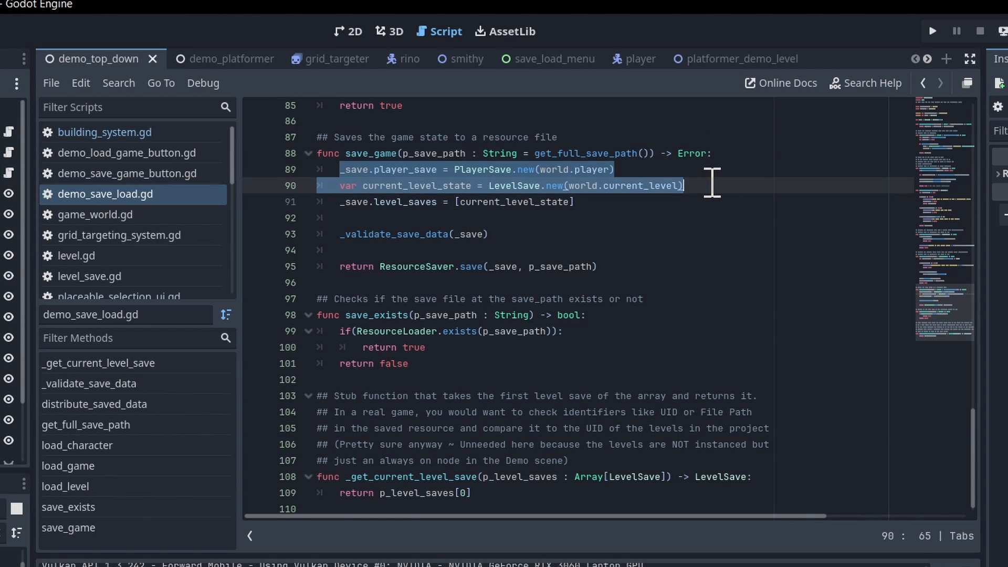
pyautogui.click(463, 168)
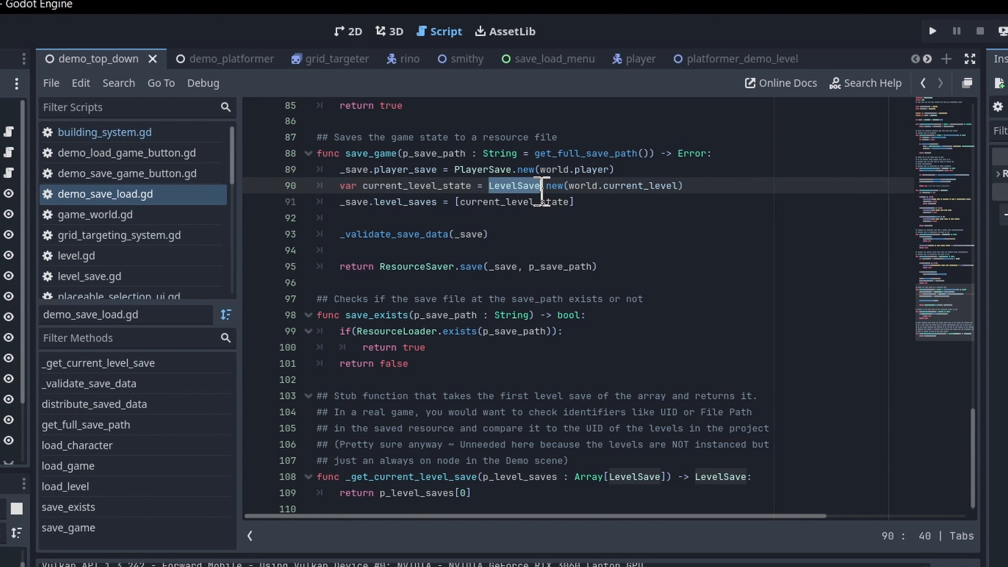
pyautogui.click(341, 201)
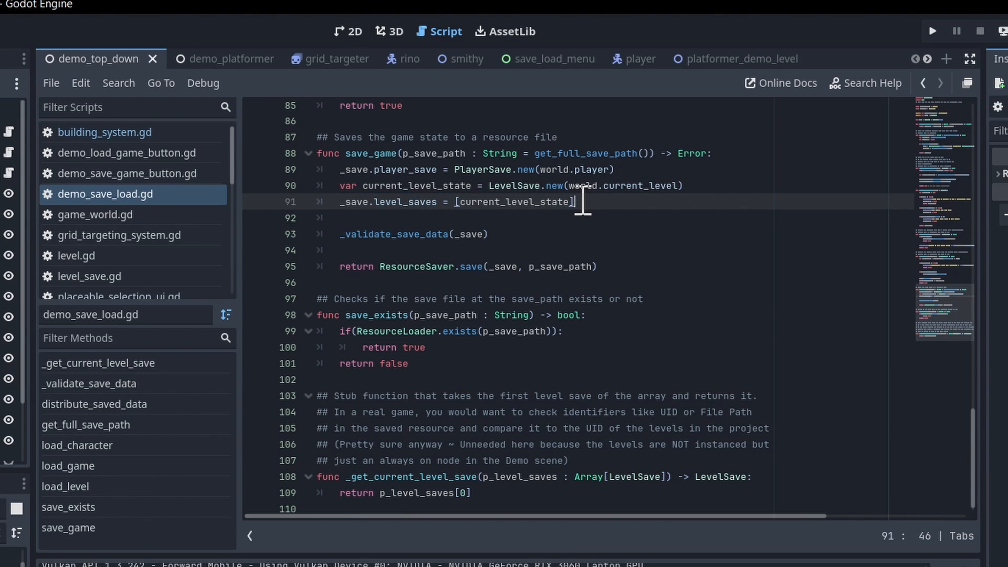
pyautogui.moveTo(536, 154)
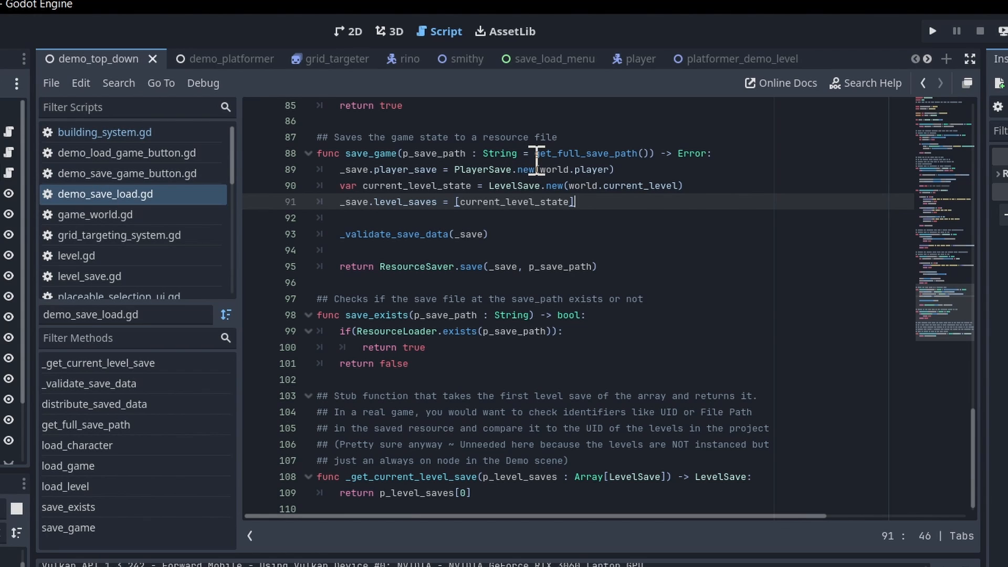
pyautogui.moveTo(624, 203)
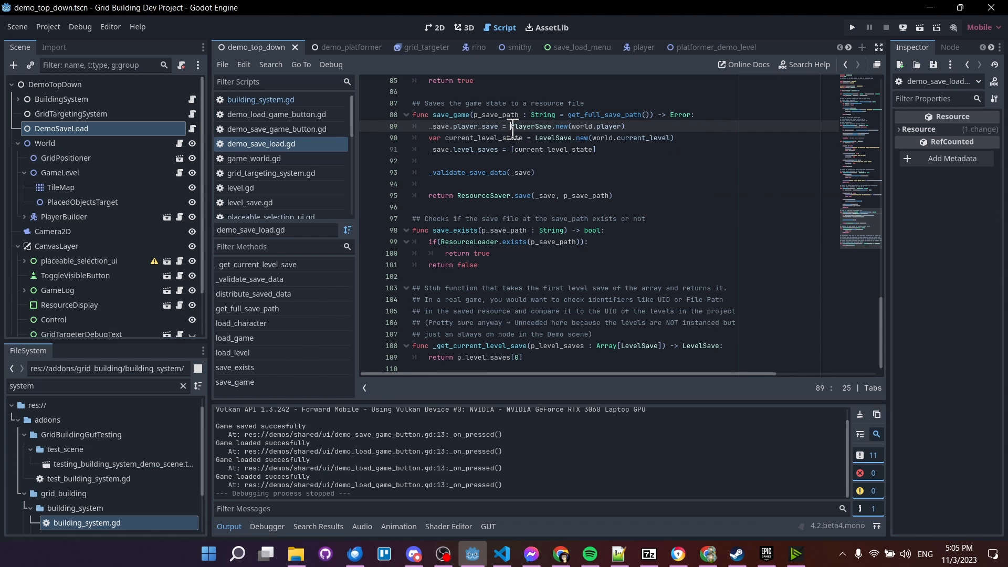
# Highlight the PlayerSave and LevelSave creation lines in save_game.
pyautogui.click(569, 126)
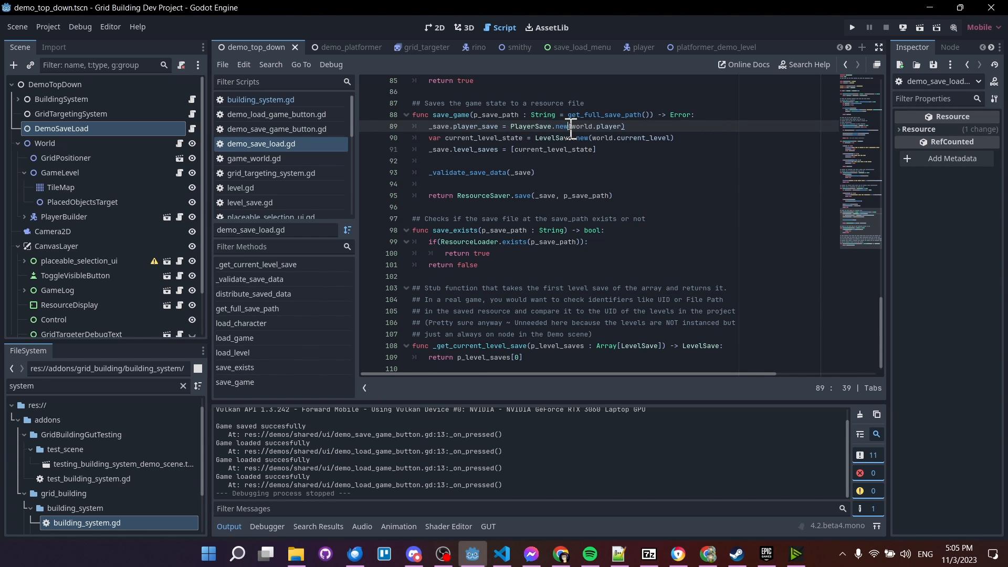
pyautogui.doubleClick(530, 125)
pyautogui.write('save')
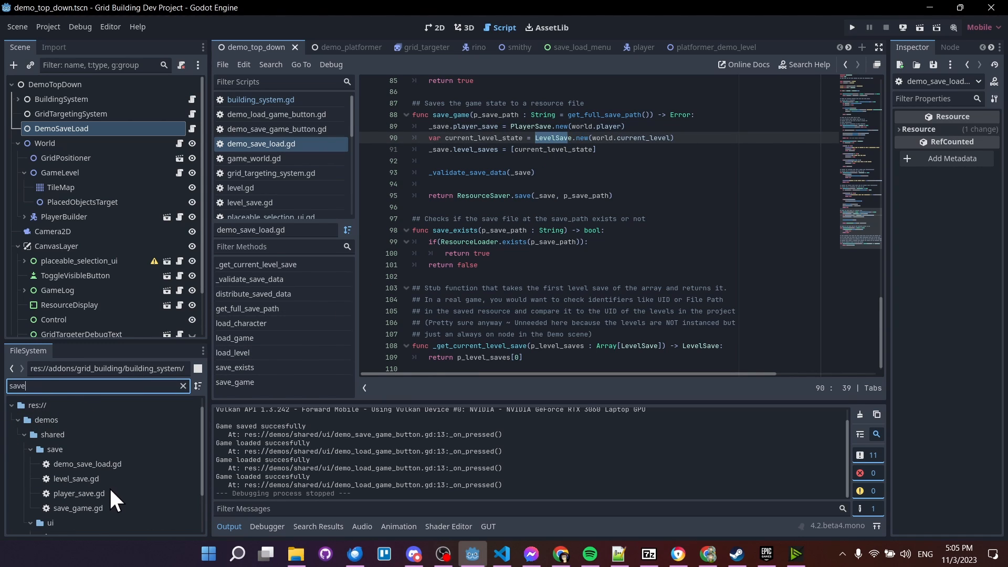
pyautogui.moveTo(113, 499)
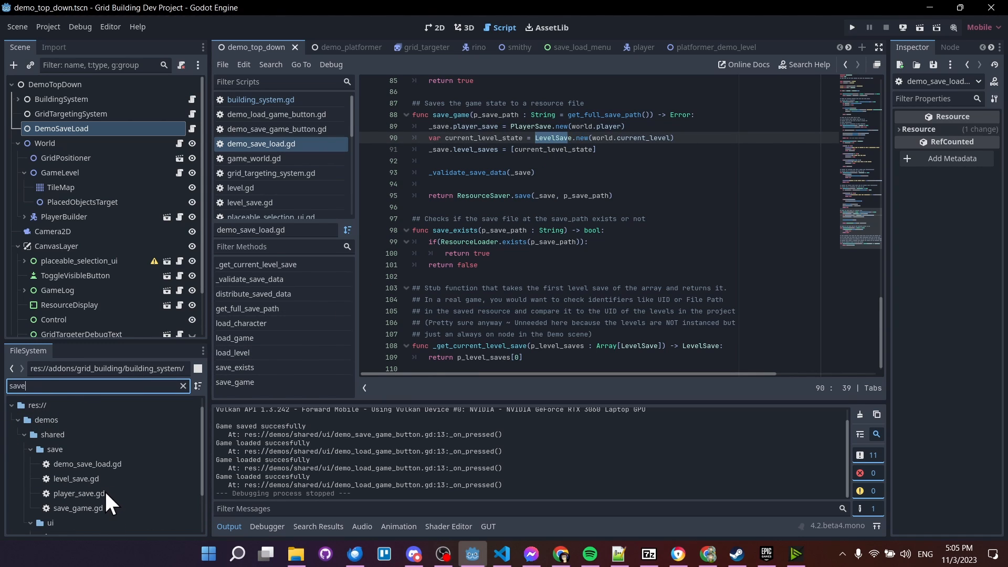
# Show player_save.gd and point out materials_owned and the _slots assignment in save_state.
pyautogui.doubleClick(78, 493)
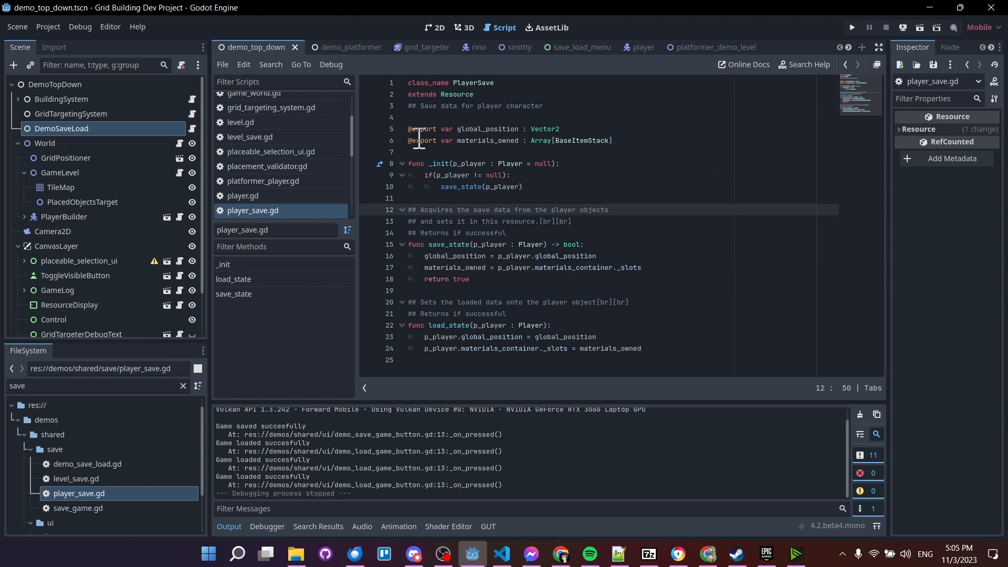
pyautogui.click(469, 128)
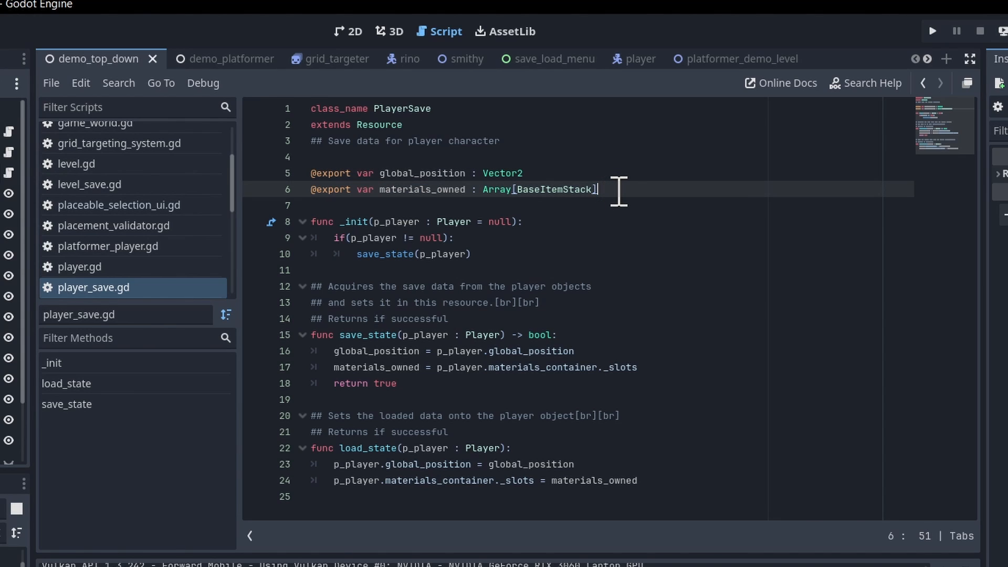
pyautogui.moveTo(605, 189)
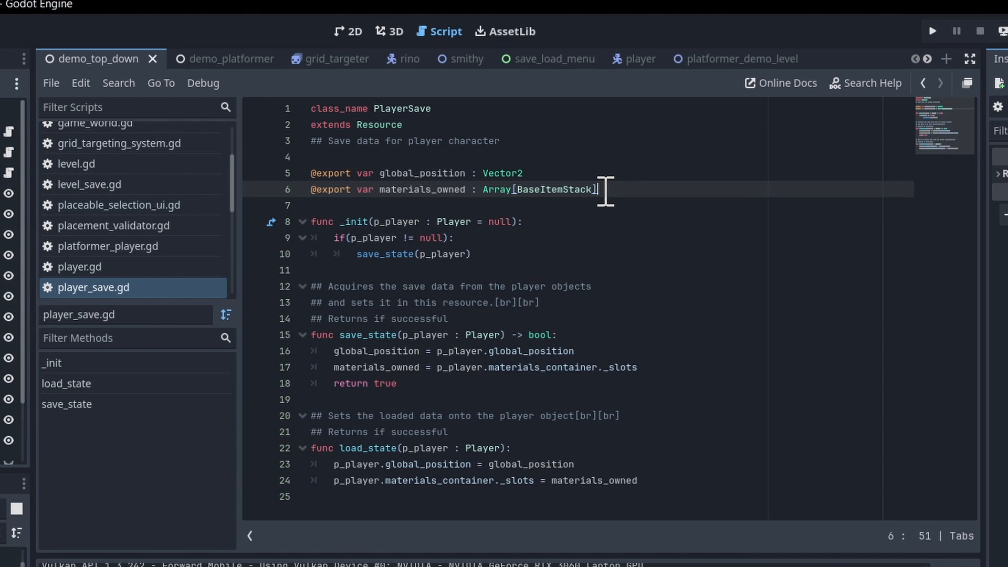
pyautogui.click(428, 189)
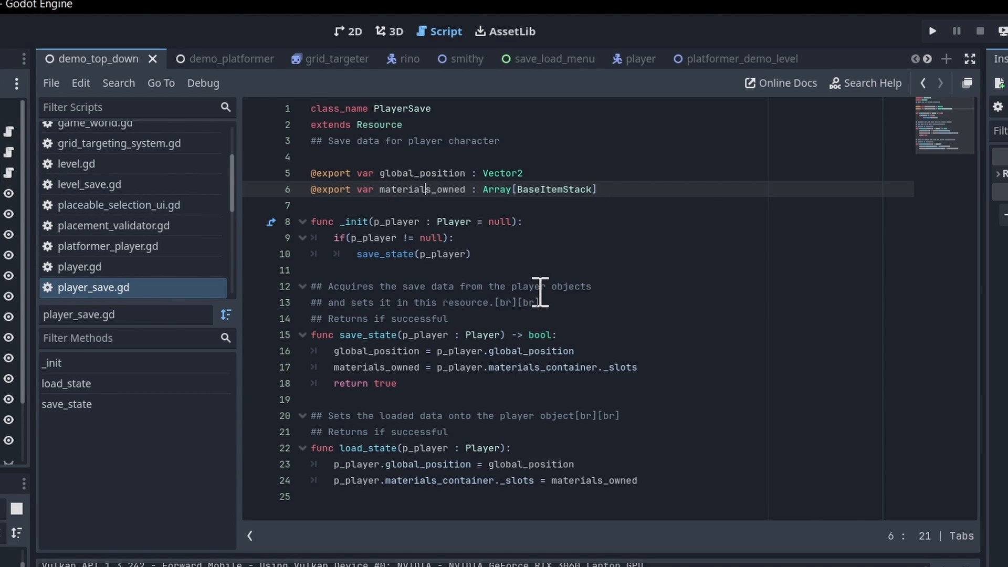
pyautogui.doubleClick(617, 367)
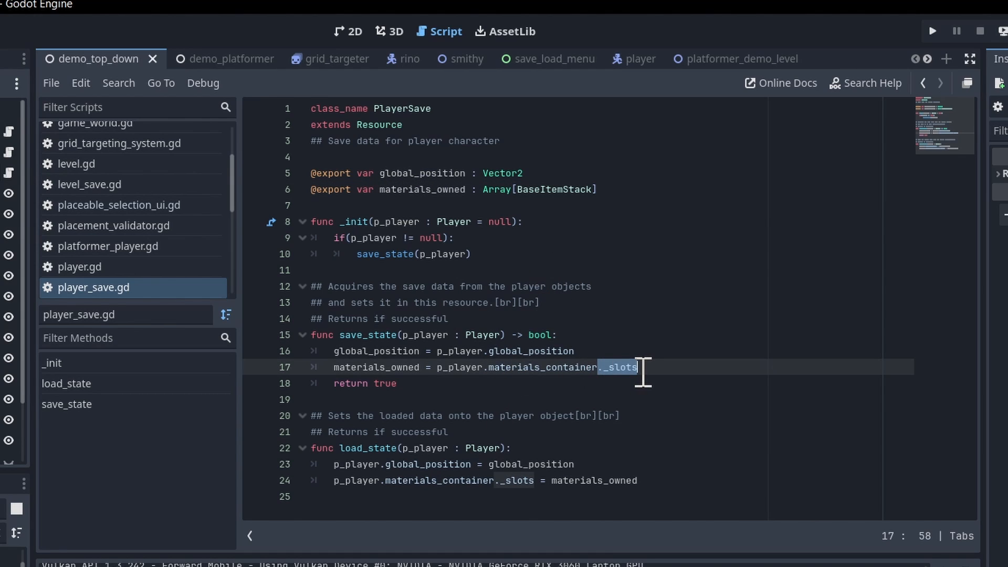
pyautogui.click(486, 368)
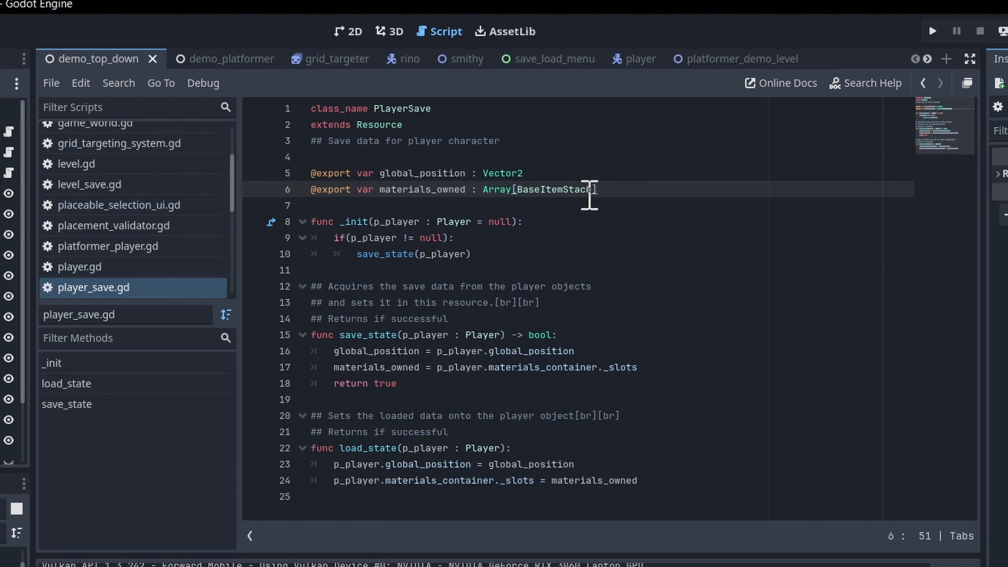
pyautogui.moveTo(543, 189)
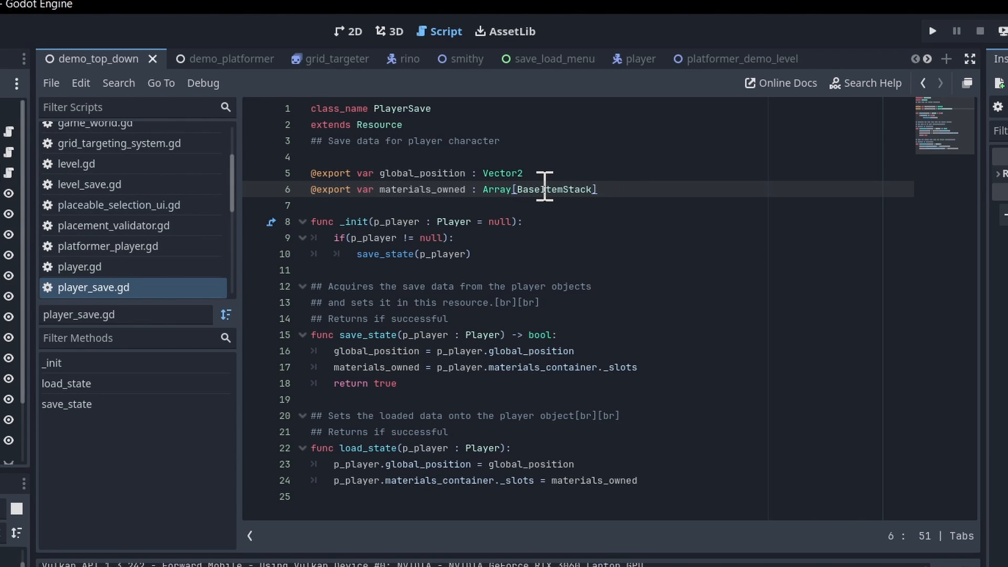
pyautogui.moveTo(525, 197)
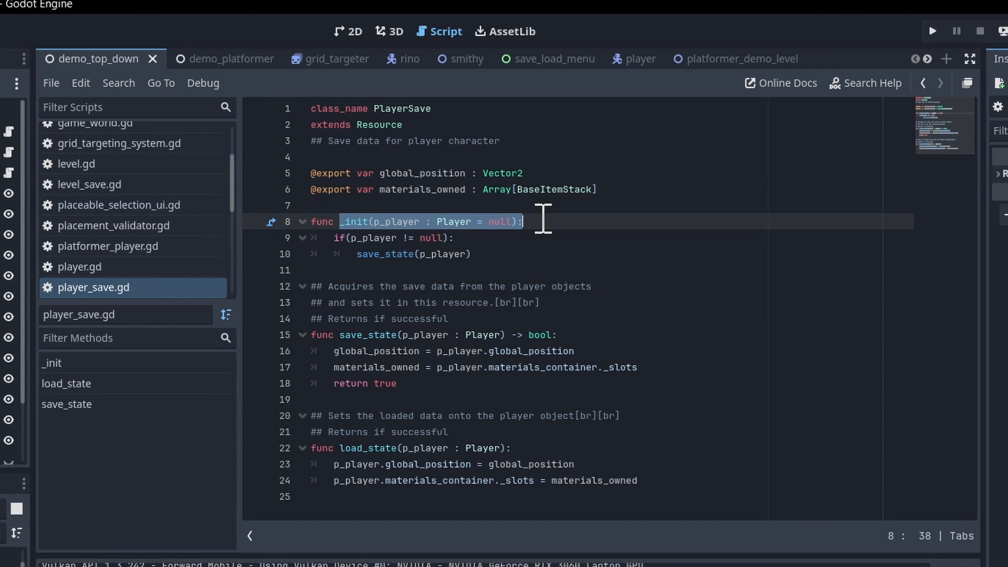
# Highlight the _init null check and the Array[BaseItemStack] type of materials_owned.
pyautogui.click(330, 241)
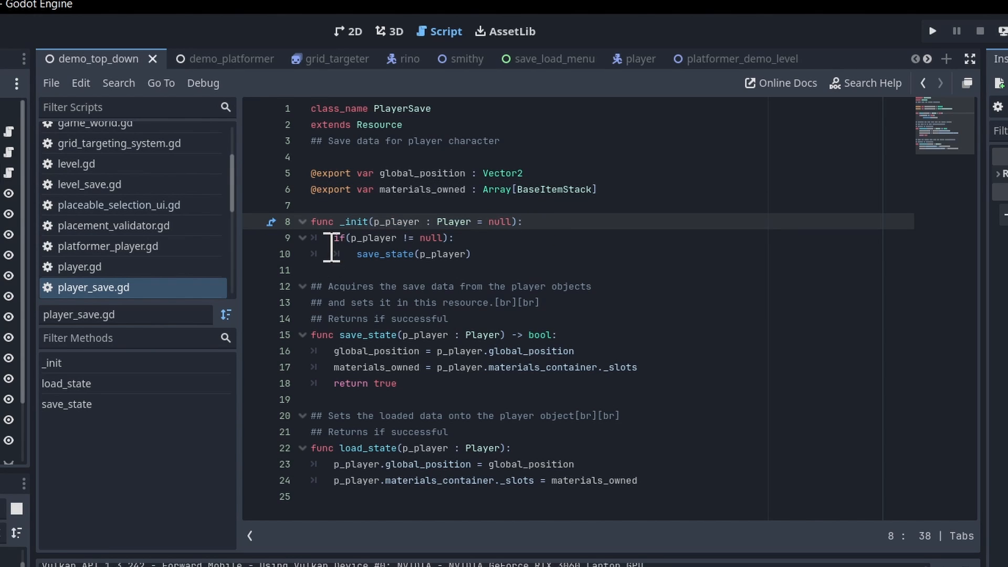
pyautogui.click(454, 237)
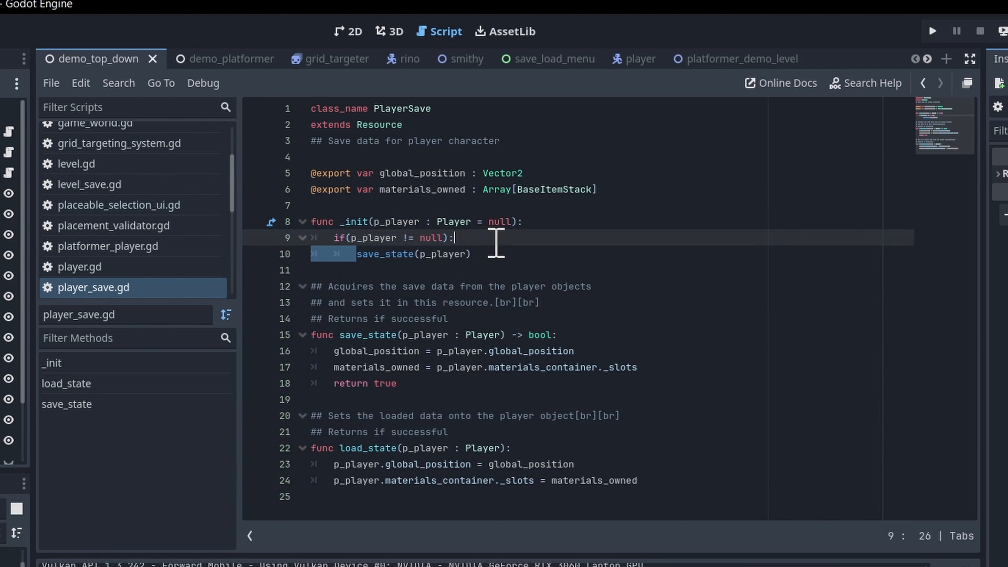
pyautogui.click(470, 253)
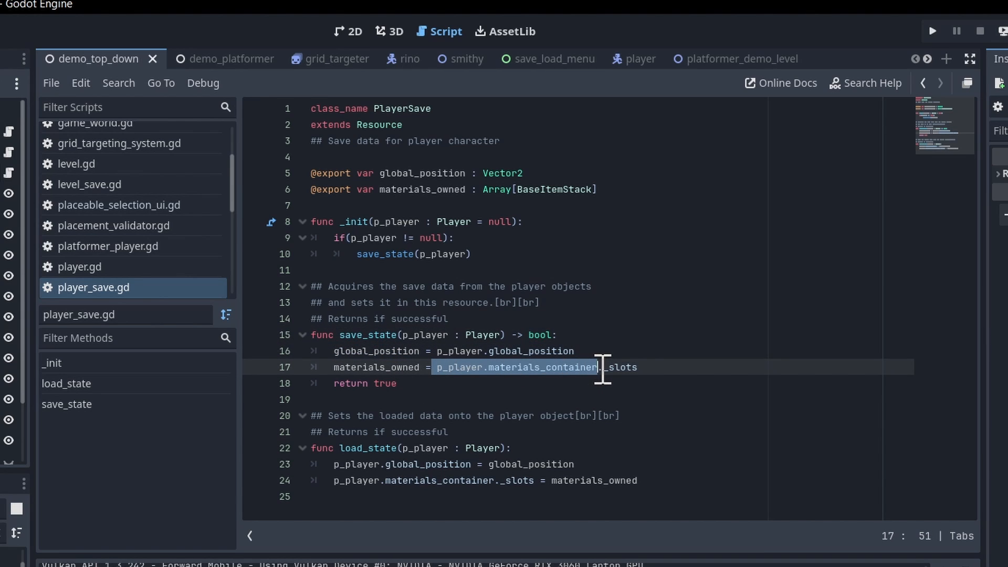
pyautogui.click(636, 367)
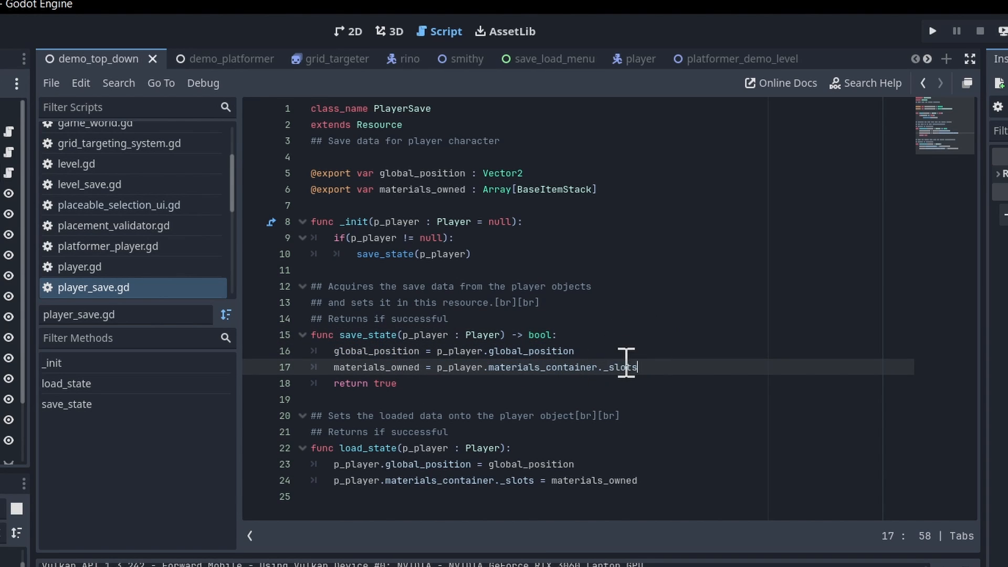
pyautogui.doubleClick(532, 189)
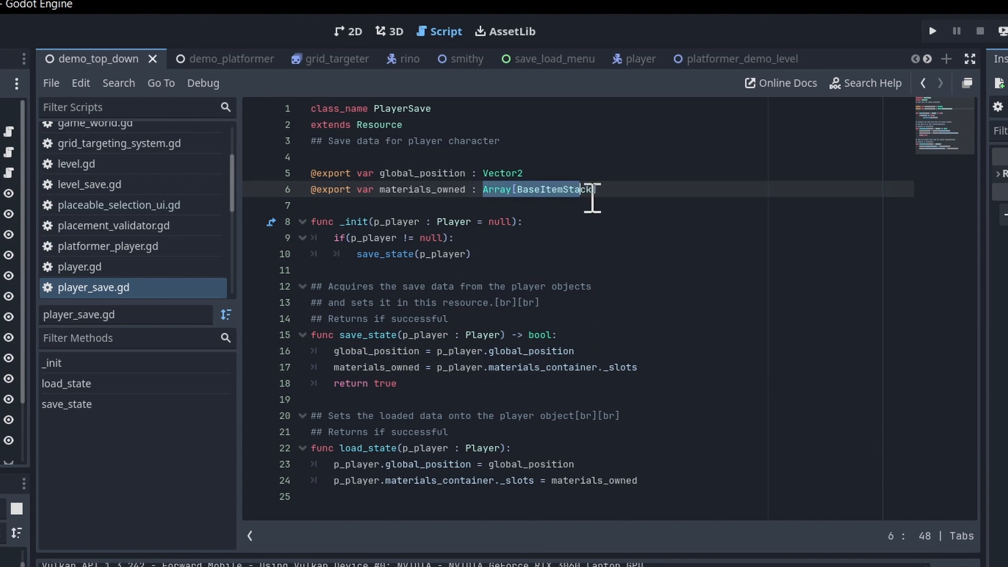
pyautogui.click(636, 367)
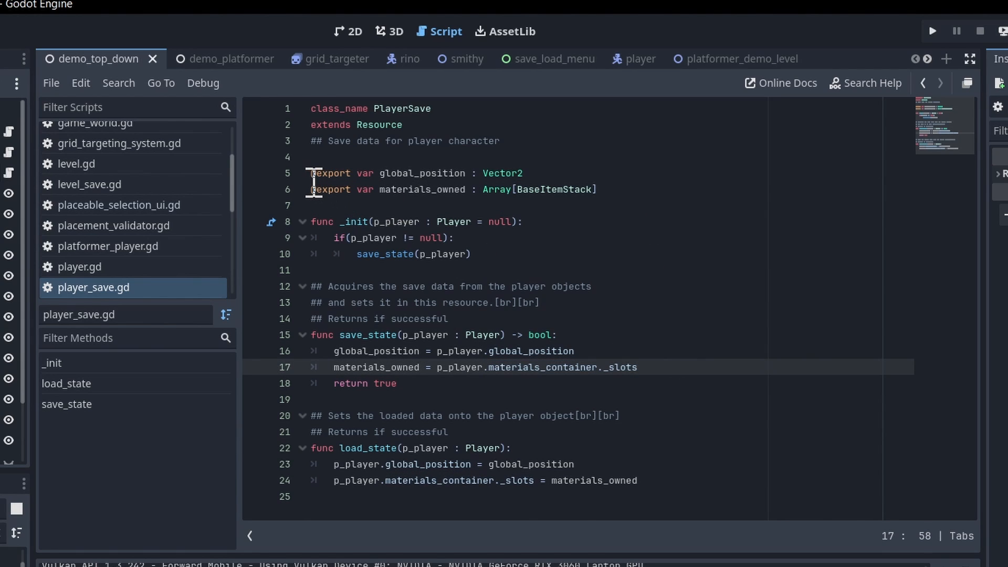
pyautogui.click(630, 188)
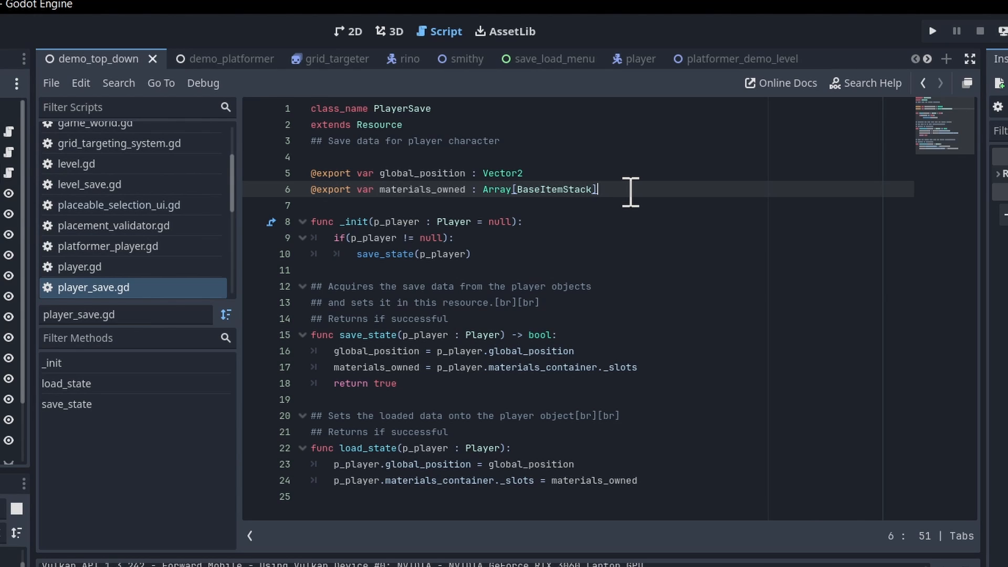
pyautogui.moveTo(352, 172)
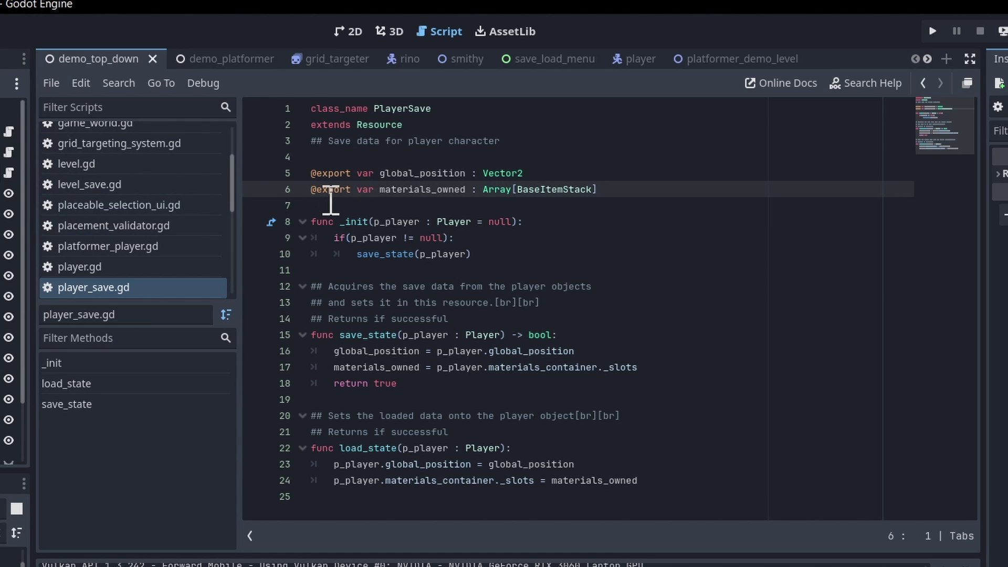
pyautogui.moveTo(619, 227)
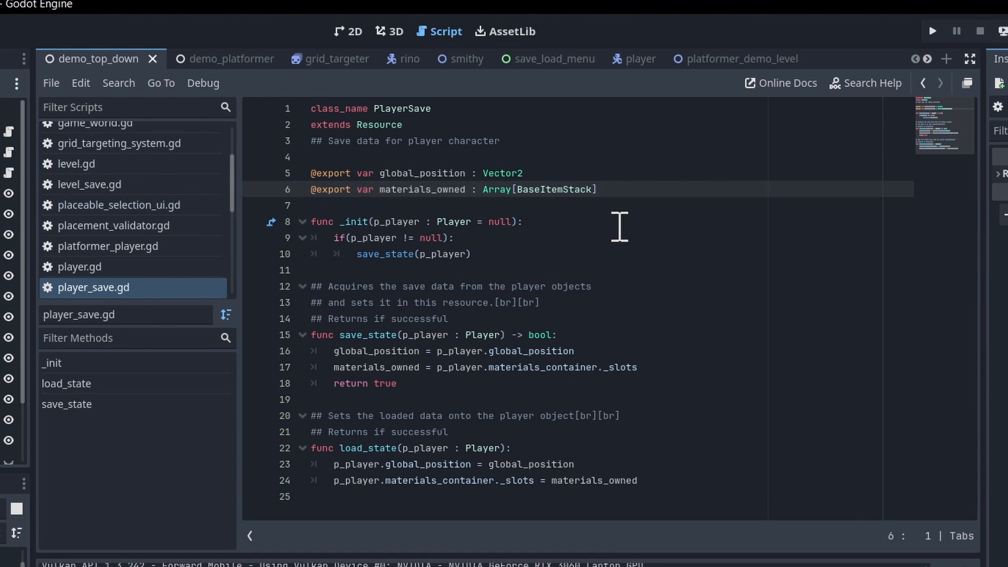
# Point out the global_position export line, then move on to level_save.gd.
pyautogui.click(417, 173)
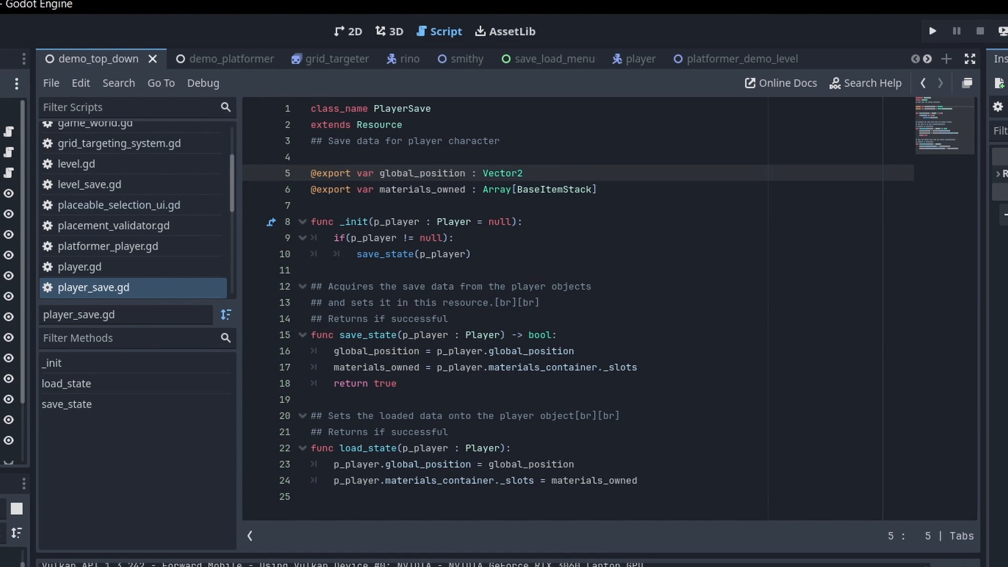
pyautogui.click(90, 184)
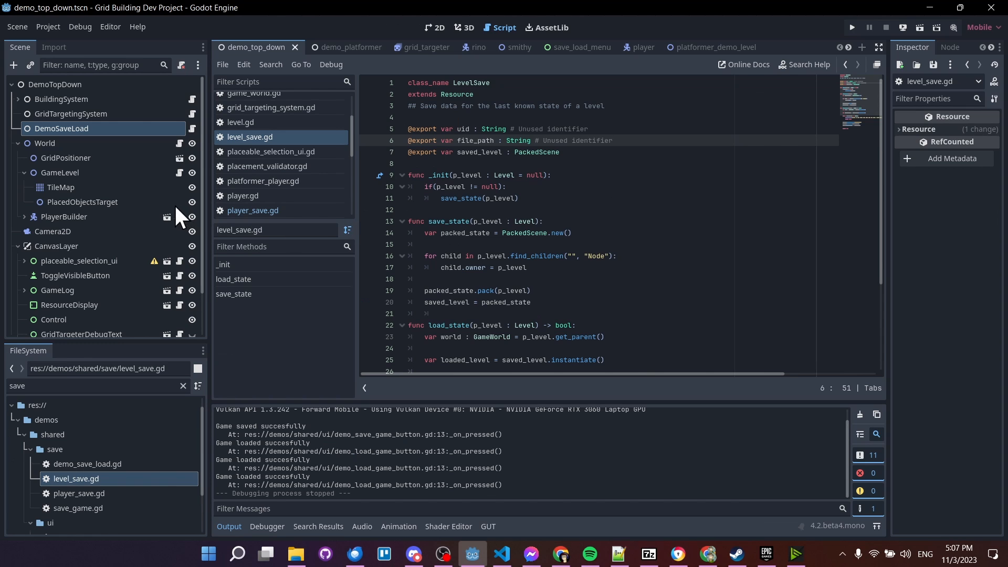
pyautogui.moveTo(122, 183)
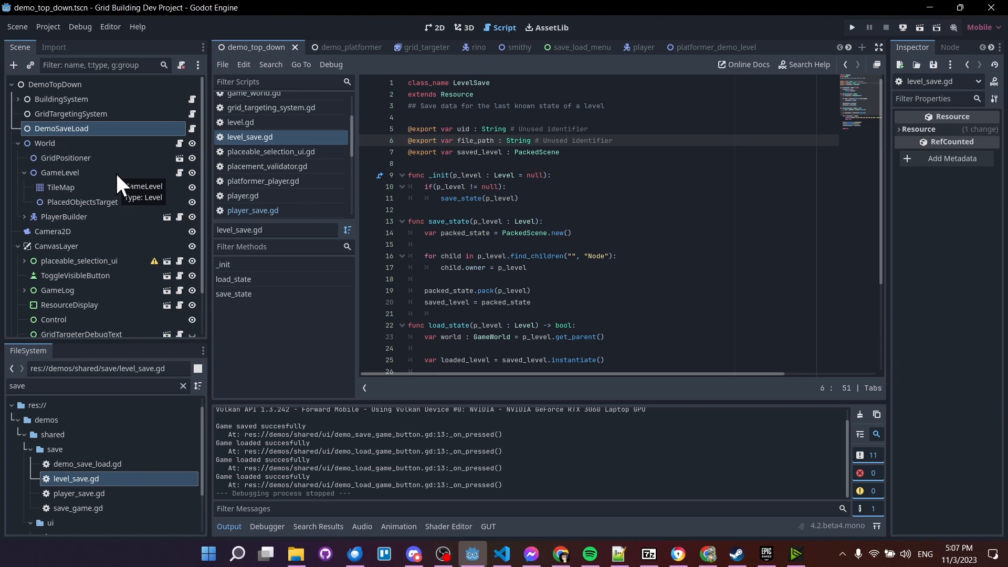
pyautogui.moveTo(90, 116)
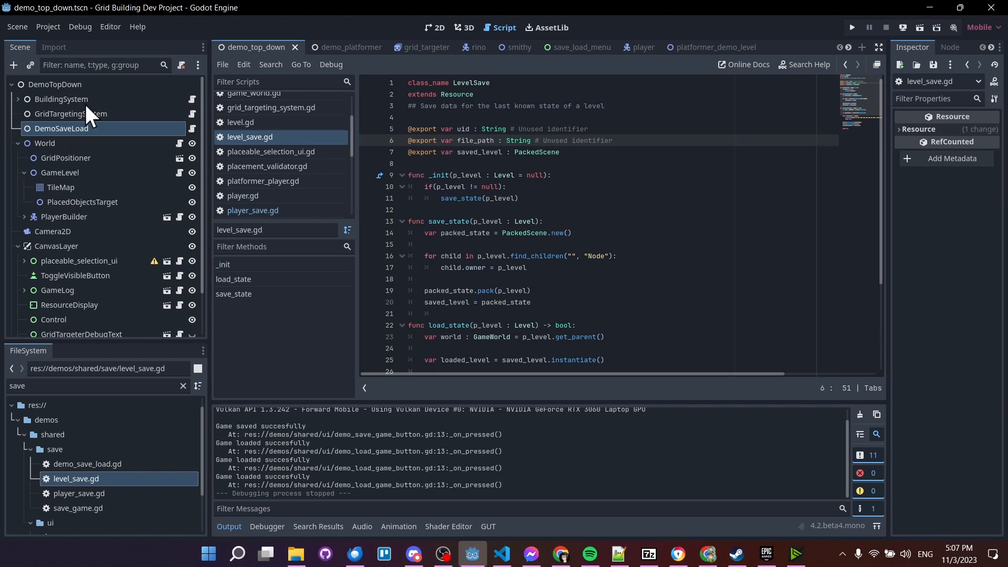
pyautogui.moveTo(81, 87)
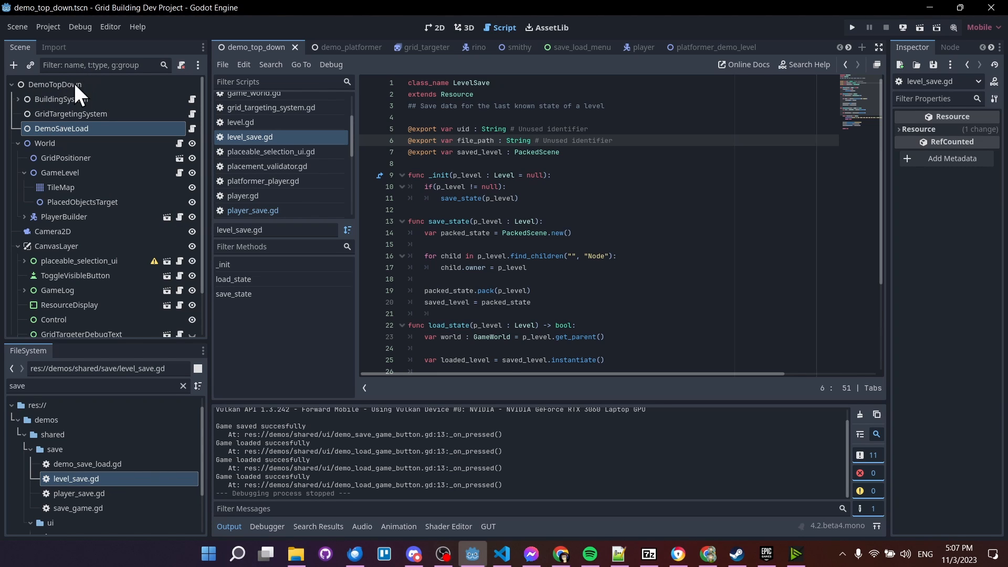
pyautogui.moveTo(85, 190)
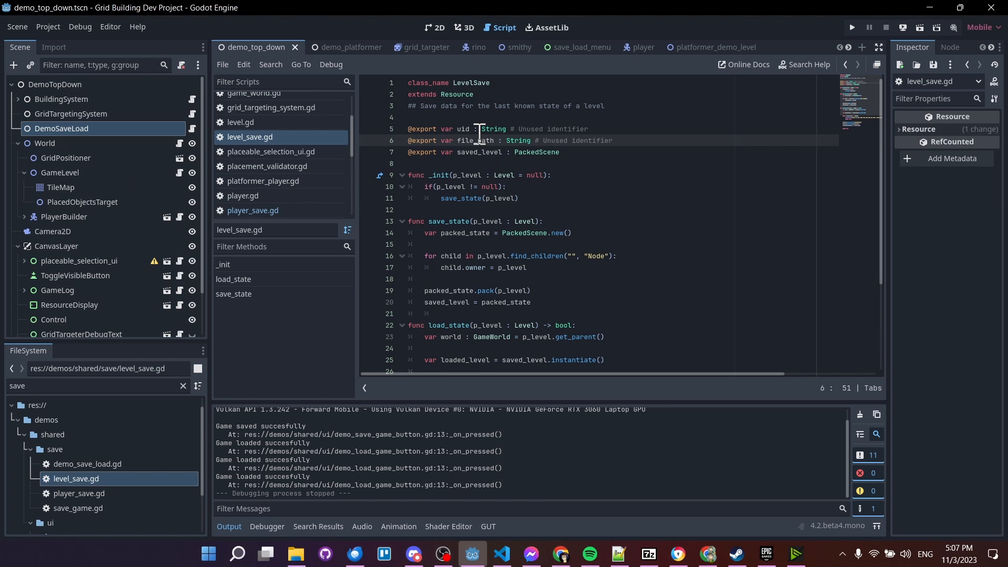
pyautogui.moveTo(568, 152)
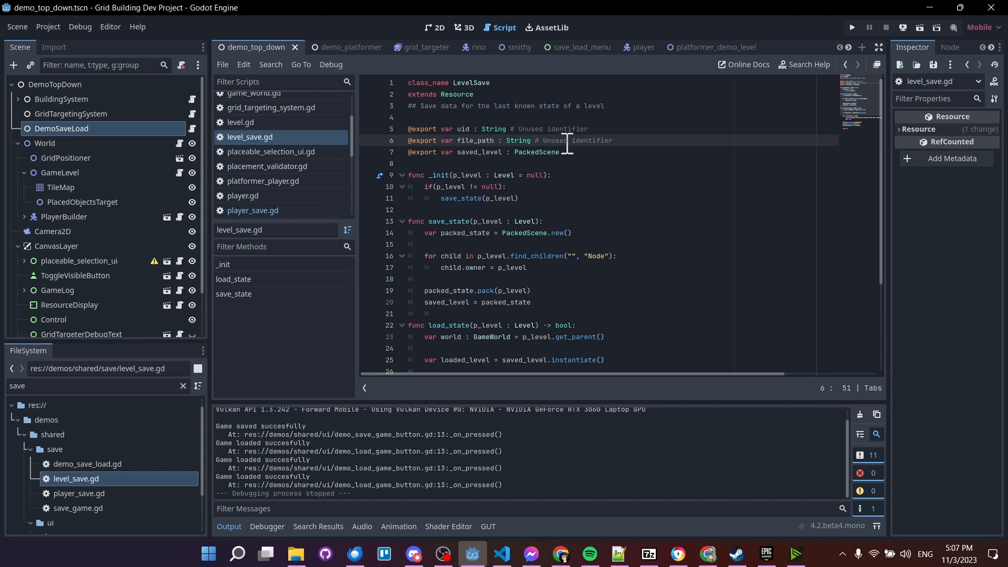
pyautogui.moveTo(605, 147)
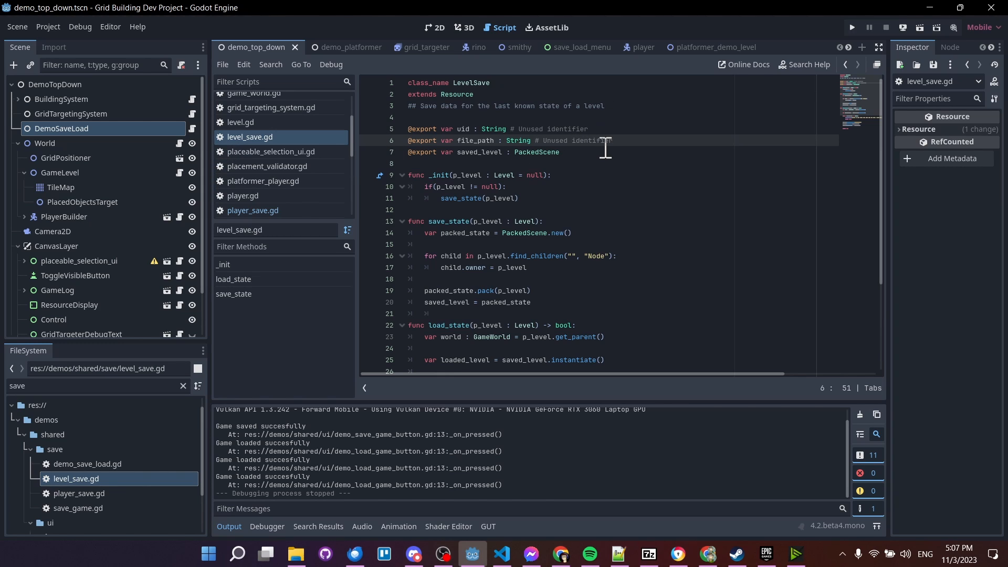
pyautogui.moveTo(467, 152)
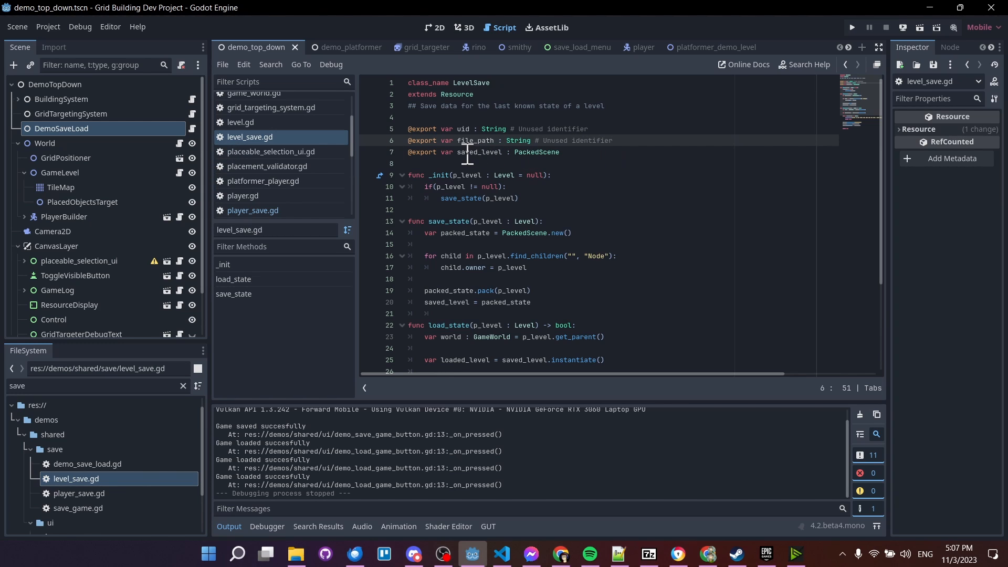
pyautogui.click(559, 152)
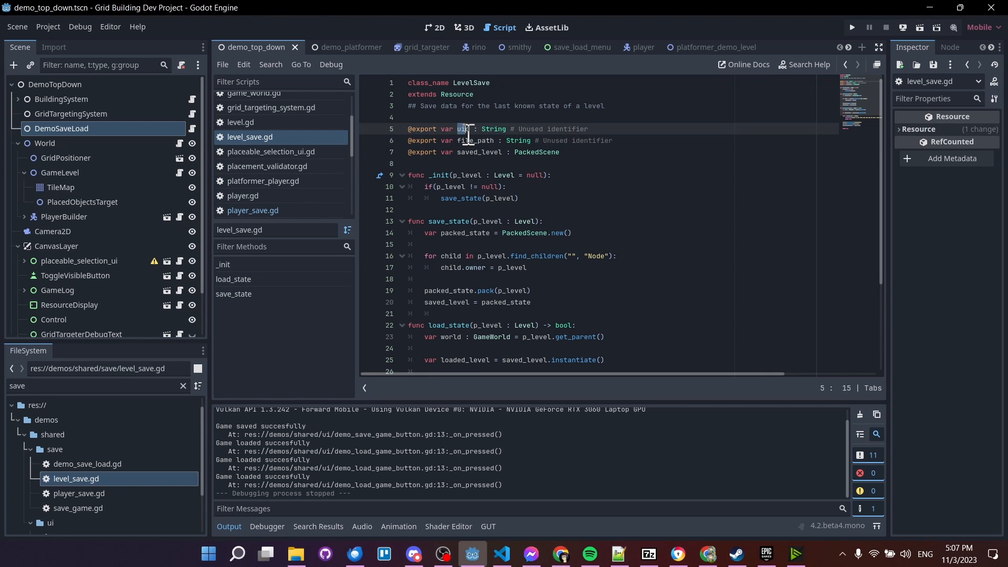
pyautogui.click(472, 139)
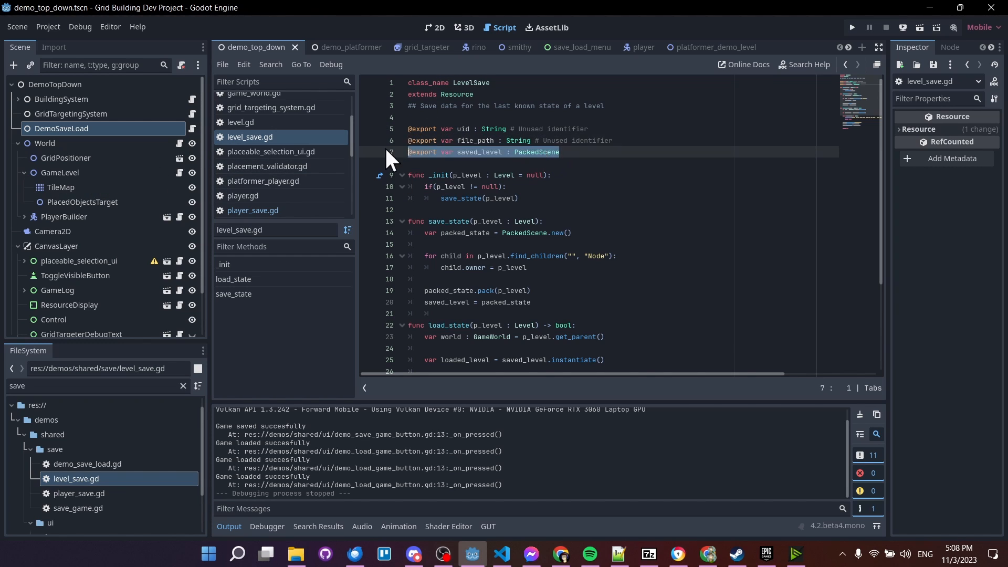
pyautogui.click(587, 129)
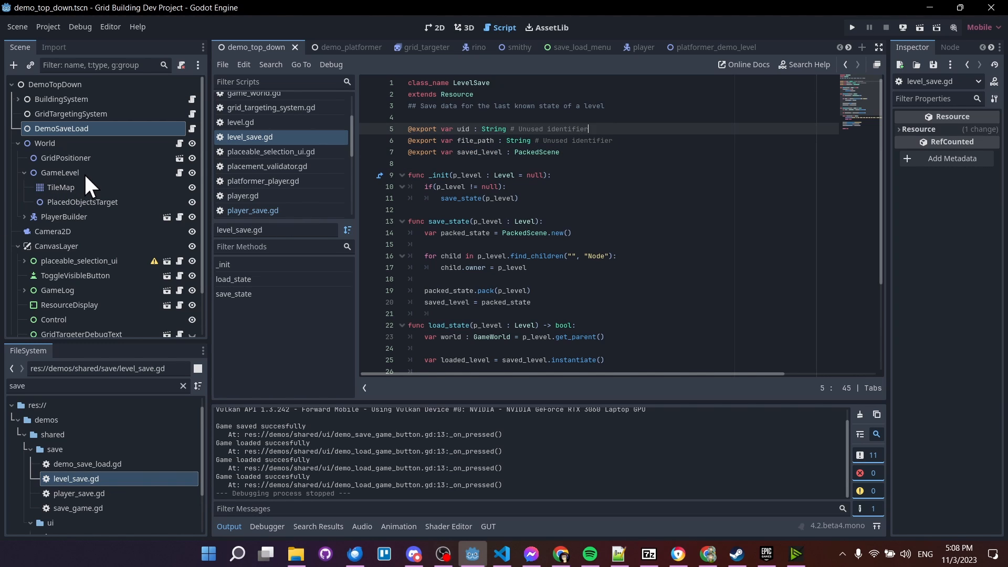
pyautogui.moveTo(88, 166)
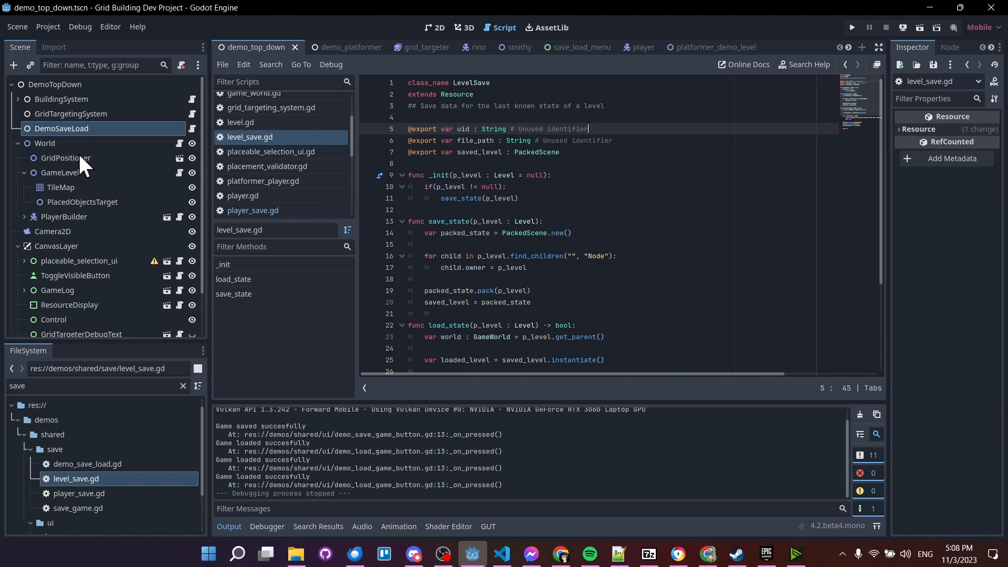
pyautogui.moveTo(554, 176)
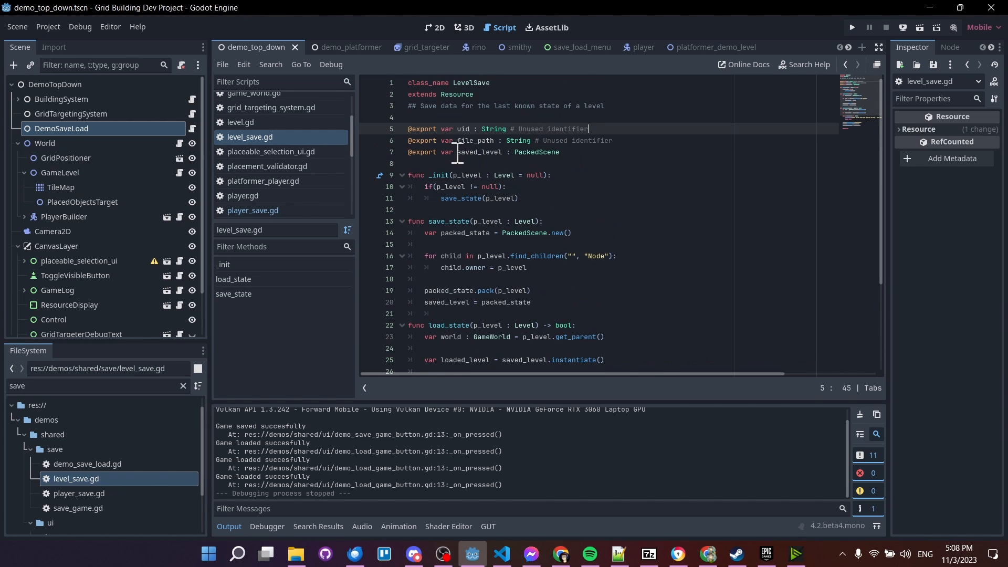
pyautogui.click(559, 151)
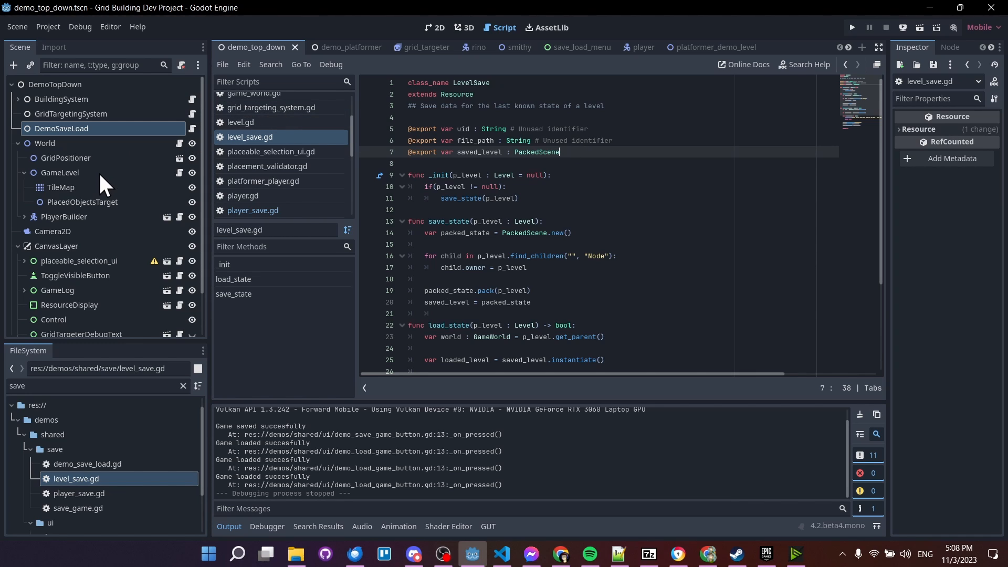
pyautogui.moveTo(76, 199)
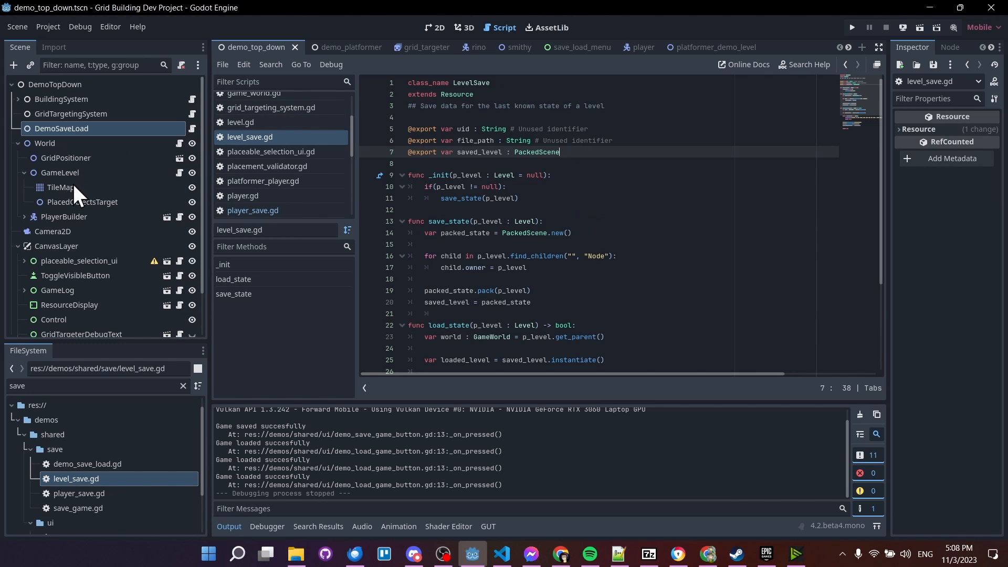
pyautogui.moveTo(69, 216)
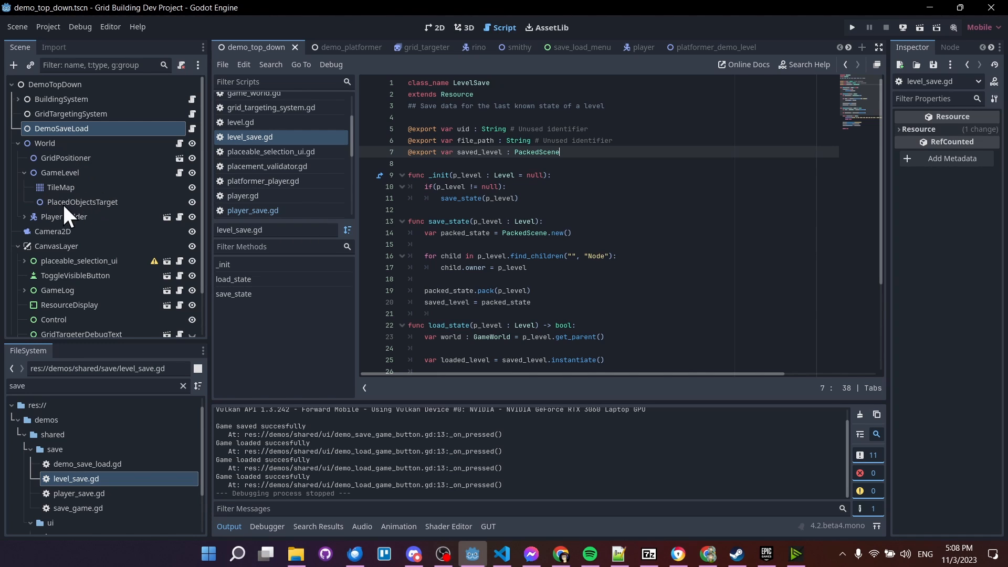
pyautogui.moveTo(596, 198)
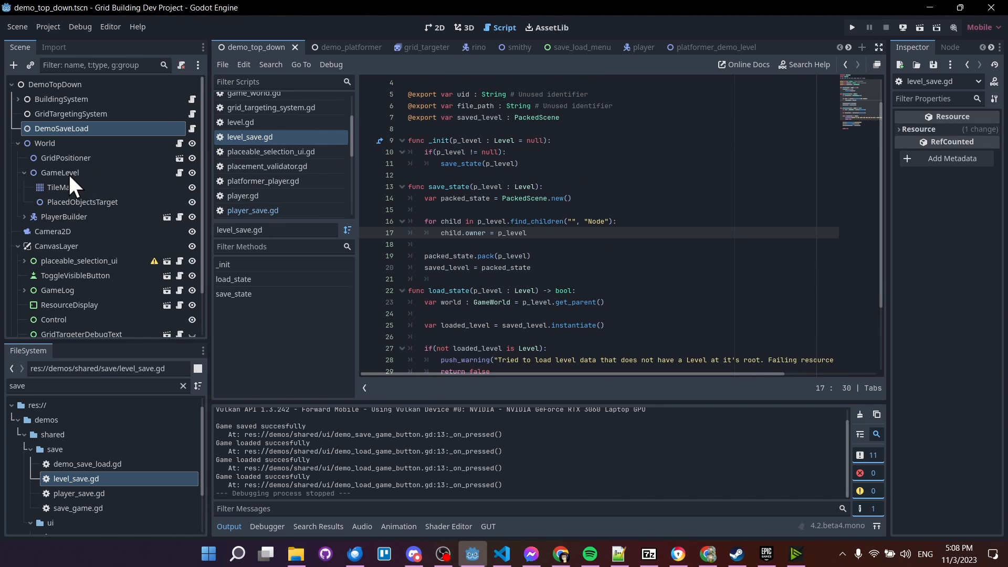
pyautogui.moveTo(548, 220)
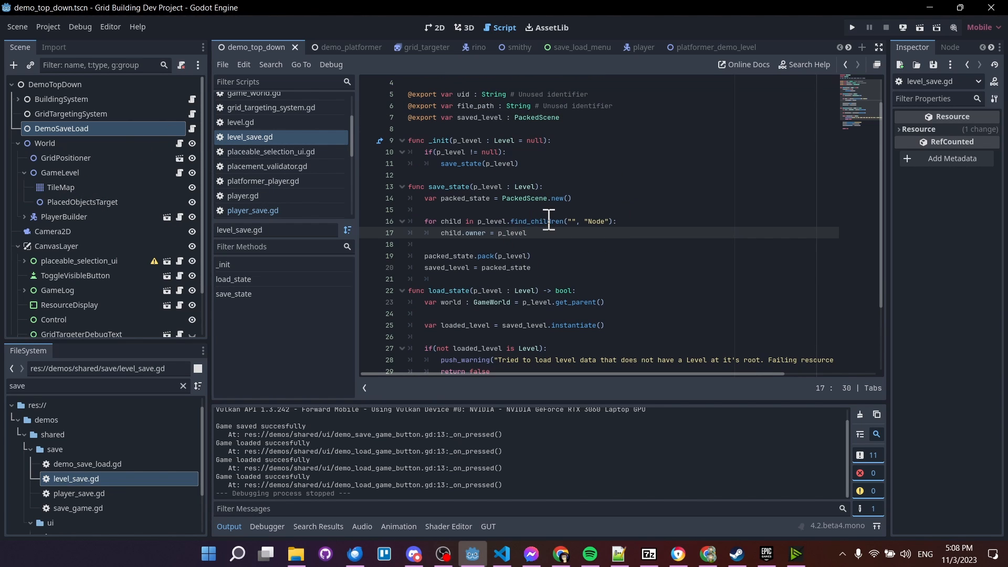
pyautogui.moveTo(82, 206)
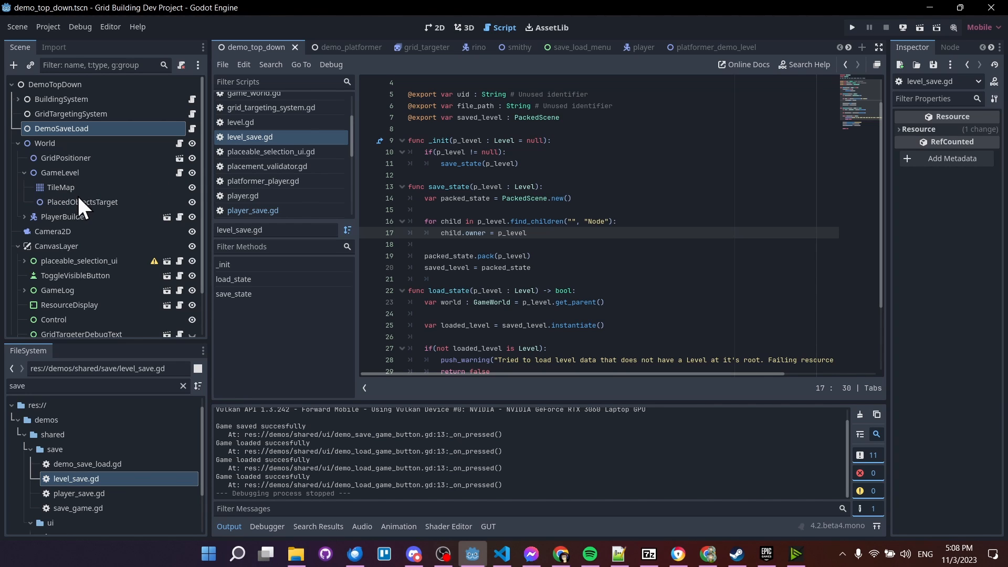
pyautogui.moveTo(63, 180)
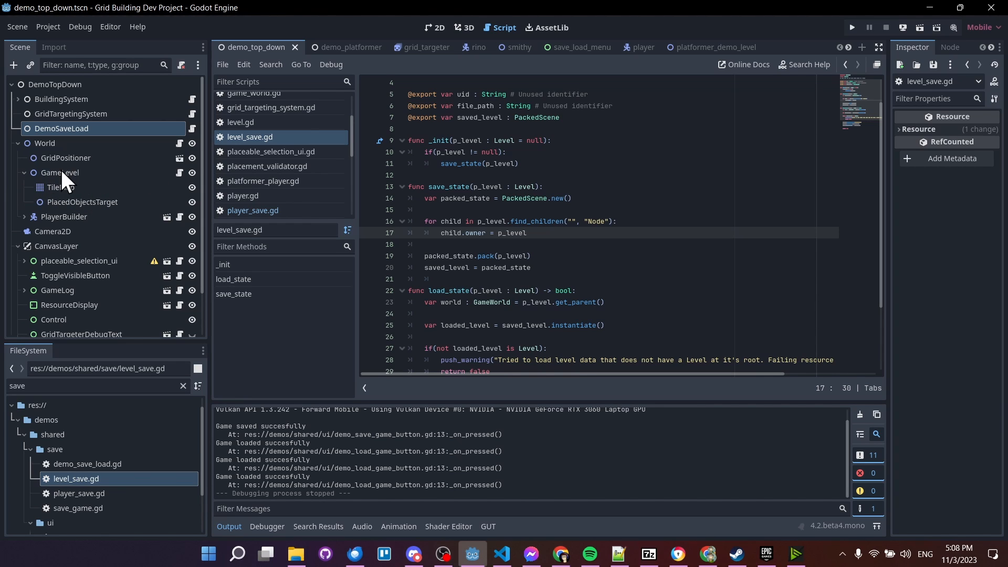
pyautogui.moveTo(487, 223)
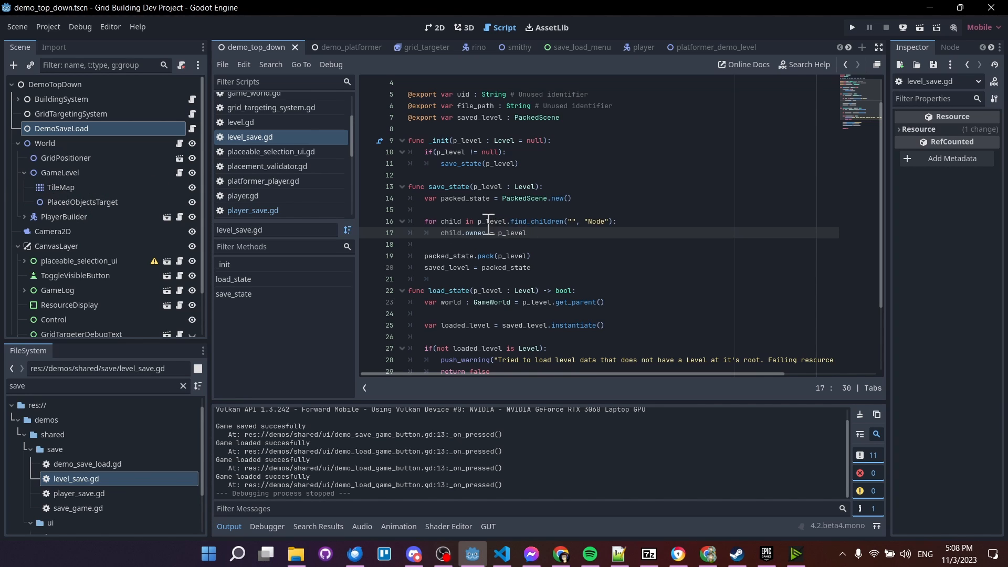
pyautogui.click(617, 221)
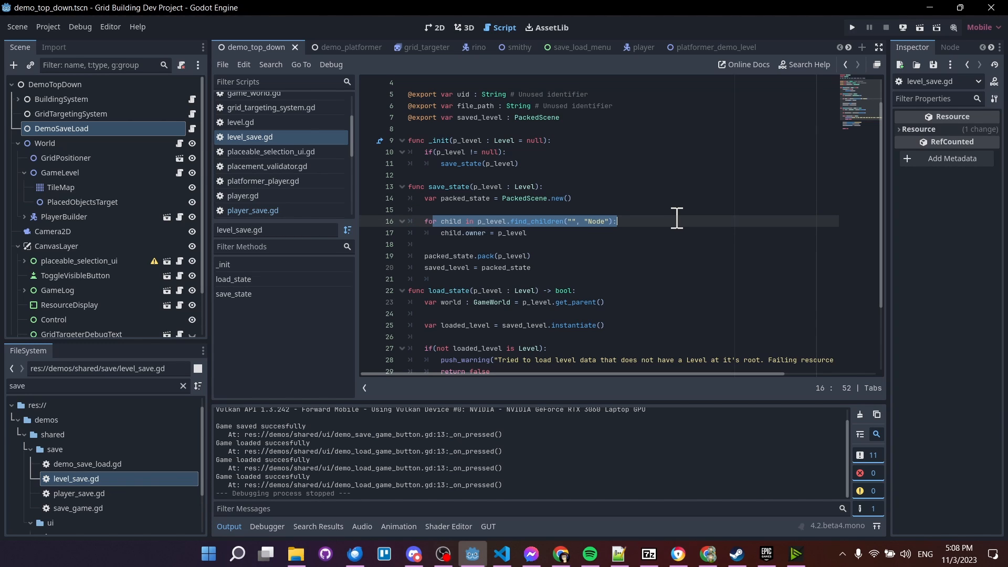
pyautogui.click(598, 221)
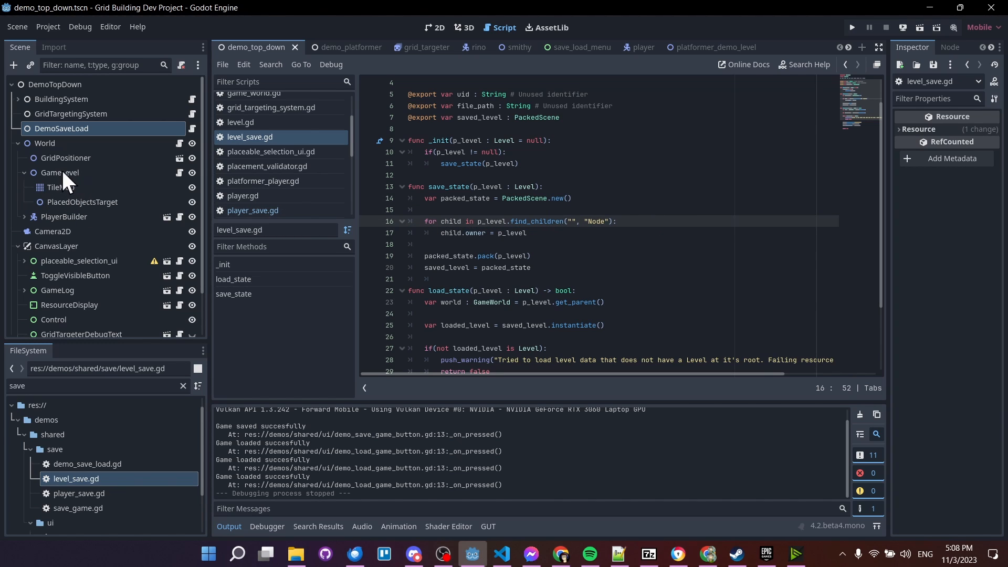
pyautogui.moveTo(453, 234)
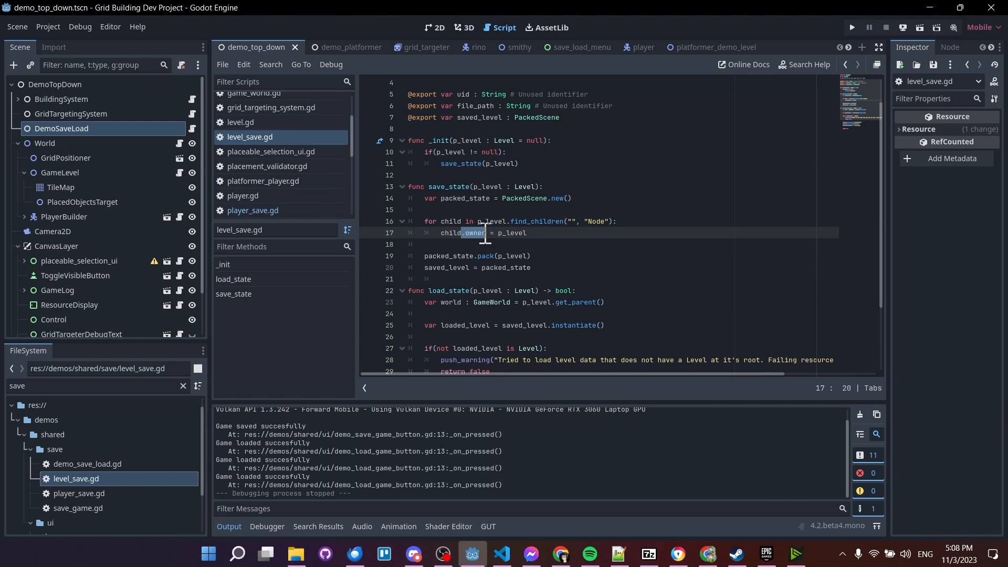
pyautogui.click(60, 172)
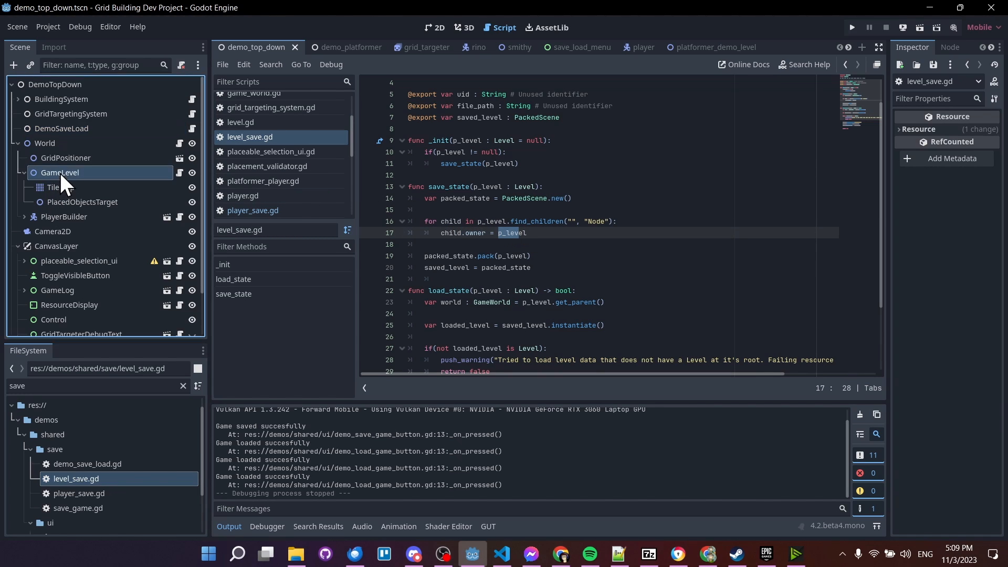
# Select the GameLevel node to show its TileMap, objects target and level script properties.
pyautogui.click(61, 172)
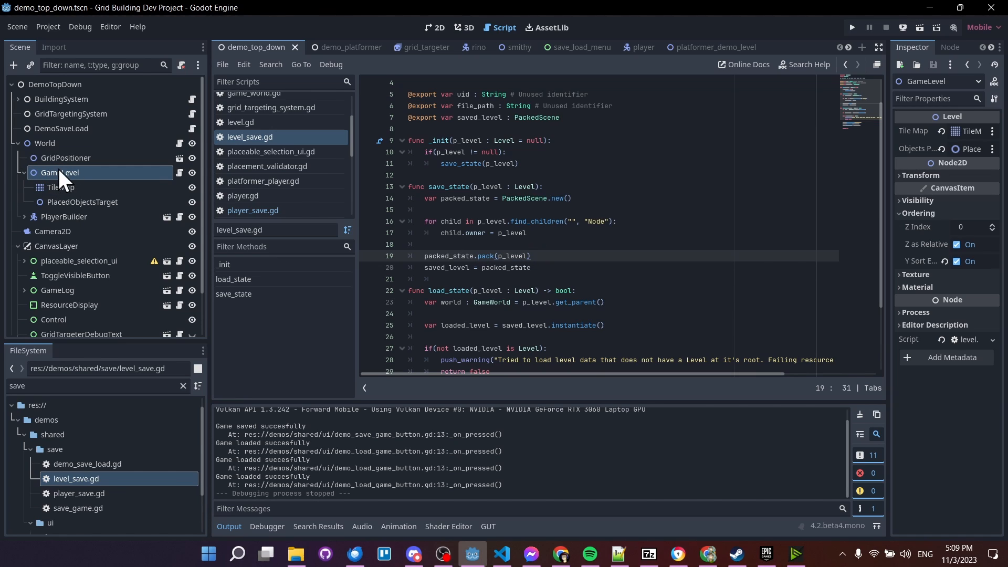
pyautogui.moveTo(70, 191)
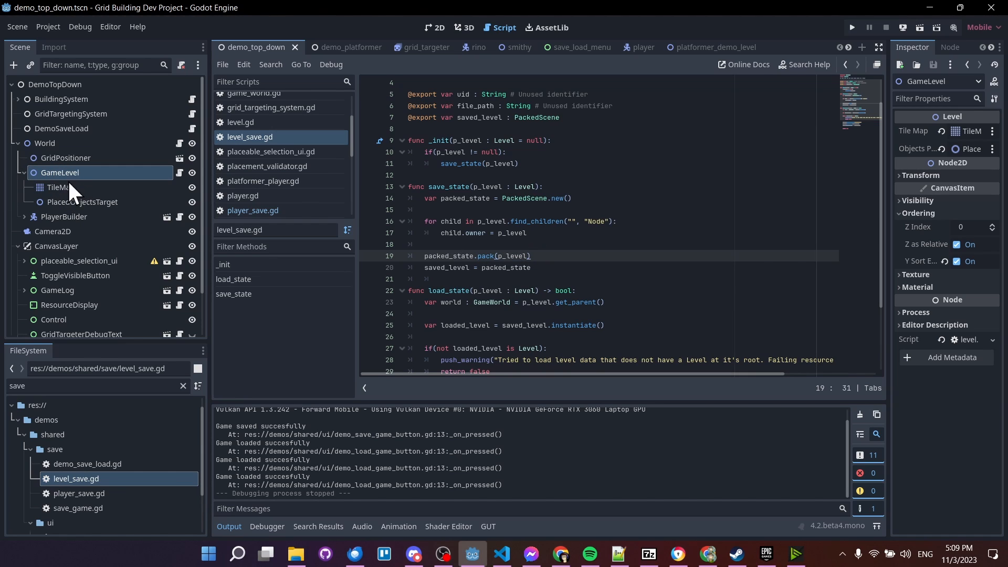
pyautogui.moveTo(529, 195)
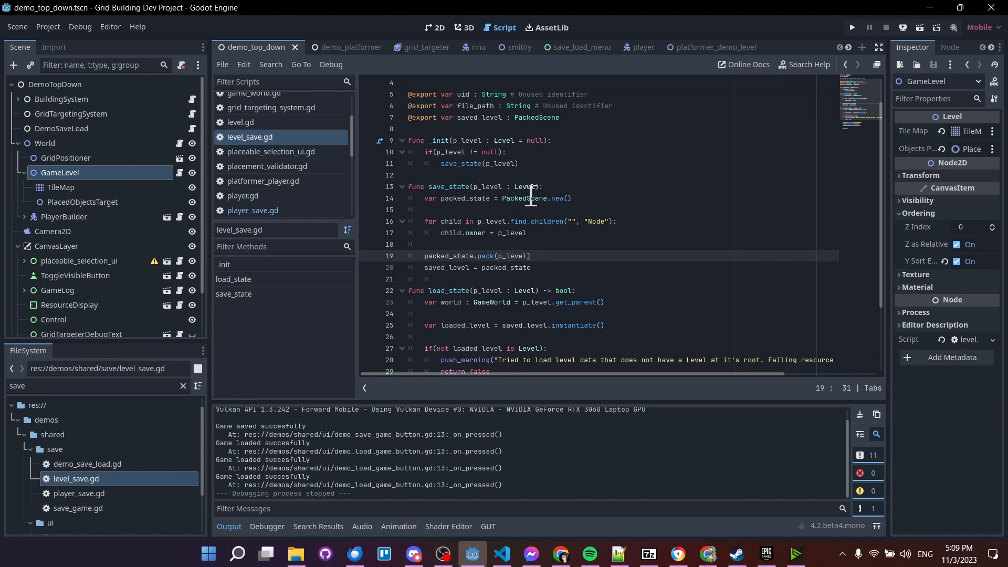
pyautogui.moveTo(621, 199)
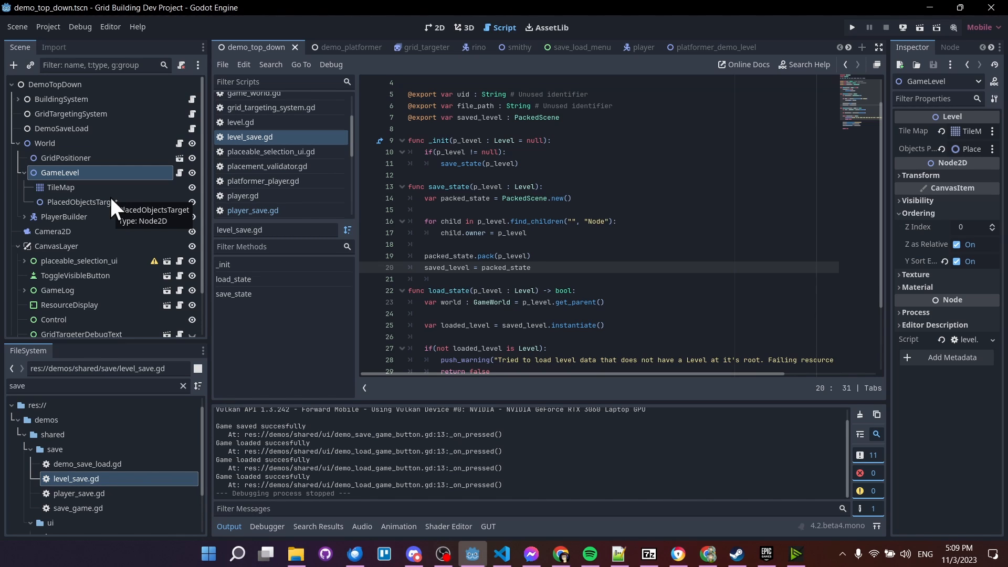
pyautogui.moveTo(195, 236)
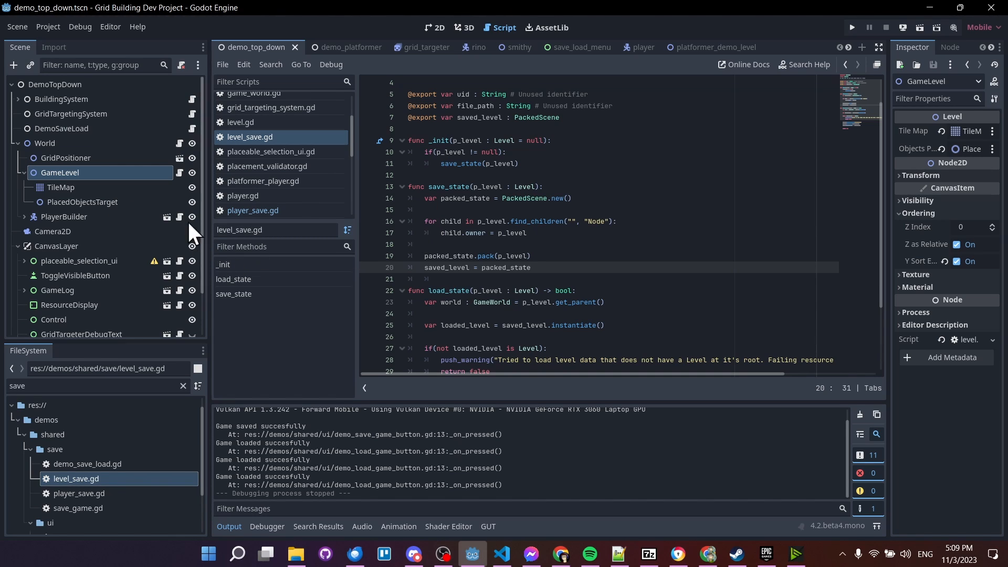
pyautogui.moveTo(125, 221)
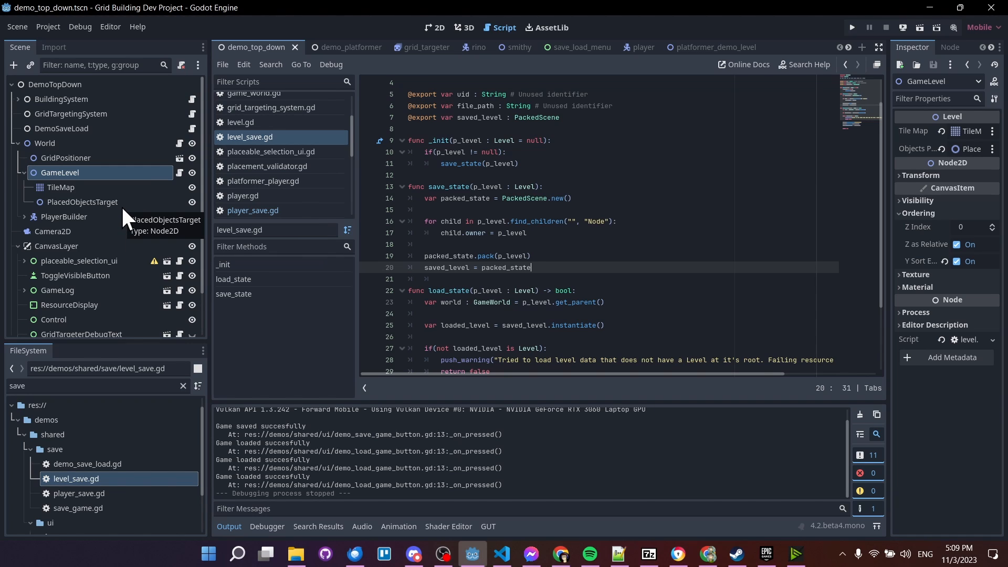
pyautogui.moveTo(599, 256)
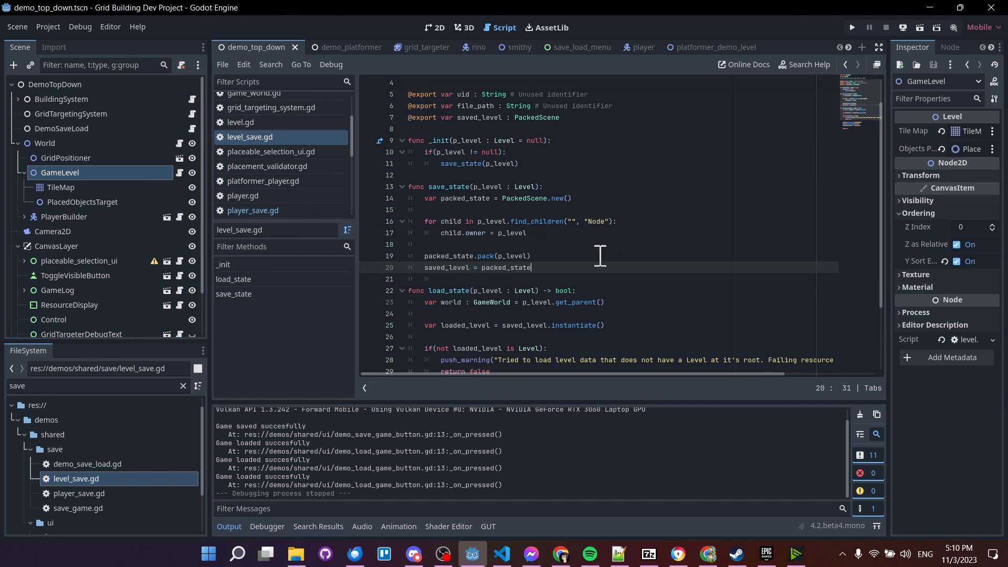
pyautogui.moveTo(669, 335)
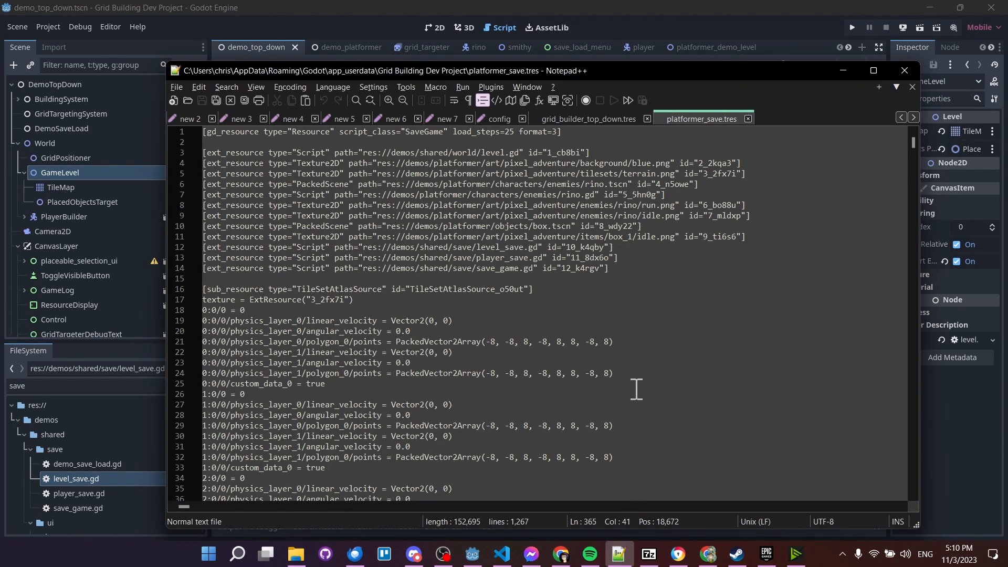
pyautogui.moveTo(546, 80)
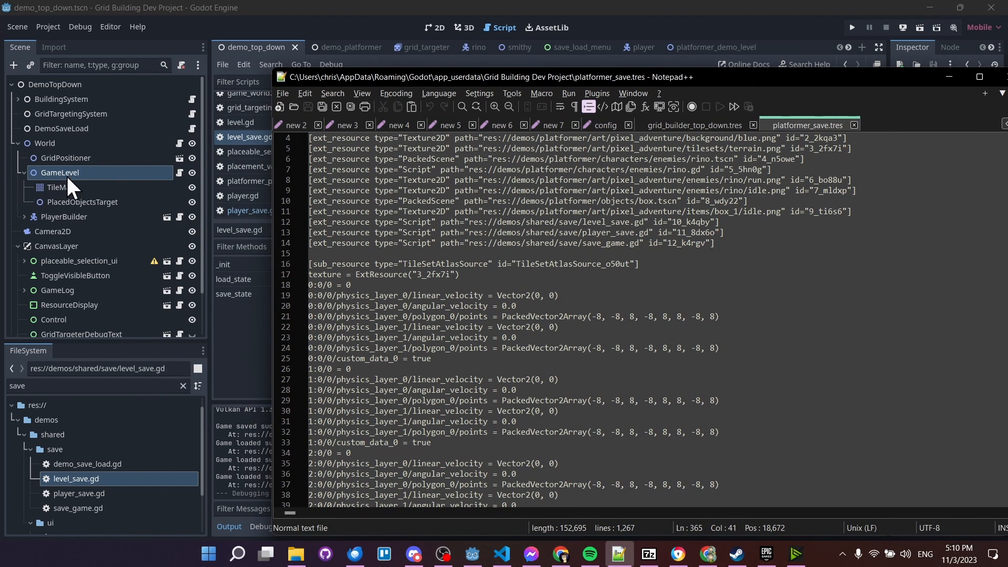
pyautogui.moveTo(71, 196)
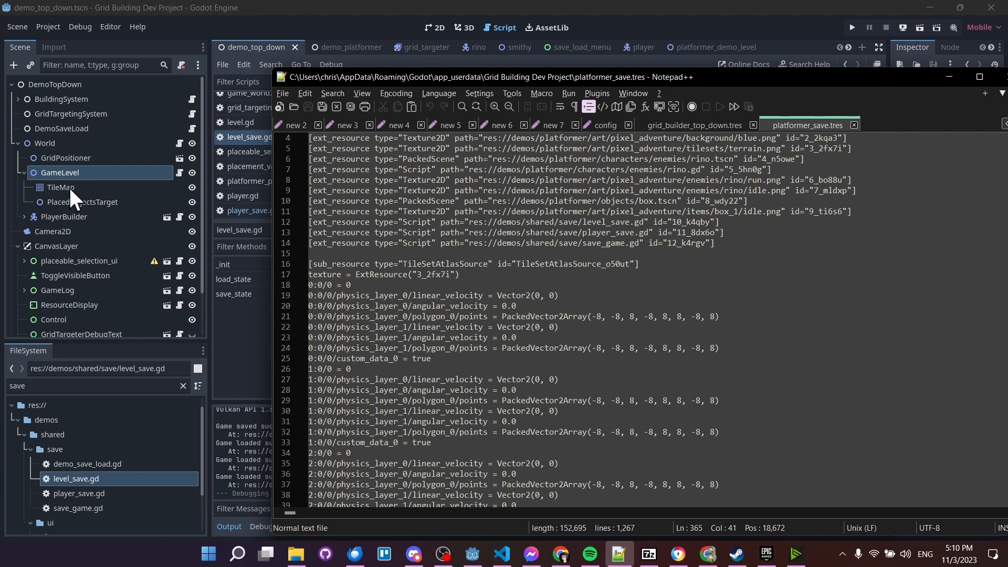
# Scroll through platformer_save.tres external resources and tileset physics data in Notepad++.
pyautogui.scroll(3)
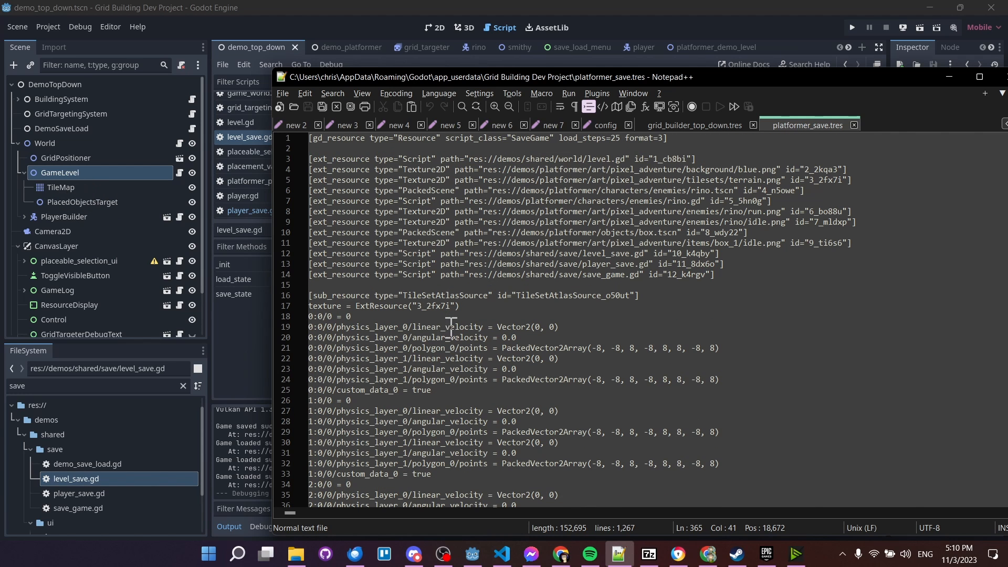
pyautogui.scroll(-3)
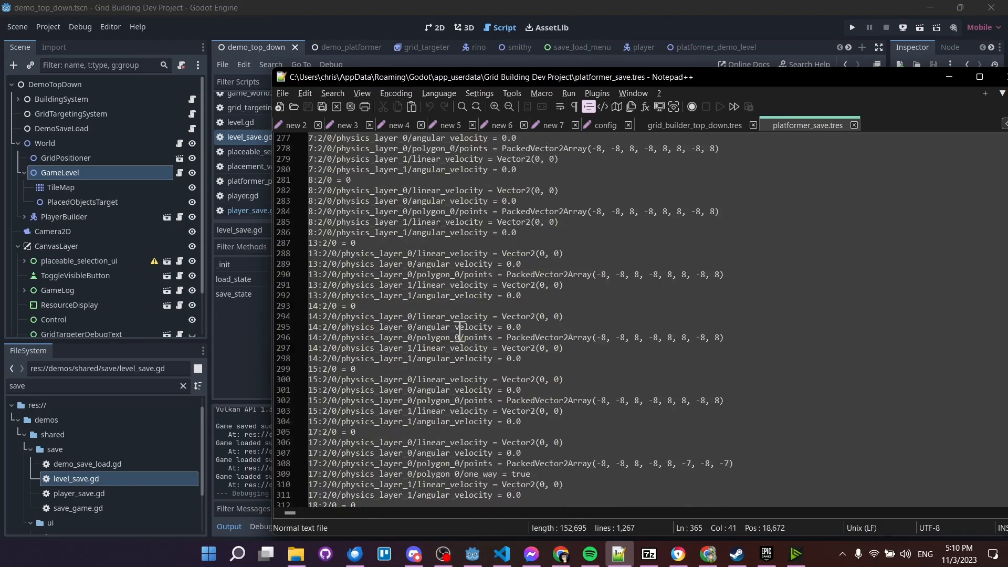
pyautogui.scroll(-3)
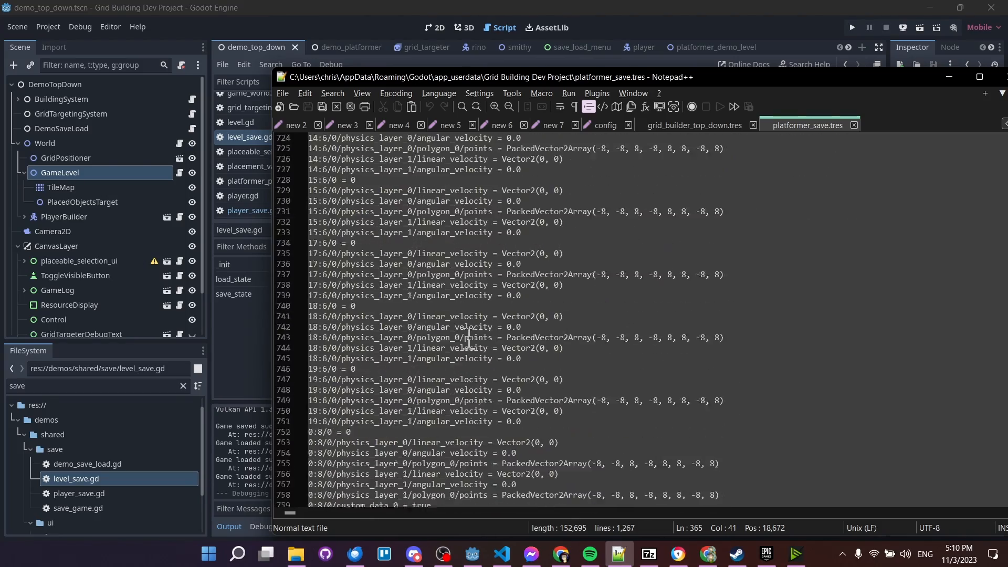
# Bring up the Grid Building Dev Project folder and select the 152 KB platformer_save file.
pyautogui.click(295, 557)
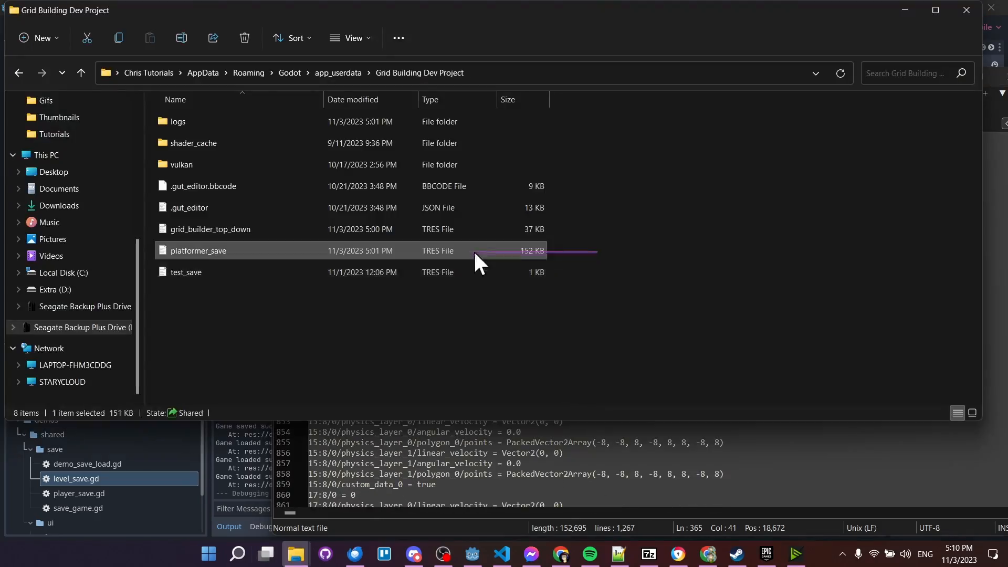
pyautogui.moveTo(587, 261)
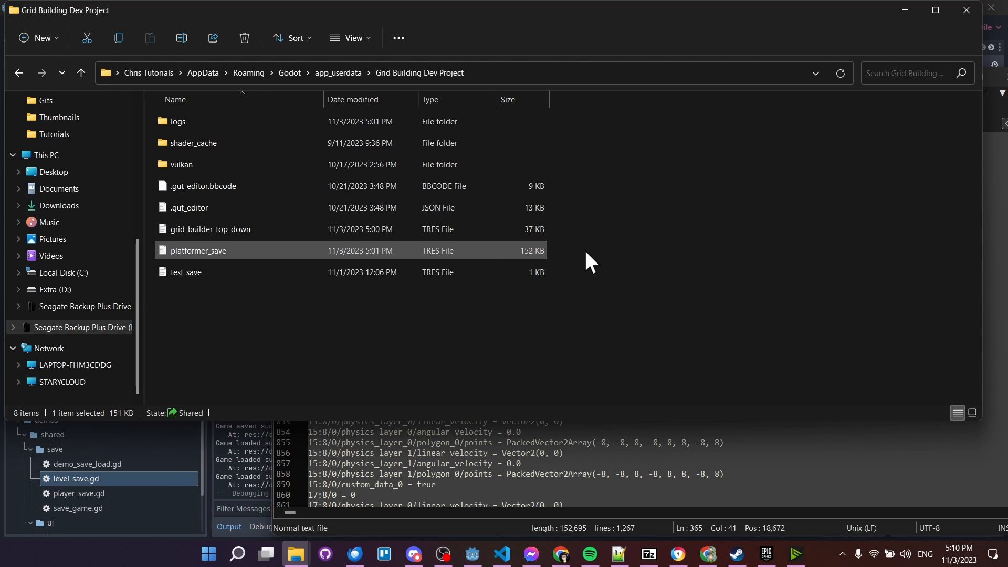
pyautogui.click(209, 229)
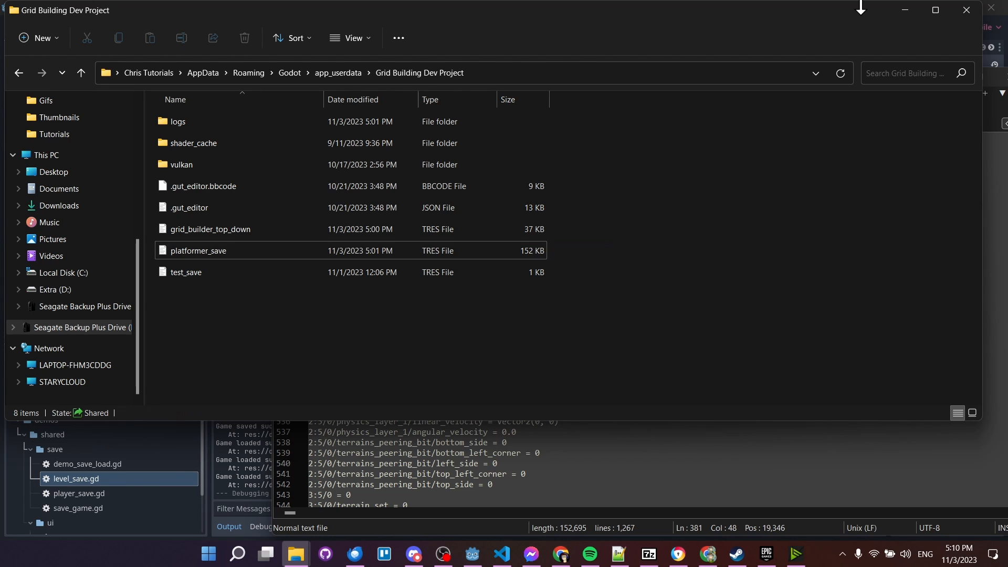
# Return to Godot's 2D view of the top-down level and select GameLevel's TileMap node.
pyautogui.click(471, 557)
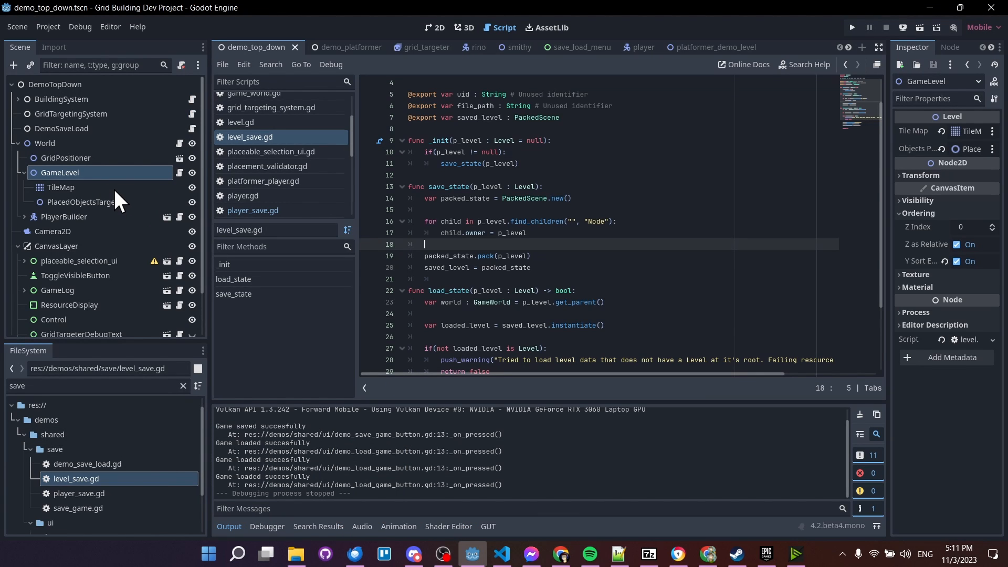
pyautogui.moveTo(69, 187)
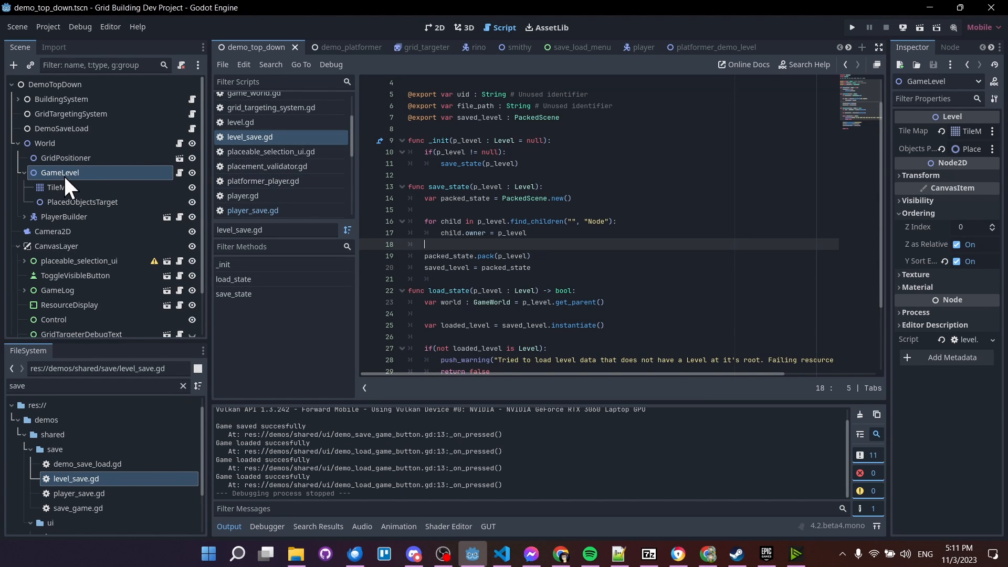
pyautogui.moveTo(119, 196)
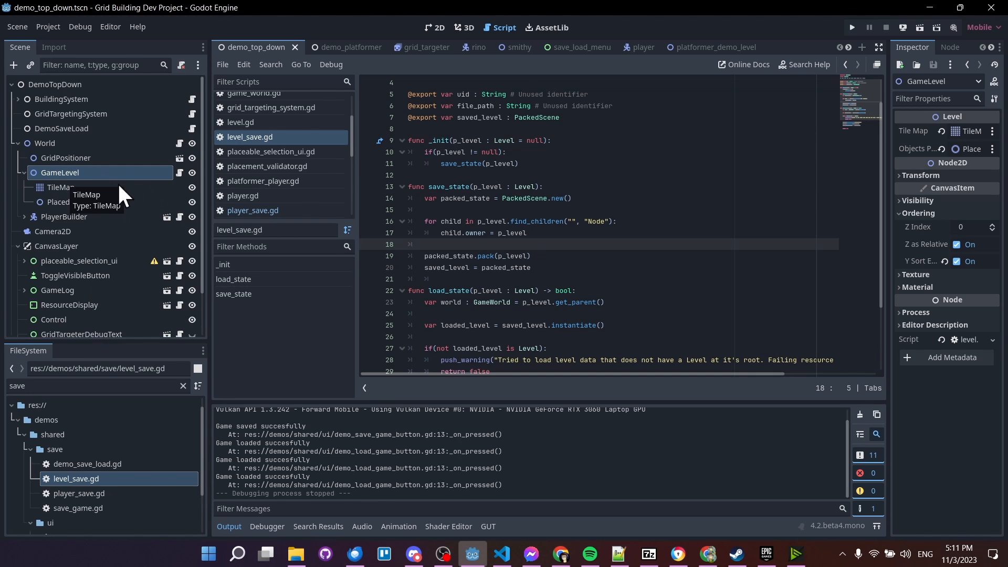
pyautogui.moveTo(109, 196)
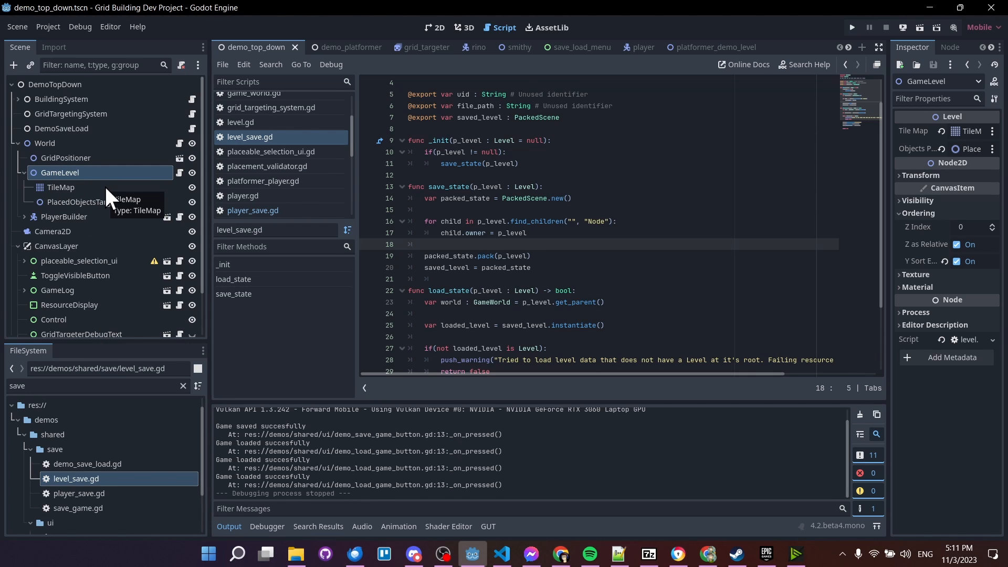
pyautogui.click(435, 27)
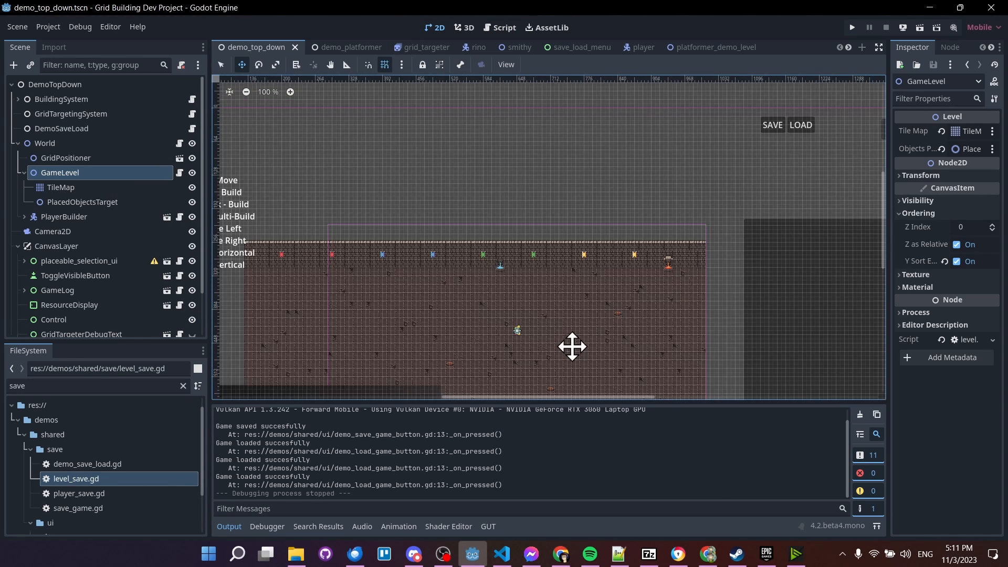
pyautogui.moveTo(517, 299)
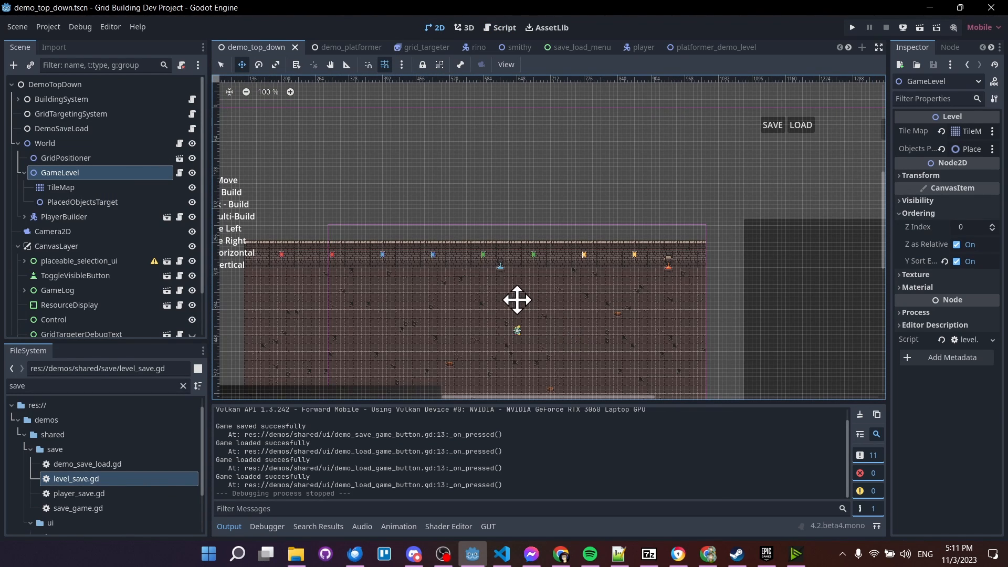
pyautogui.moveTo(702, 281)
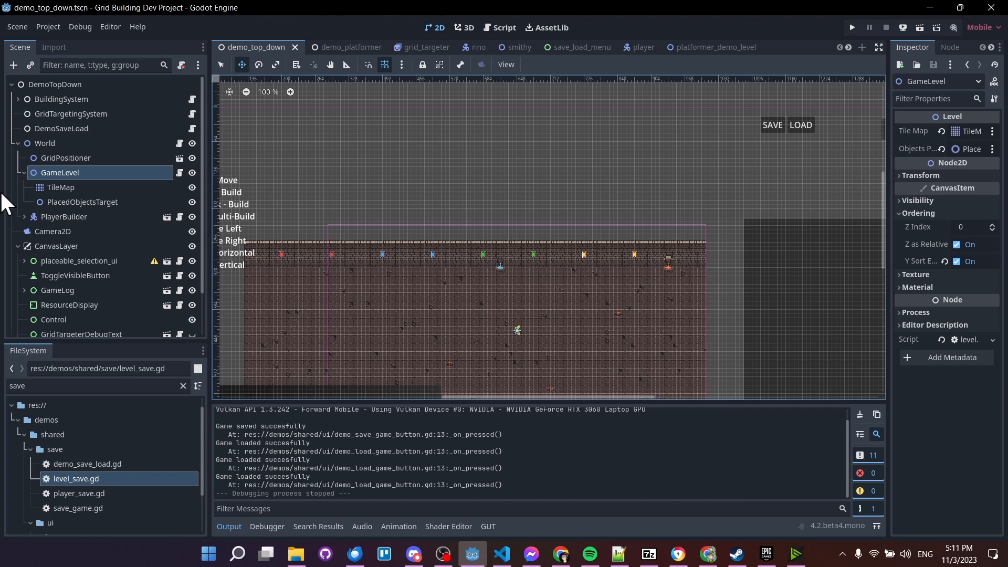
pyautogui.click(61, 187)
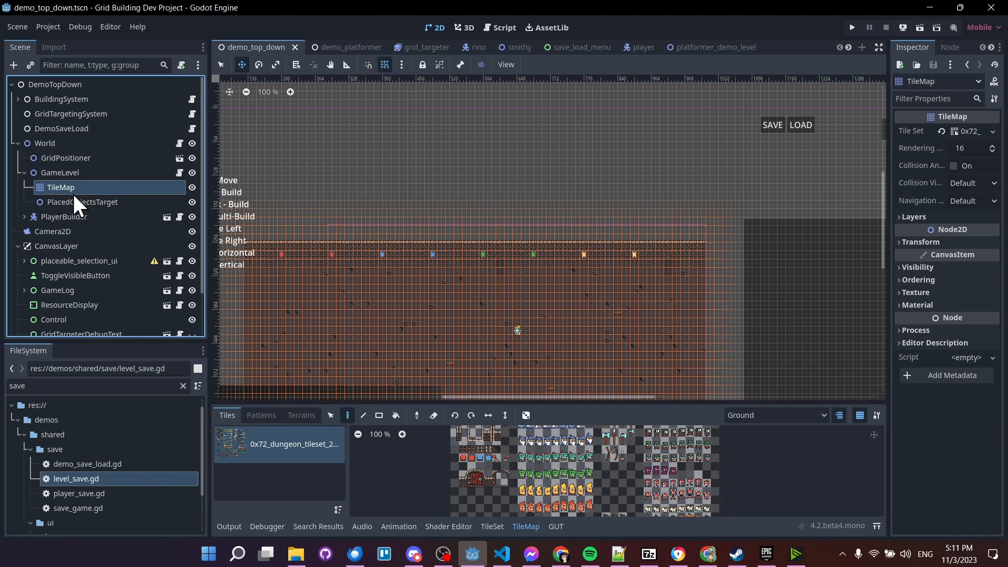
pyautogui.moveTo(82, 195)
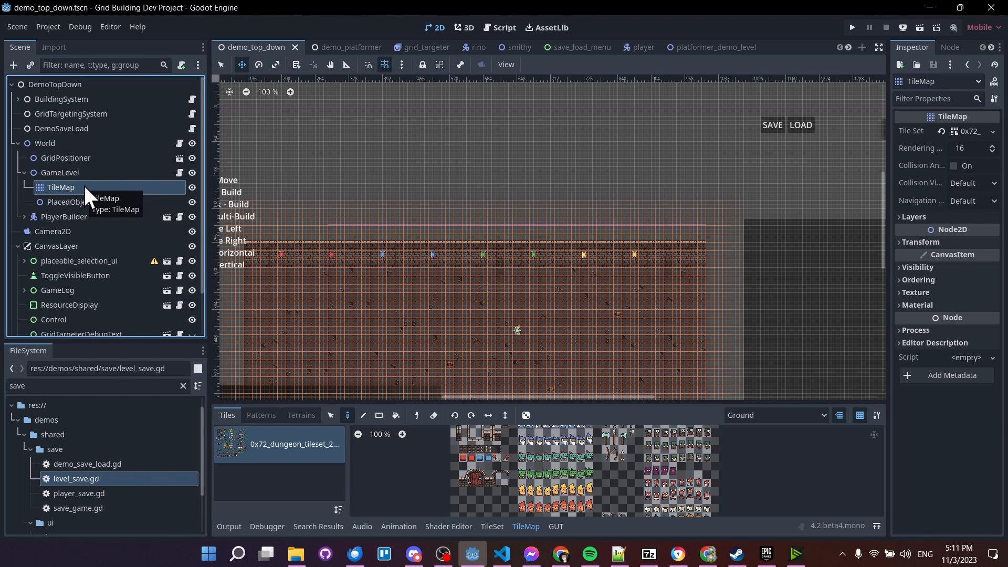
pyautogui.moveTo(325, 250)
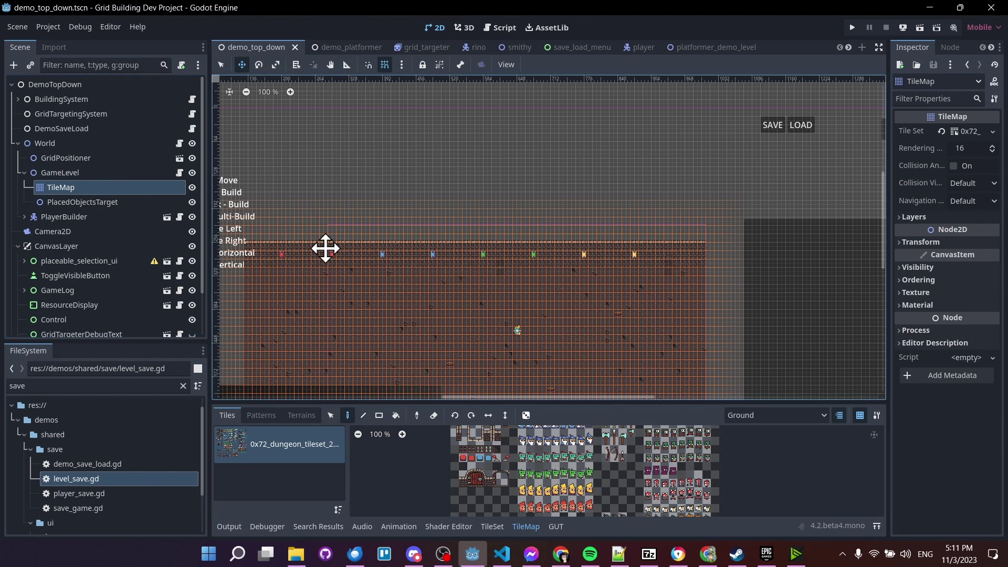
pyautogui.moveTo(121, 188)
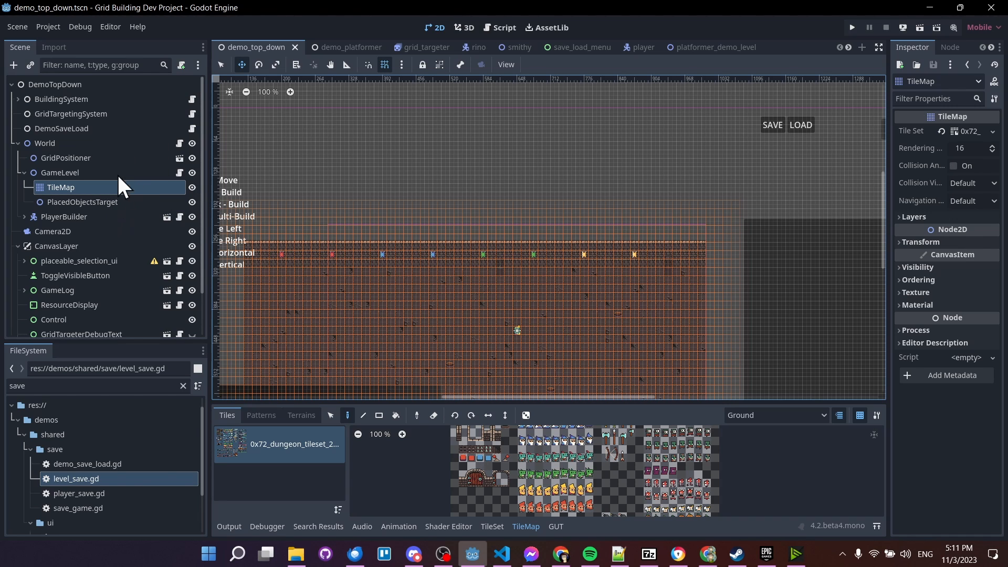
pyautogui.moveTo(353, 251)
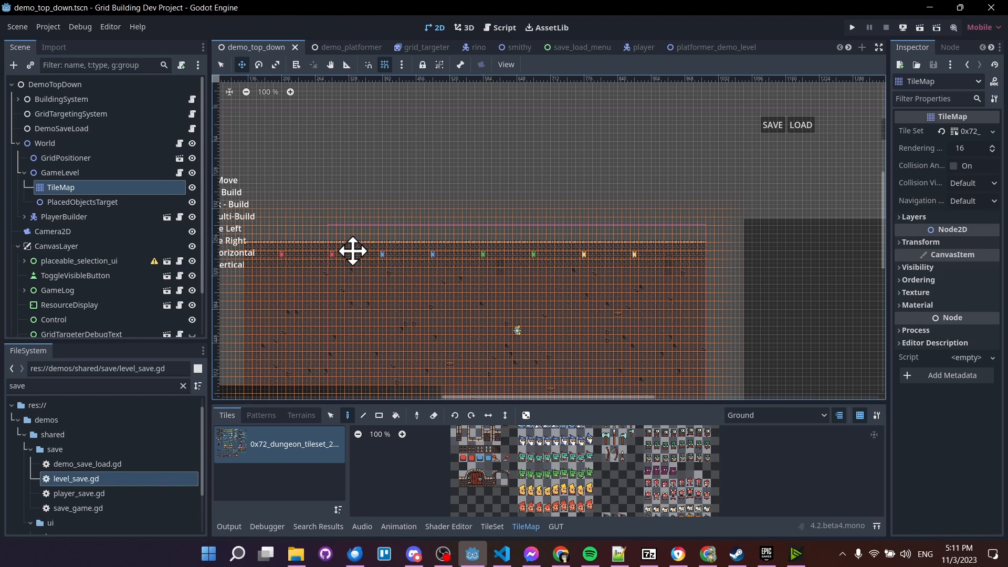
# Open player_save.gd and point out the PlayerSave export variables.
pyautogui.doubleClick(79, 493)
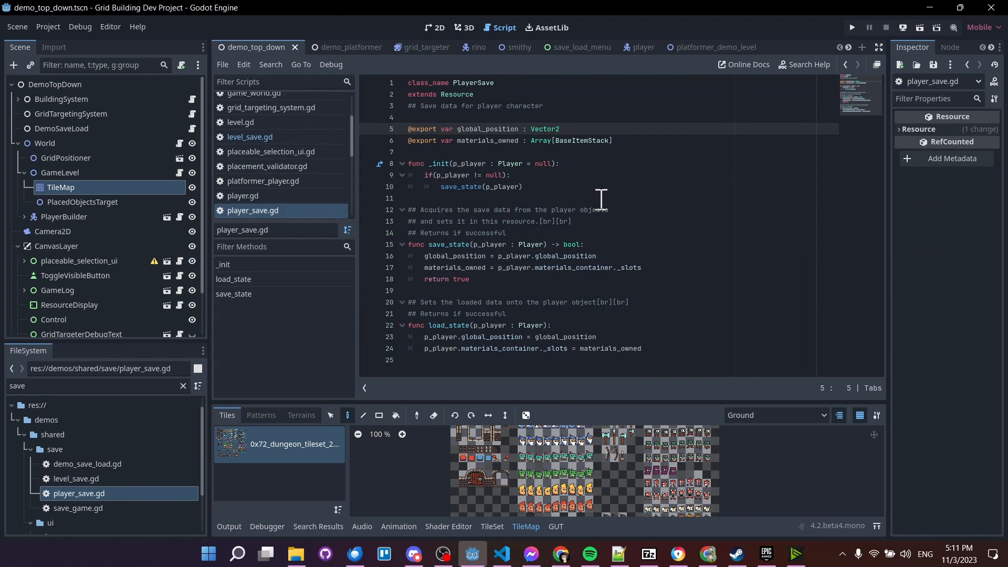
pyautogui.click(704, 162)
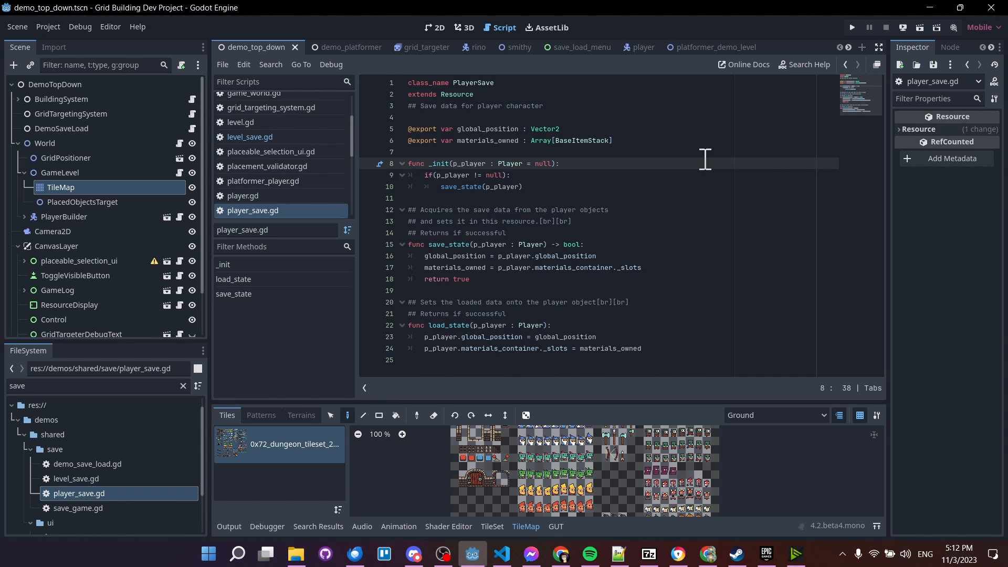
pyautogui.moveTo(609, 93)
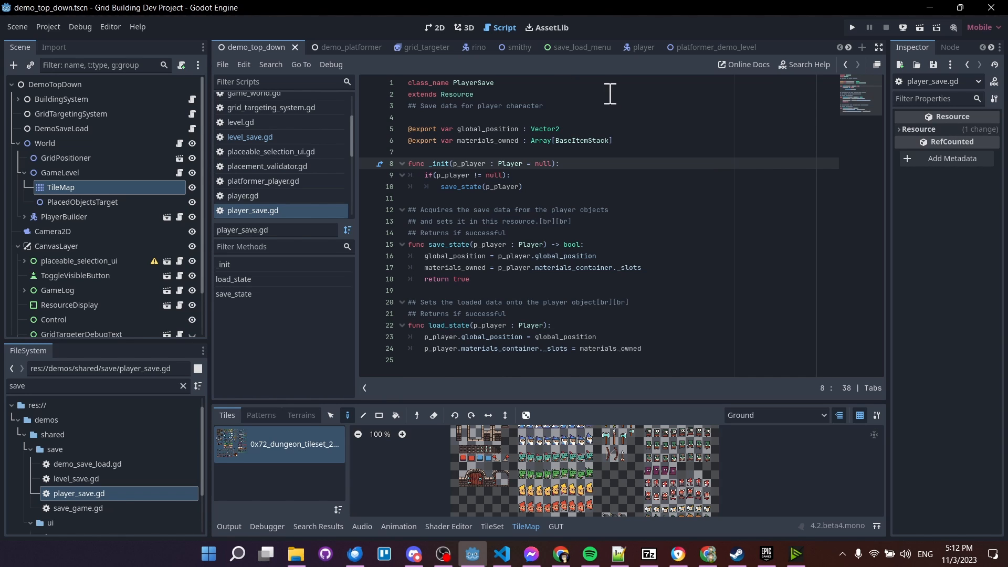
# Switch to the player scene and inspect its AnimationPlayer and CollisionShape2D nodes.
pyautogui.click(628, 47)
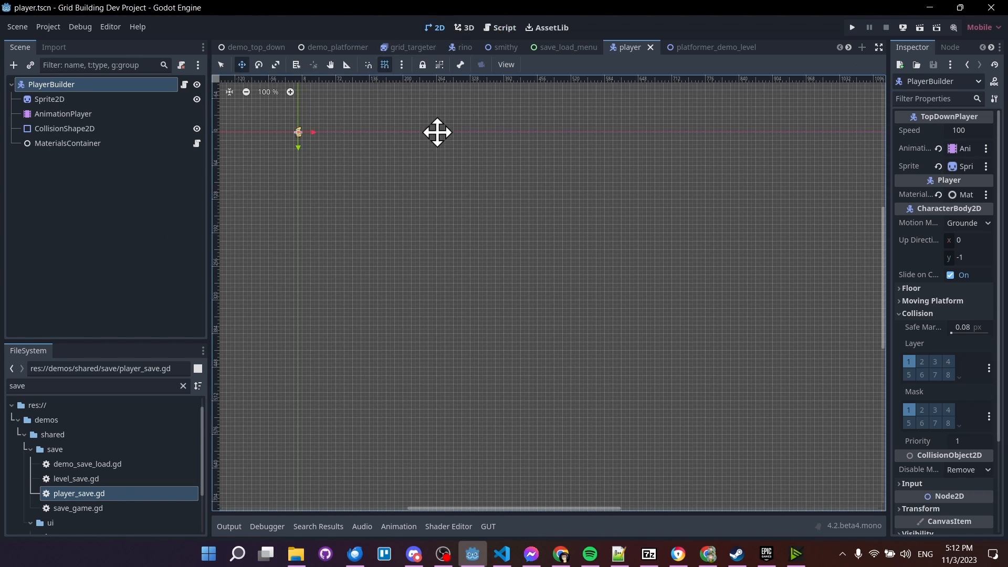
pyautogui.scroll(3)
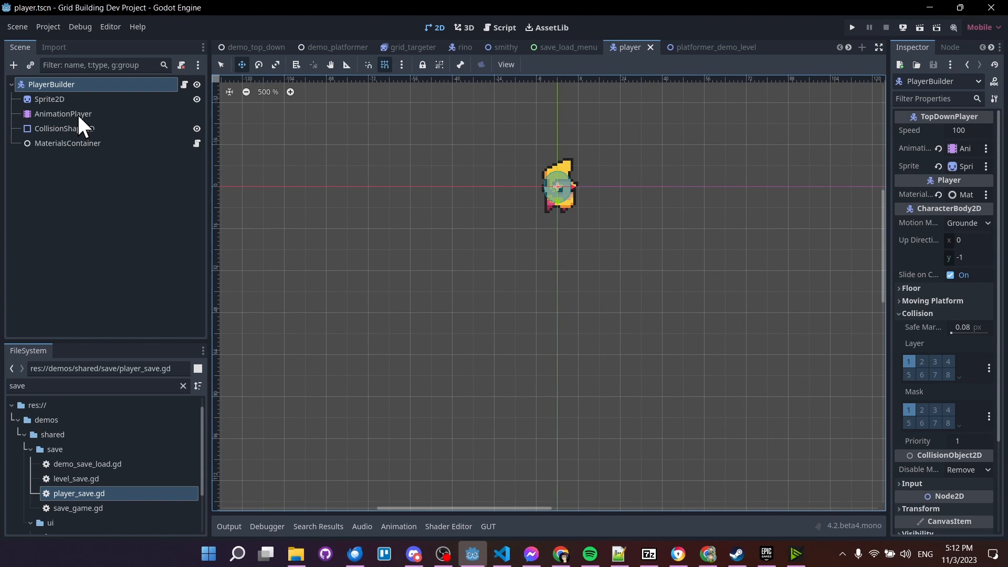
pyautogui.click(62, 113)
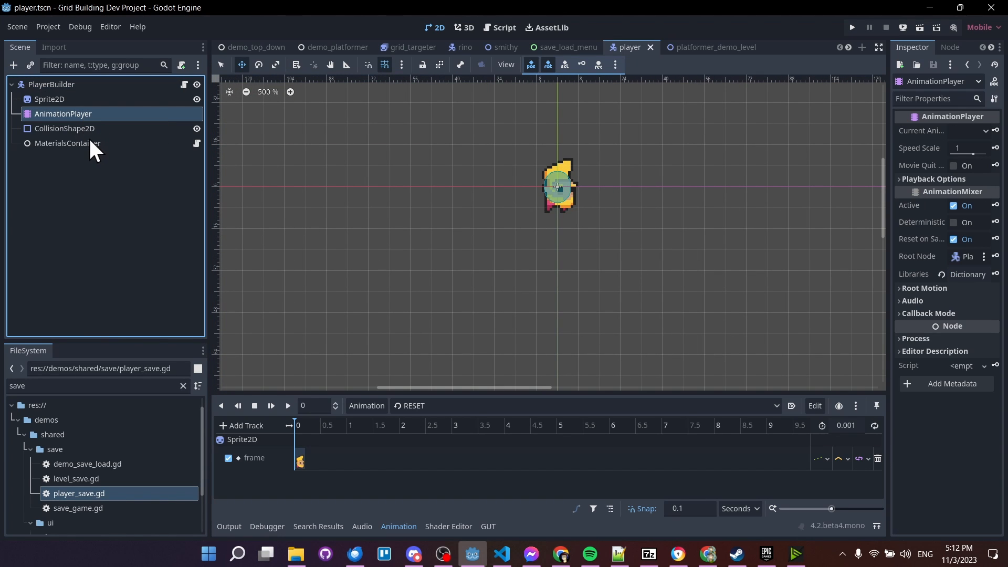
pyautogui.click(64, 128)
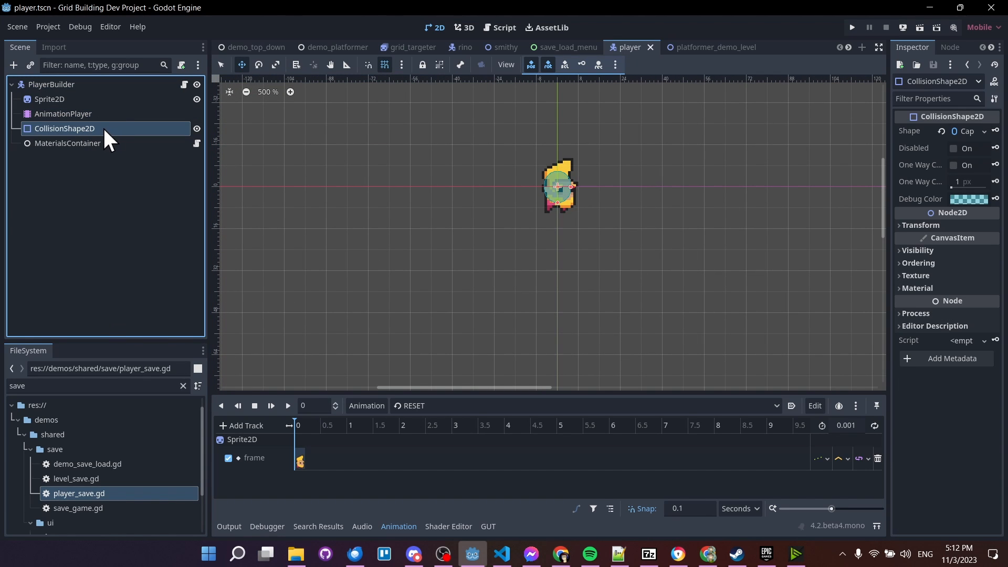
pyautogui.click(62, 114)
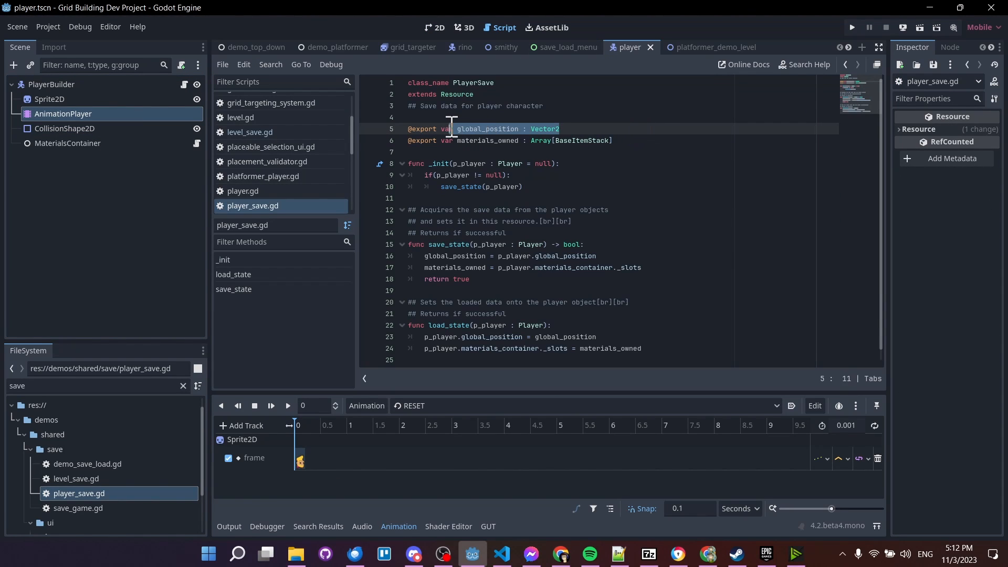
# Point out the global_position and materials_owned exports in player_save.gd.
pyautogui.click(560, 128)
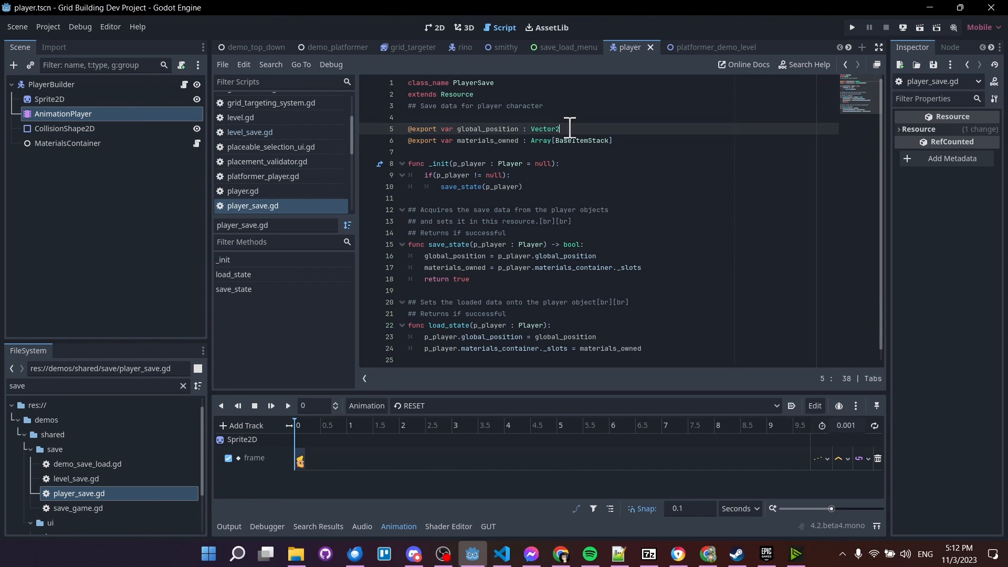
pyautogui.moveTo(622, 128)
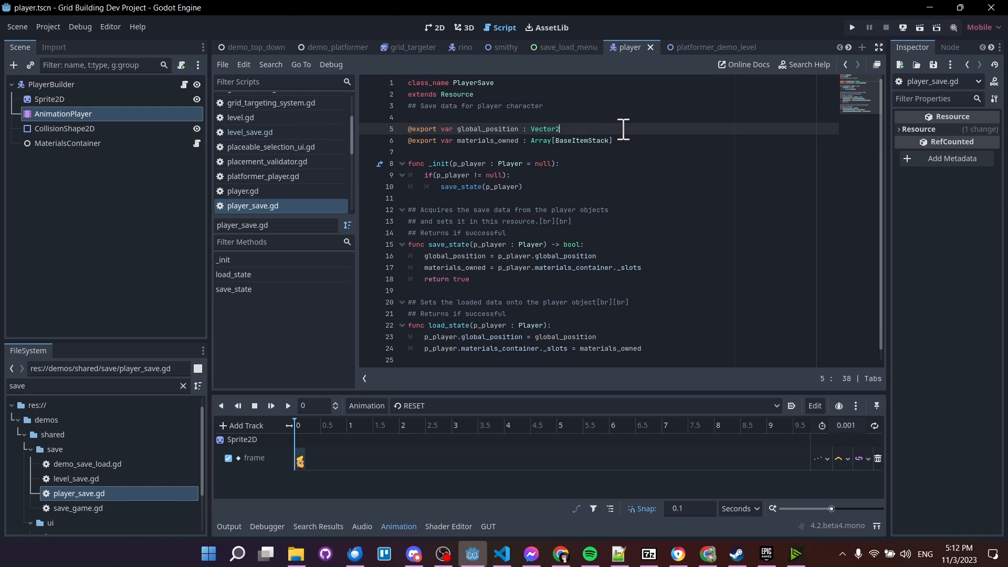
pyautogui.moveTo(636, 133)
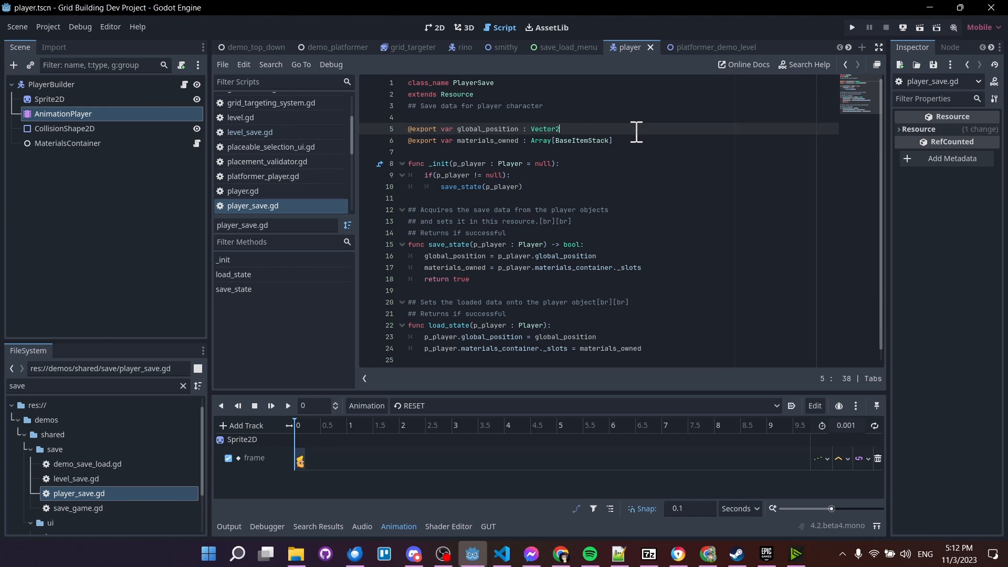
pyautogui.moveTo(411, 147)
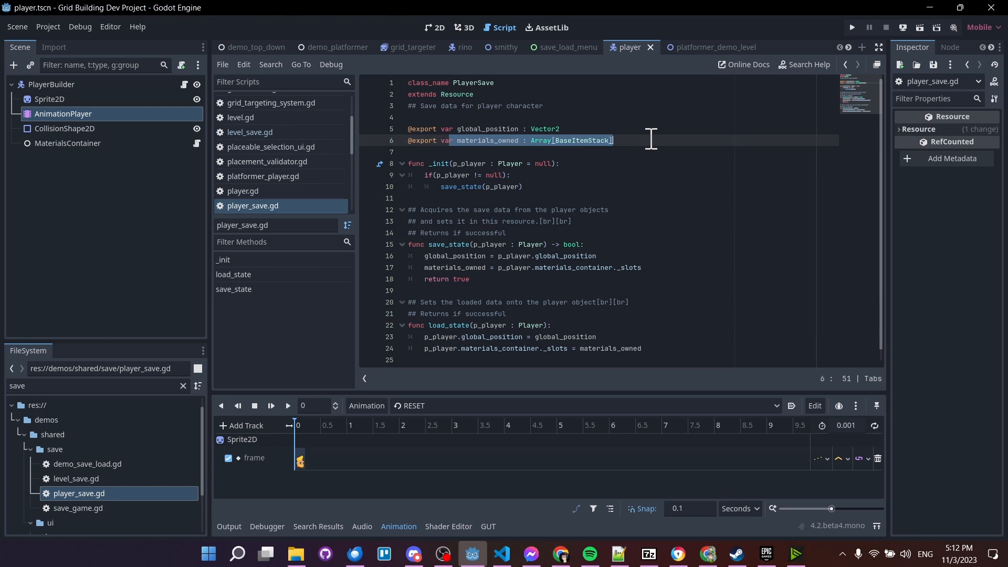
pyautogui.click(650, 140)
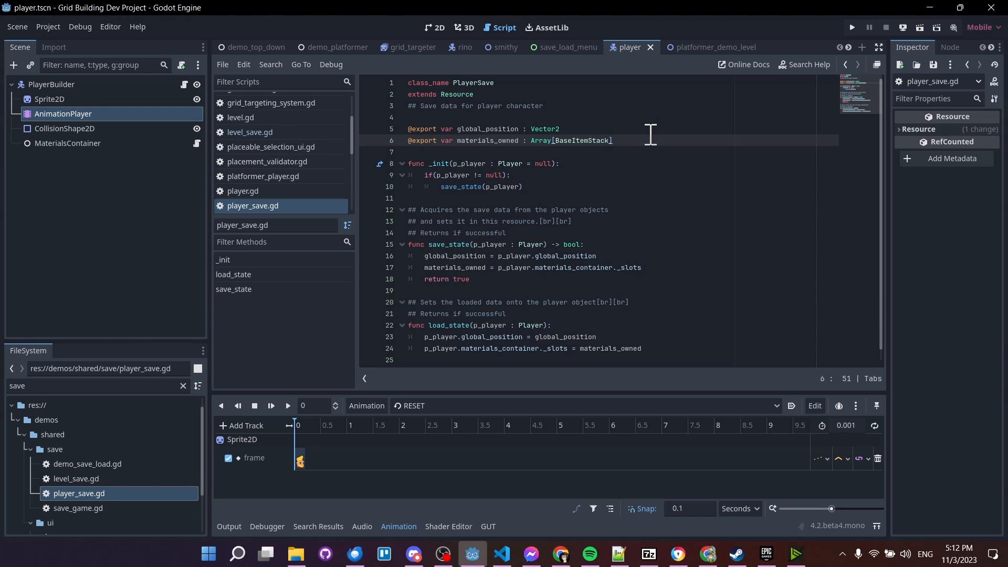
pyautogui.moveTo(642, 138)
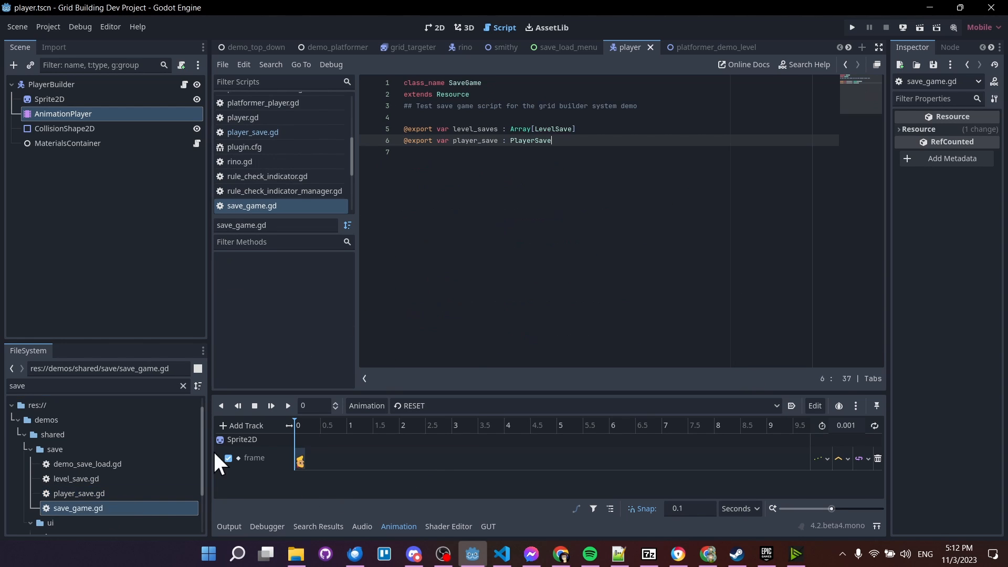
# Review SaveGame's level_saves LevelSave array and player_save exports, then switch to demo_save_load.gd.
pyautogui.press('Return')
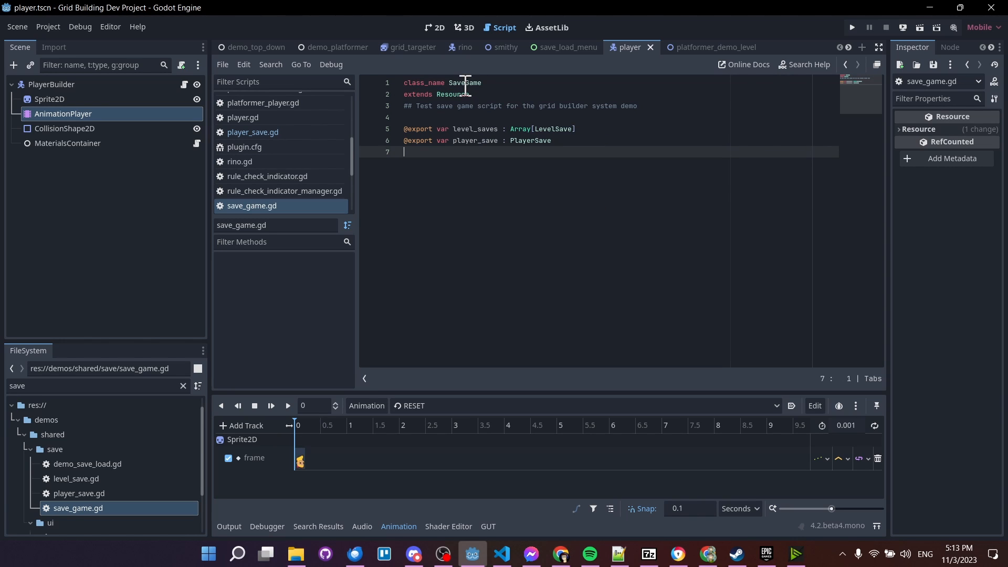
pyautogui.click(411, 128)
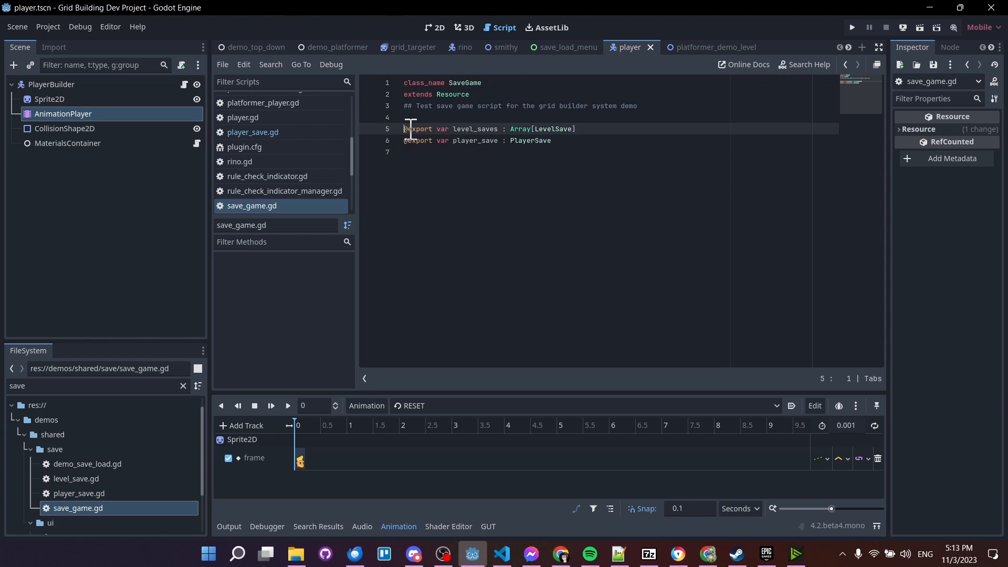
pyautogui.click(534, 128)
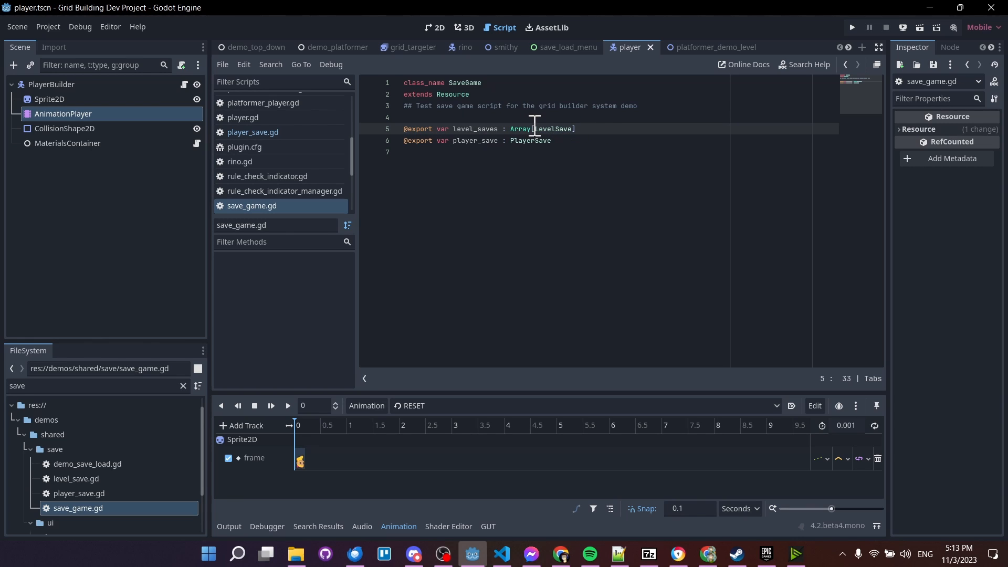
pyautogui.click(577, 128)
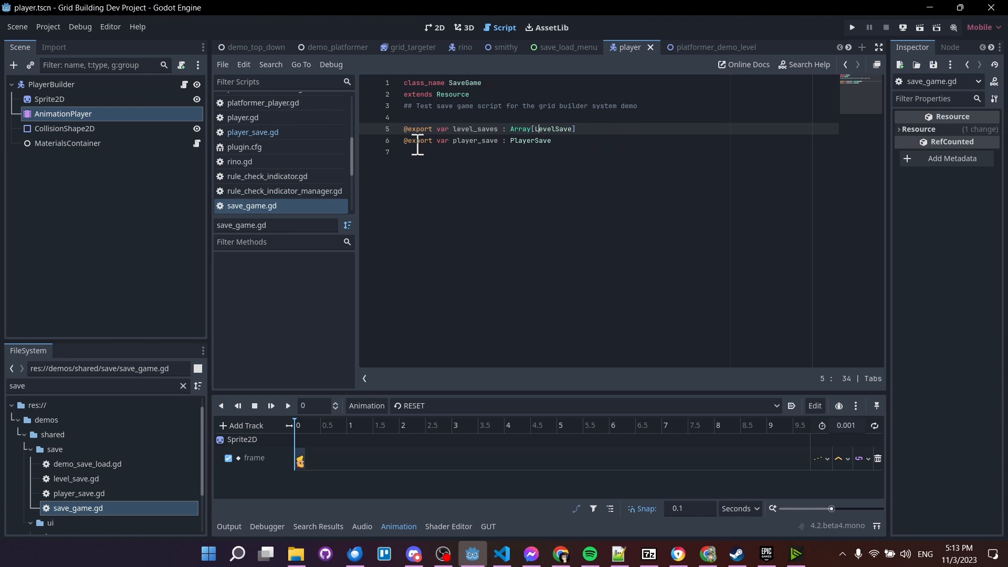
pyautogui.click(550, 139)
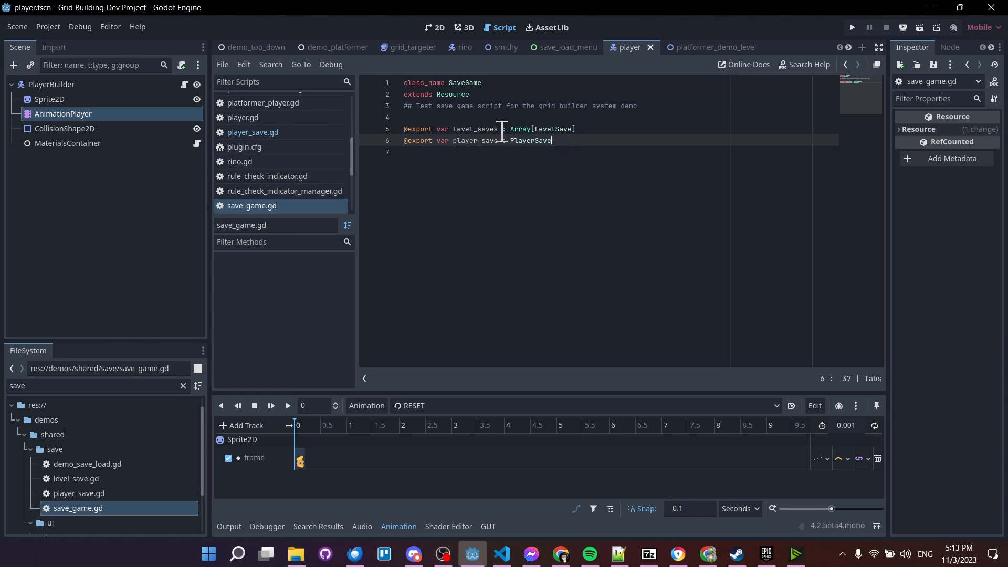
pyautogui.doubleClick(530, 140)
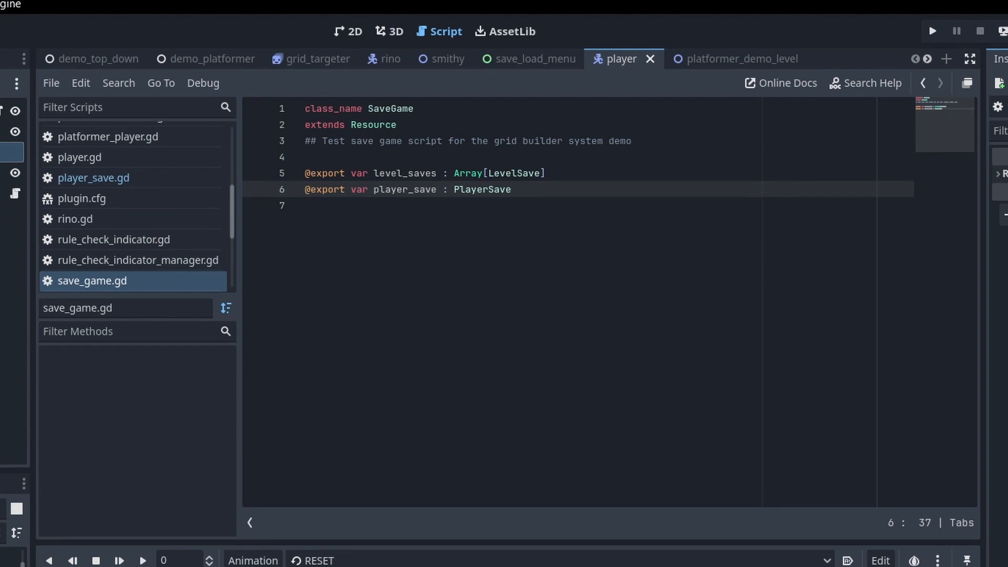
pyautogui.click(105, 133)
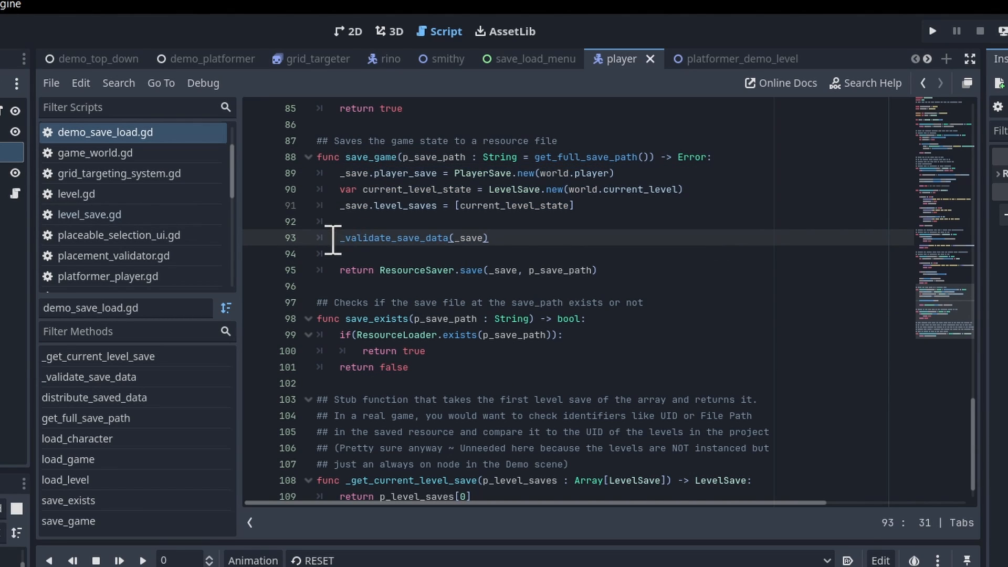
pyautogui.tripleClick(412, 237)
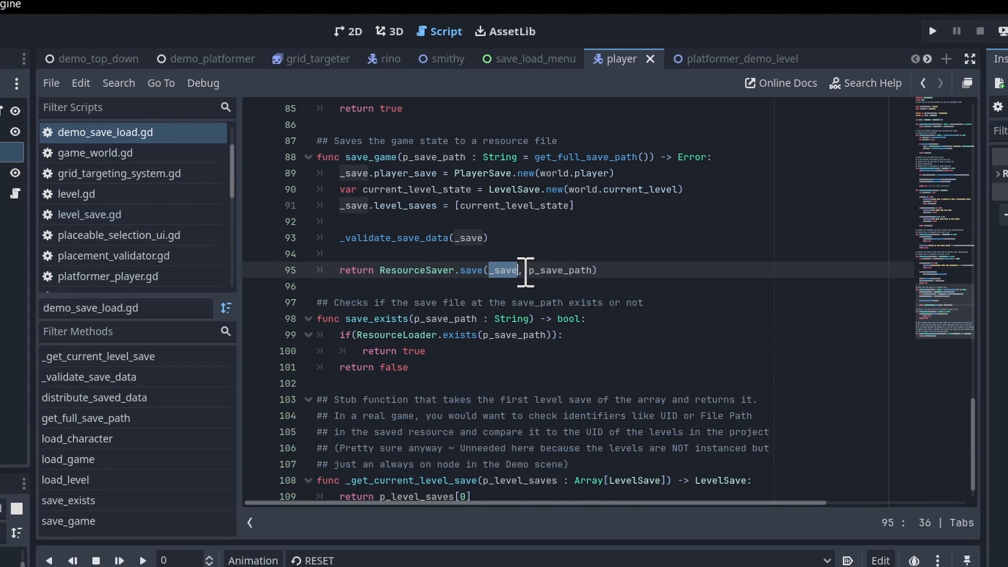
pyautogui.doubleClick(560, 270)
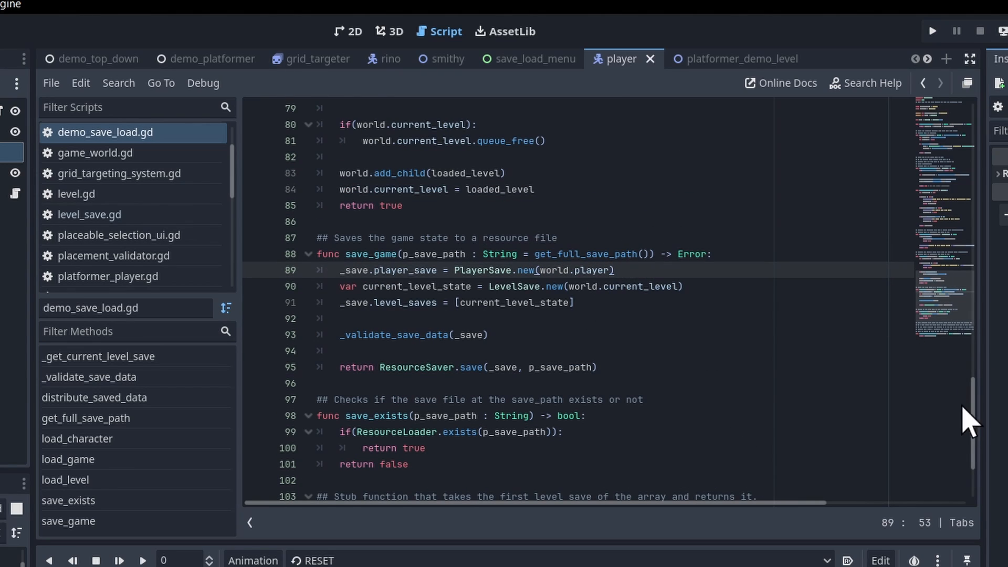
pyautogui.scroll(3)
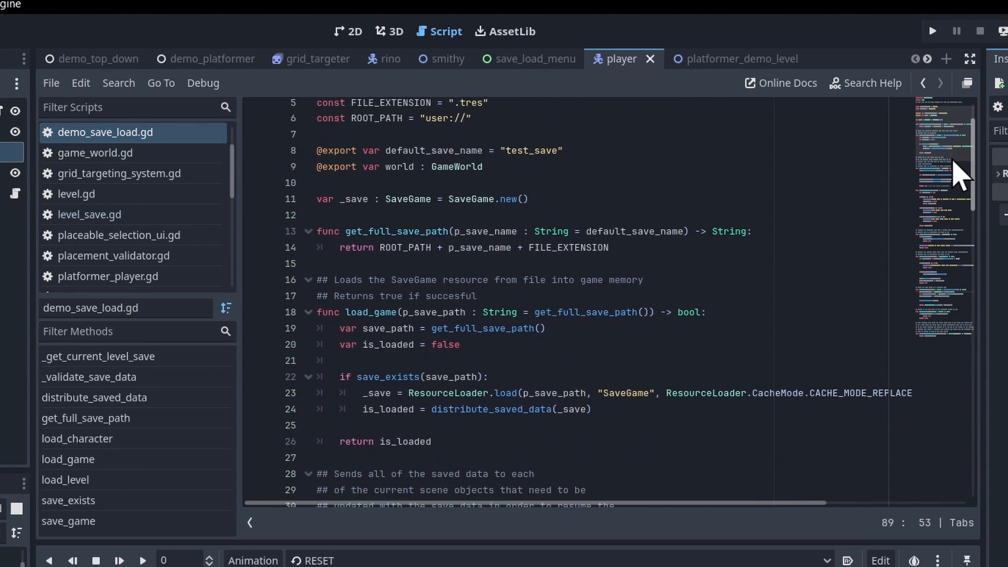
pyautogui.scroll(3)
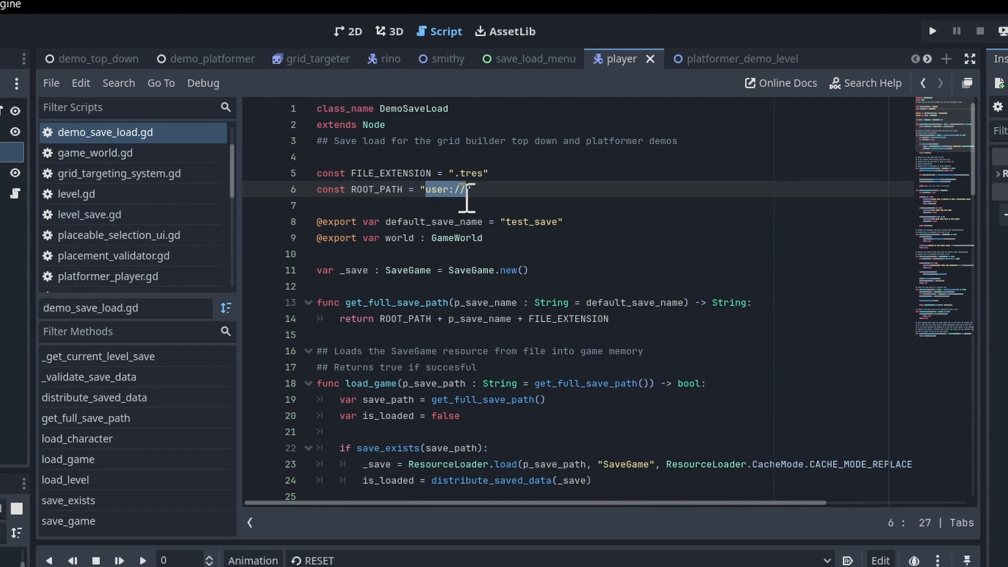
pyautogui.click(448, 318)
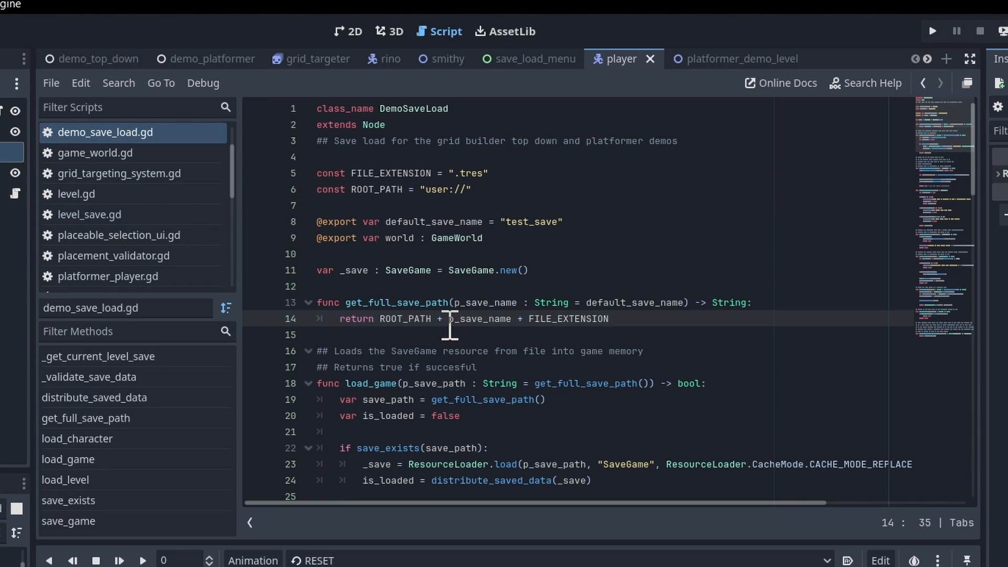
pyautogui.doubleClick(478, 318)
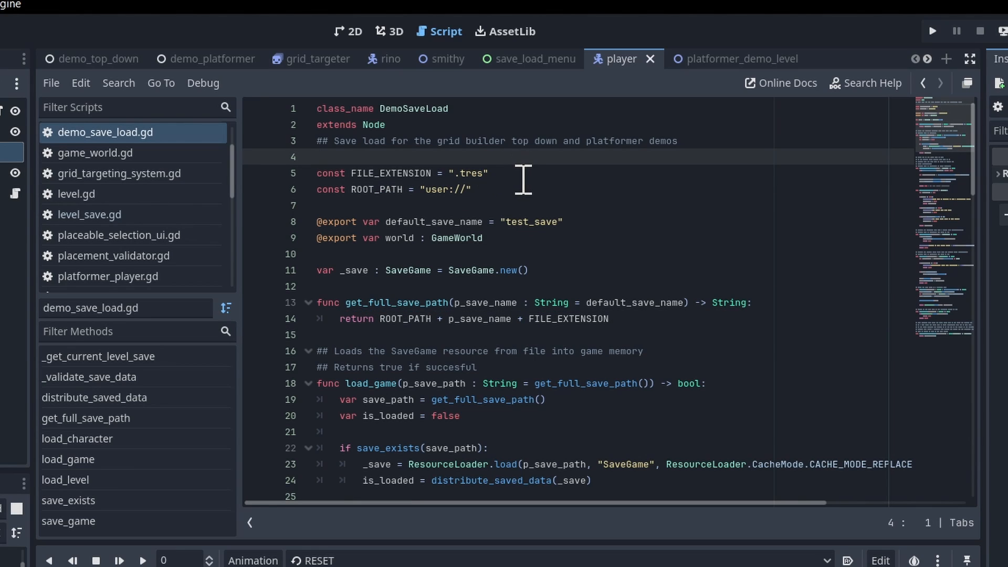
pyautogui.click(488, 173)
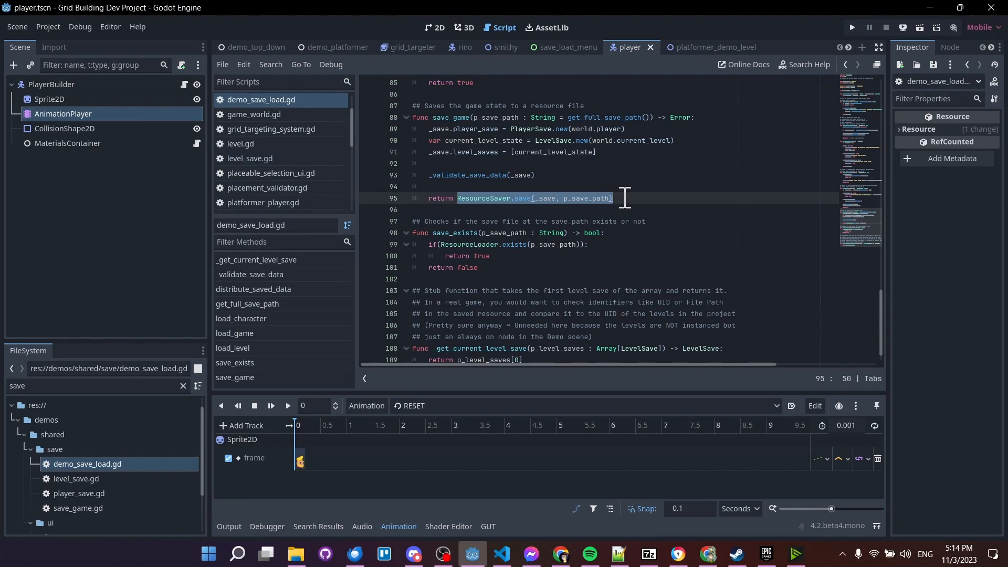
pyautogui.click(295, 557)
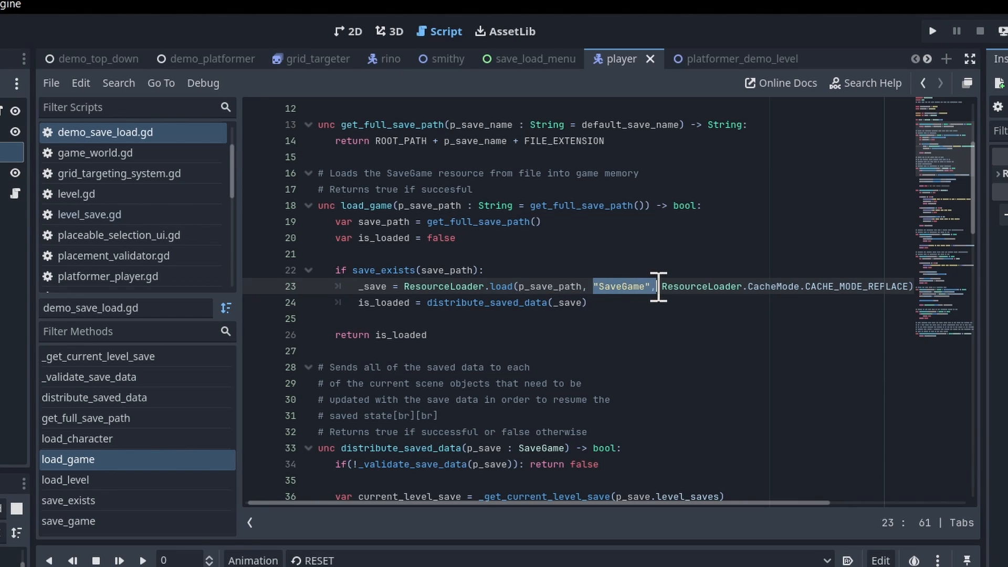
pyautogui.press('Left')
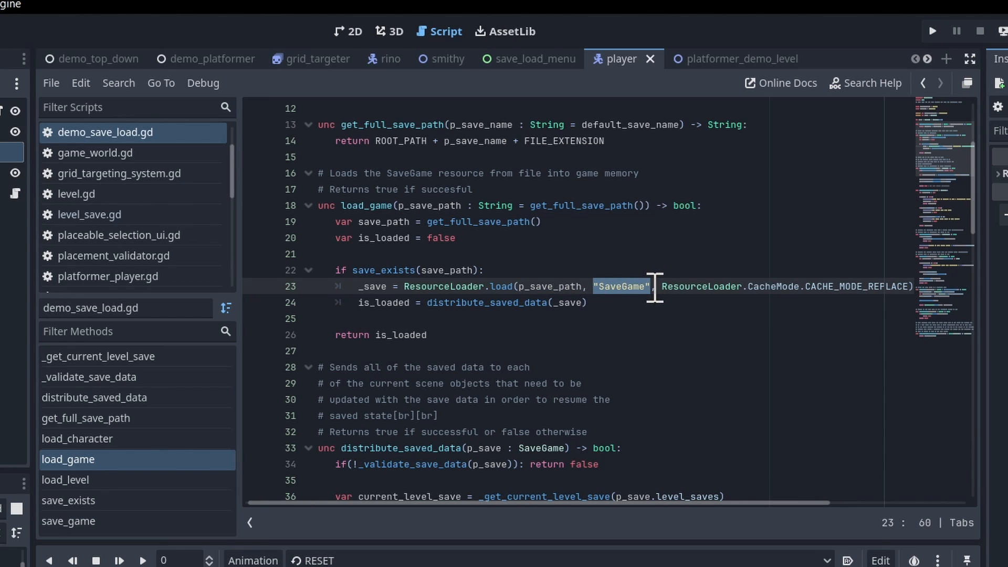
pyautogui.moveTo(704, 498)
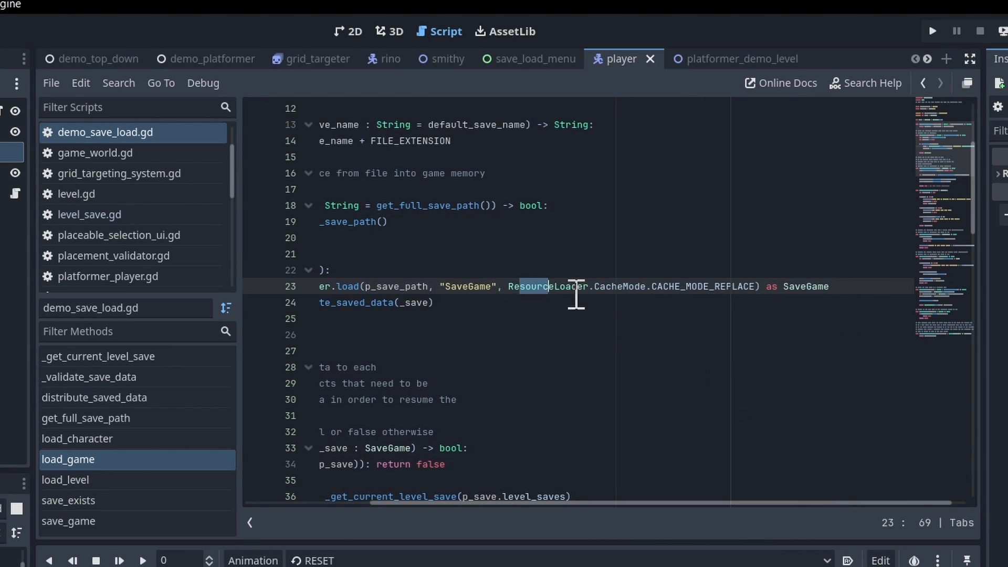
pyautogui.click(758, 286)
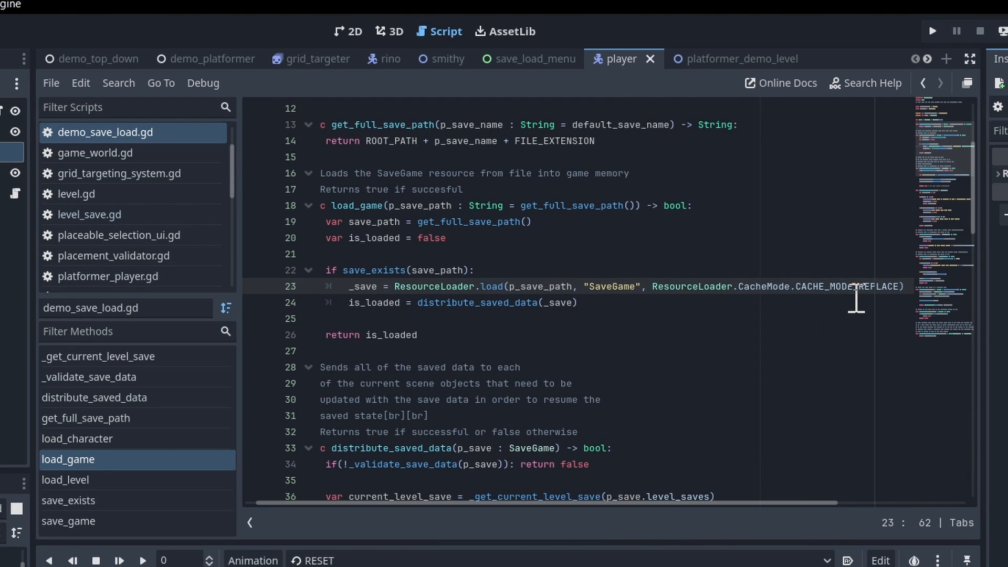
pyautogui.moveTo(800, 284)
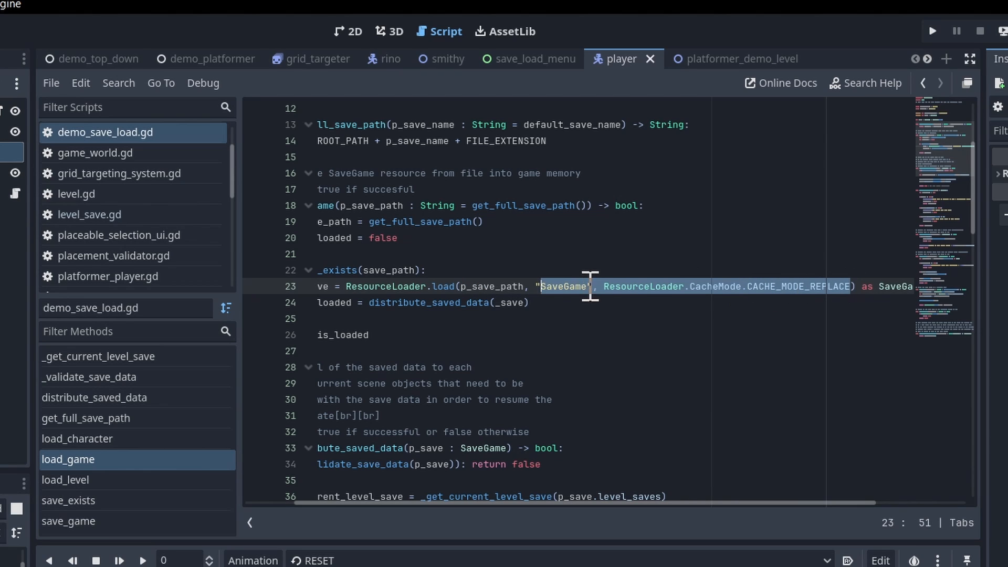
pyautogui.hscroll(3)
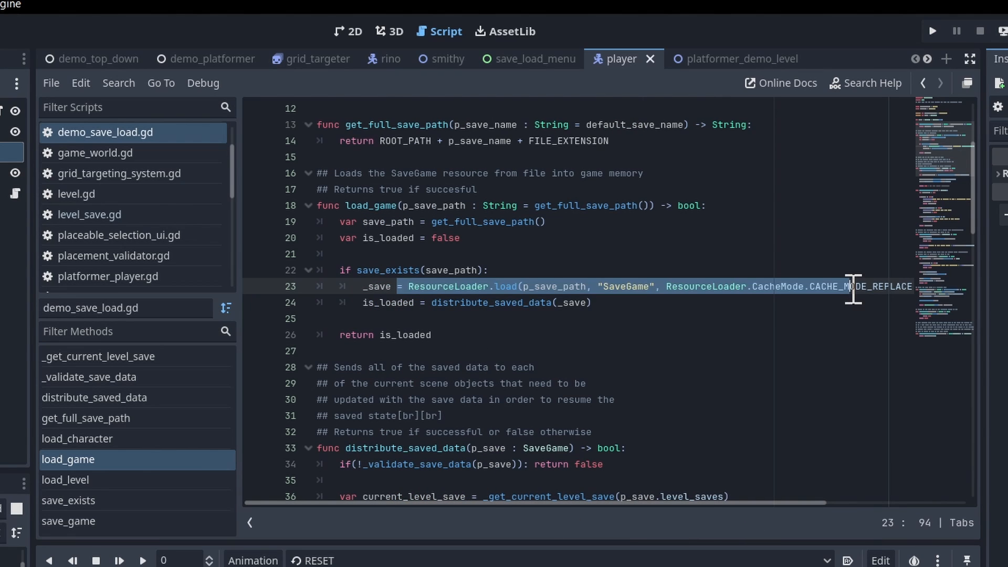
pyautogui.scroll(3)
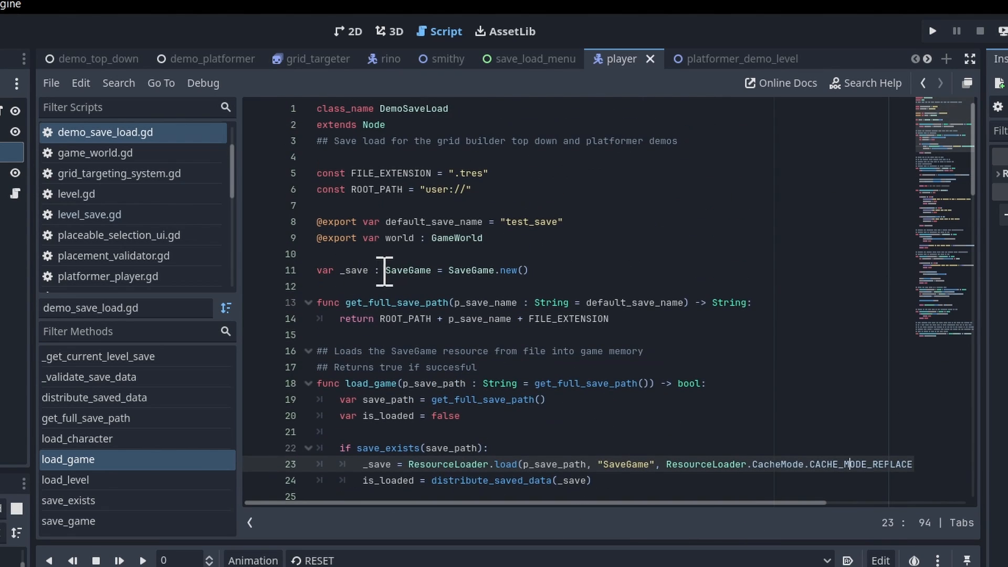
pyautogui.click(406, 269)
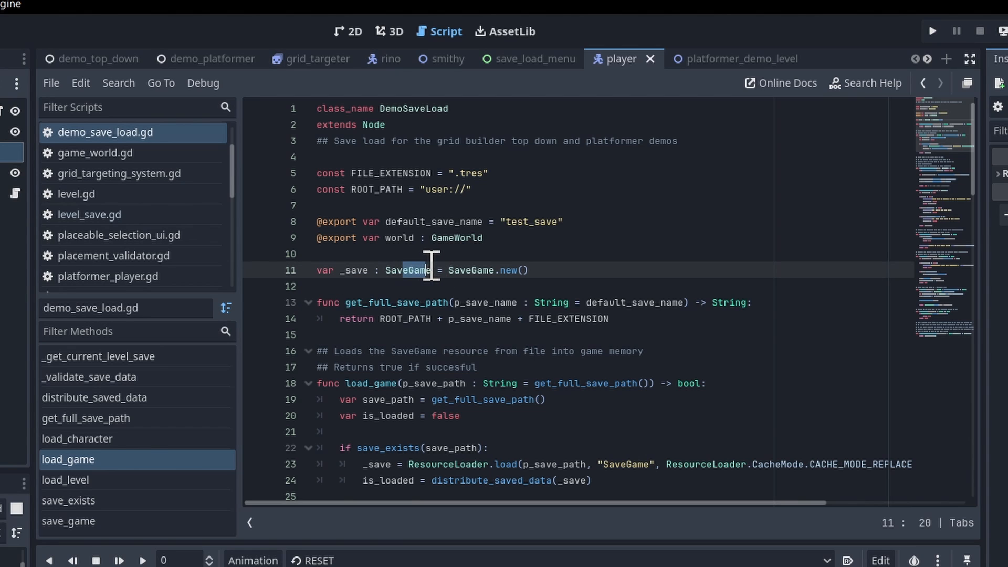
pyautogui.scroll(-3)
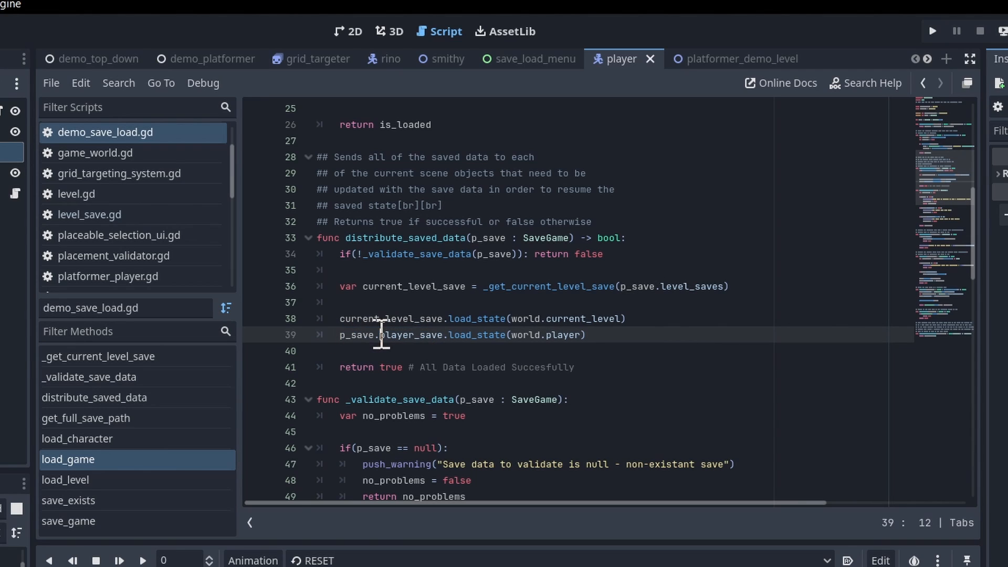
# Review player_save load_state restoring the player's global position and owned materials.
pyautogui.doubleClick(472, 334)
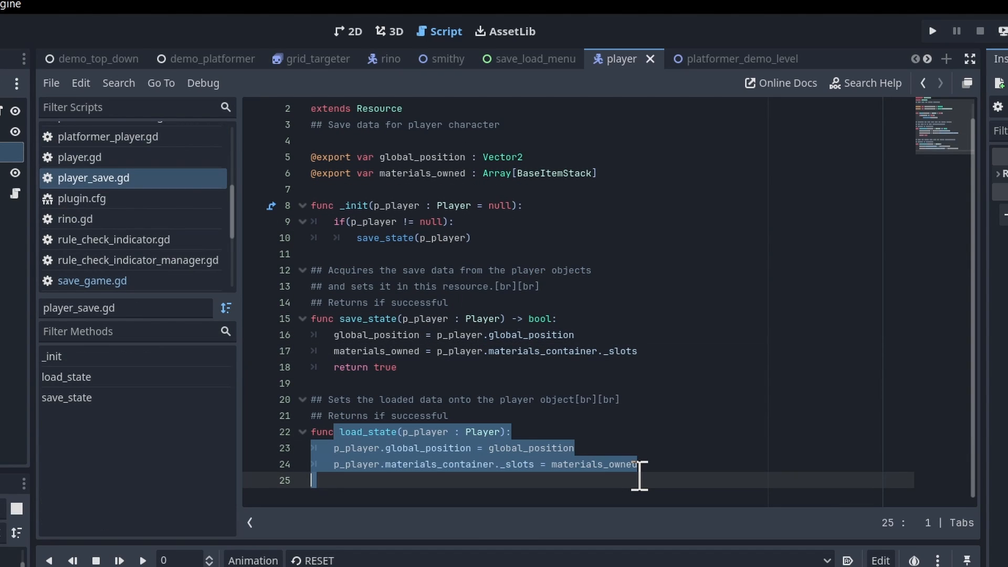
pyautogui.click(369, 463)
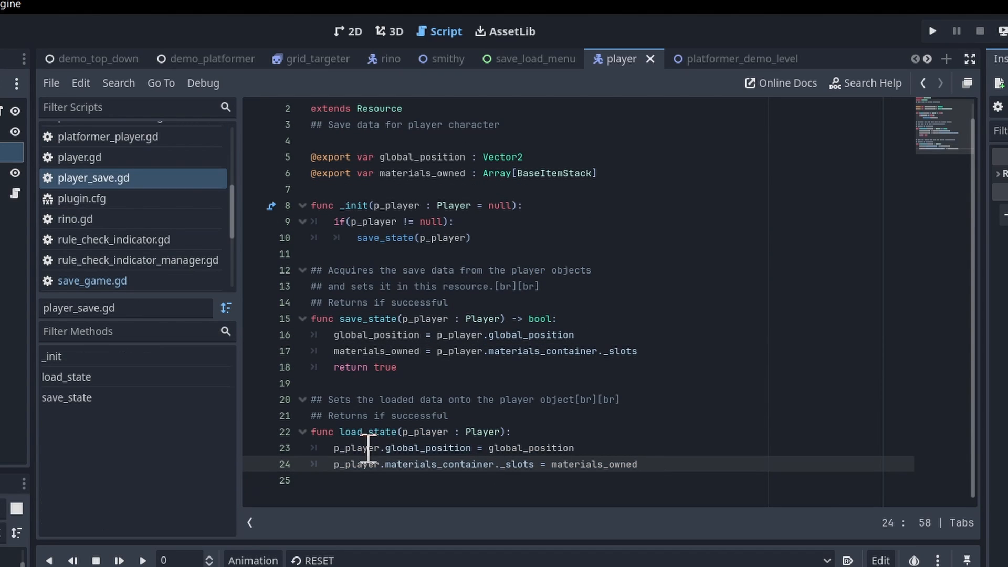
pyautogui.moveTo(328, 460)
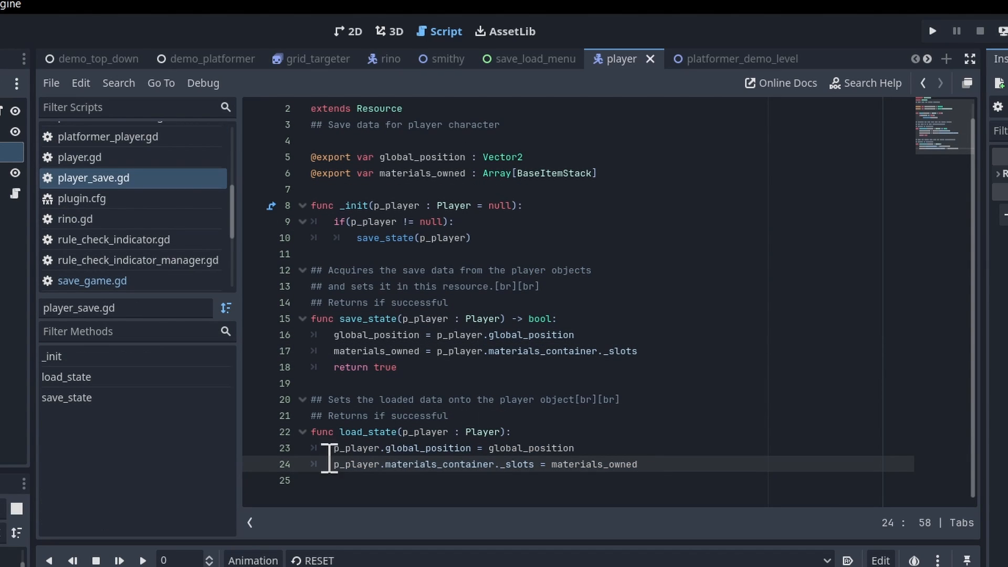
pyautogui.doubleClick(526, 449)
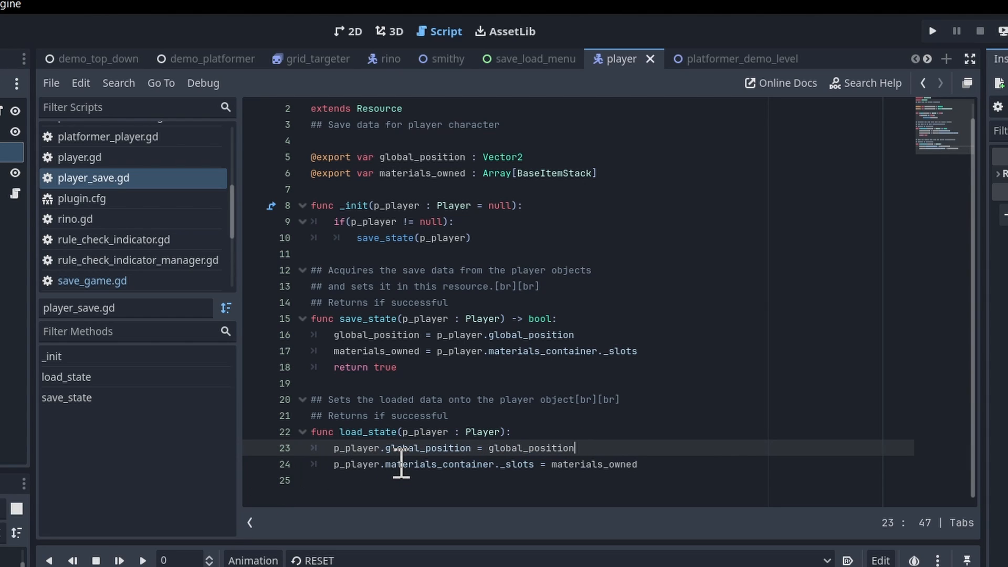
pyautogui.click(559, 463)
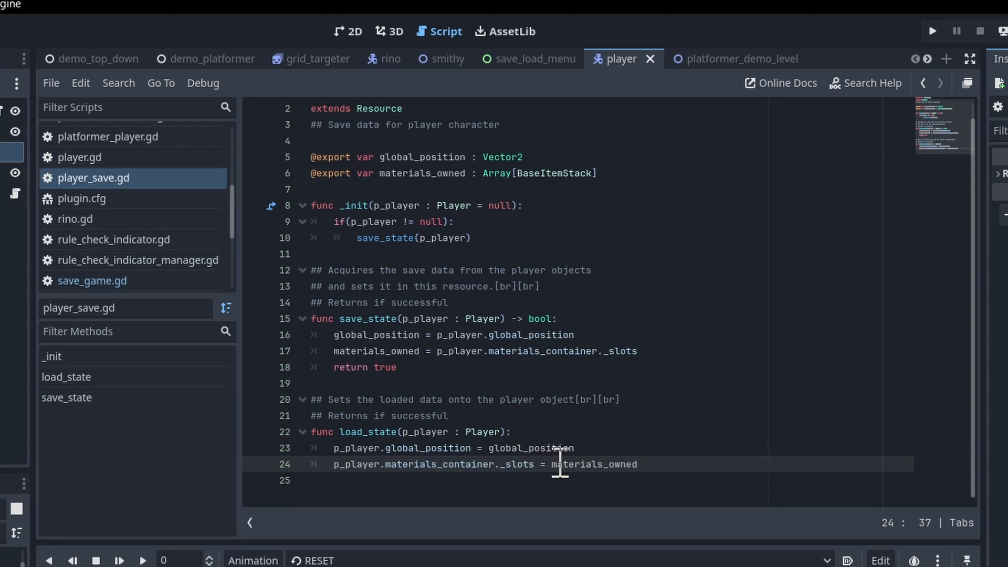
pyautogui.click(637, 464)
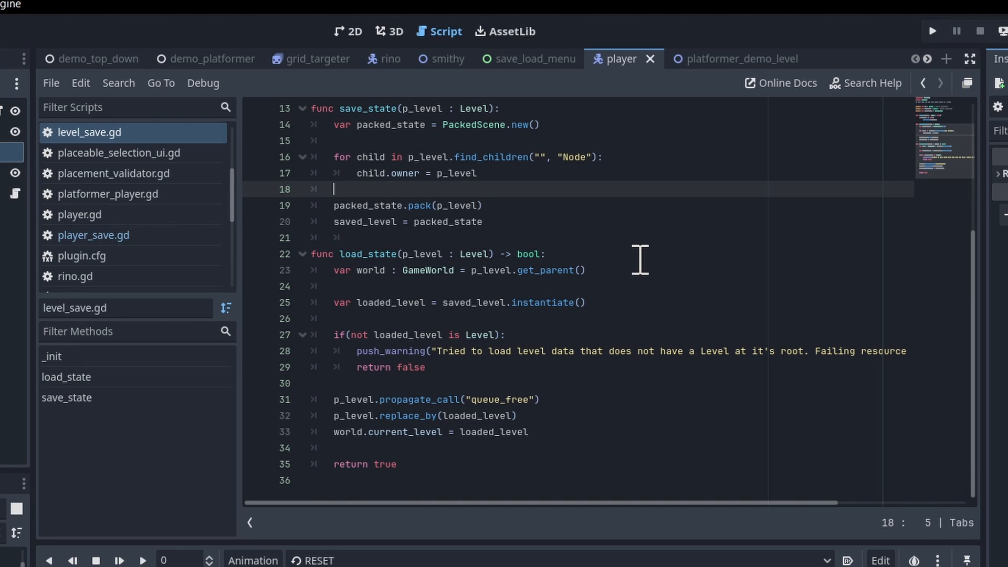
pyautogui.doubleClick(542, 302)
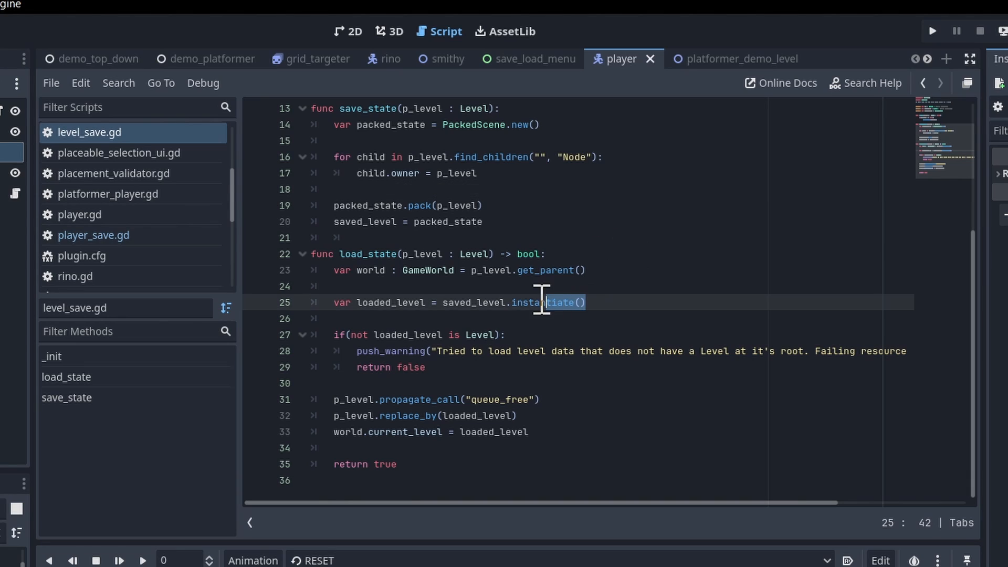
pyautogui.click(512, 302)
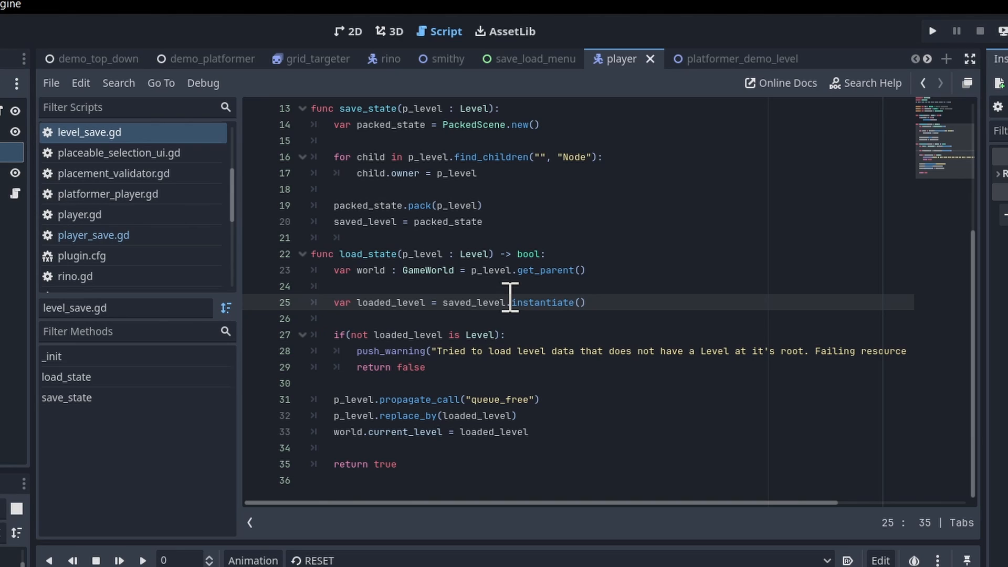
pyautogui.moveTo(412, 431)
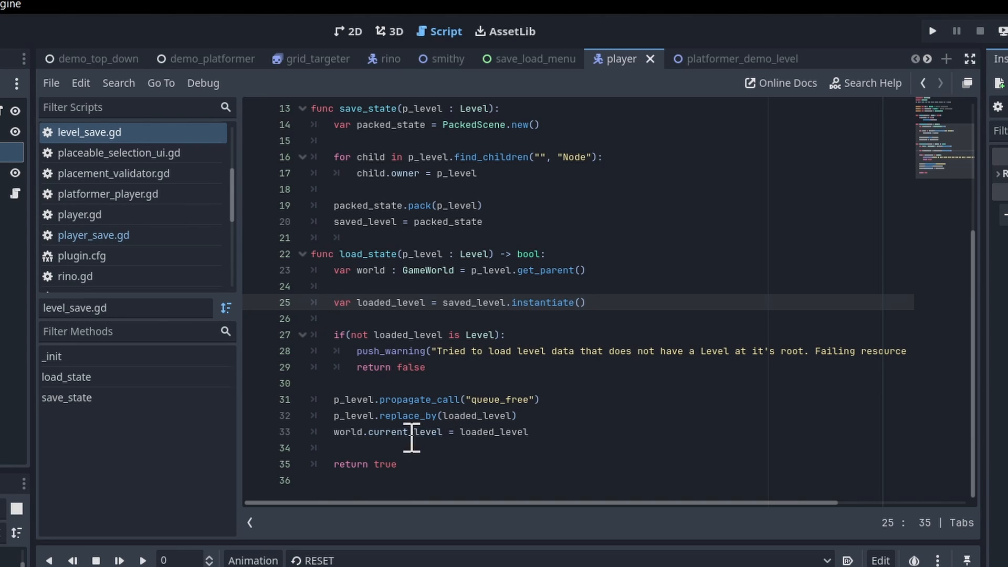
pyautogui.moveTo(371, 421)
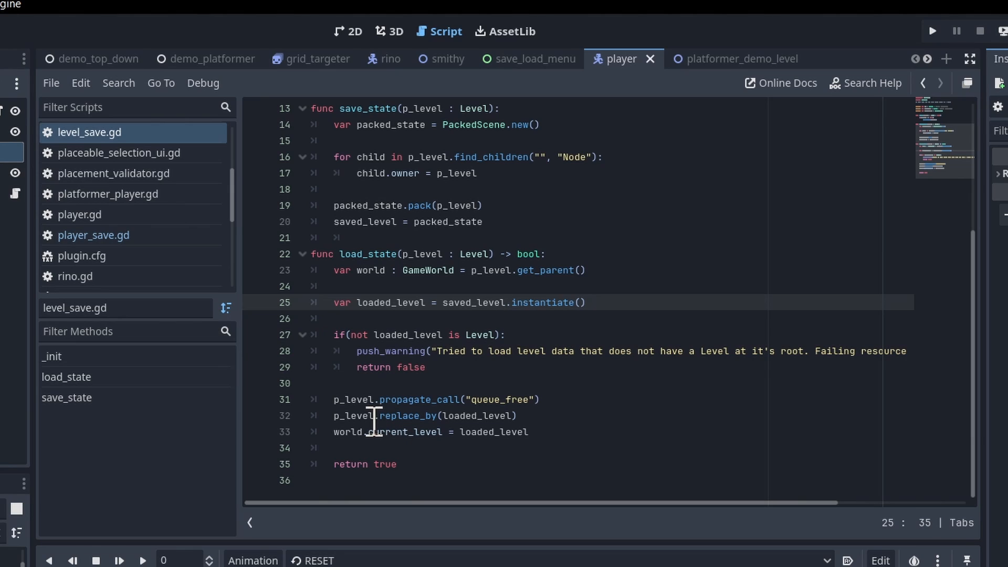
pyautogui.doubleClick(399, 416)
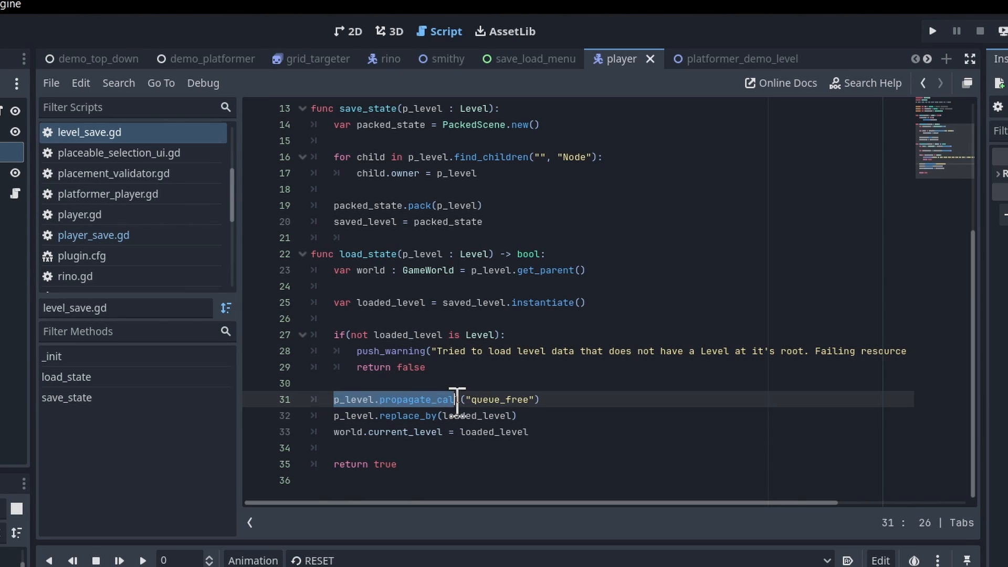
pyautogui.click(542, 399)
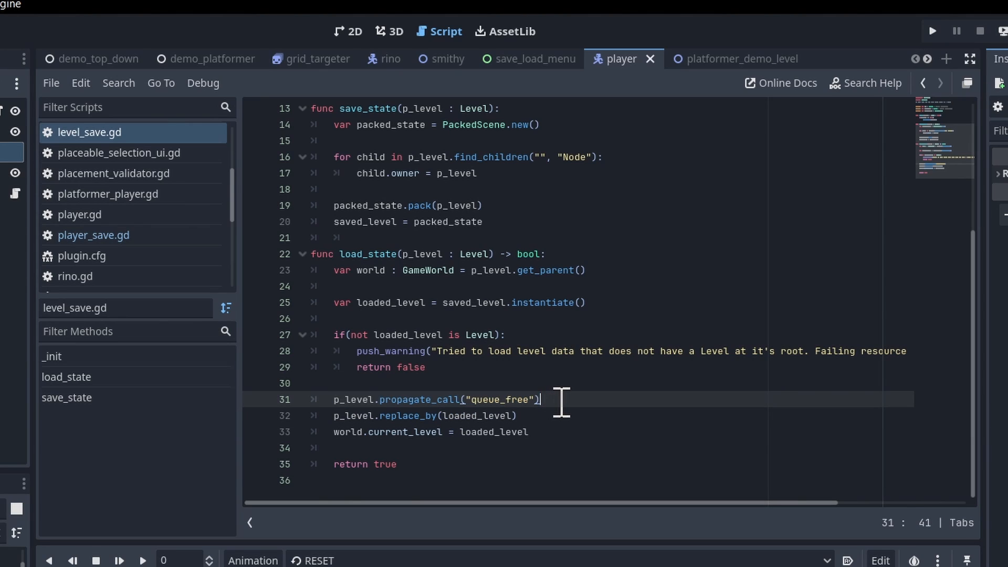
pyautogui.doubleClick(353, 399)
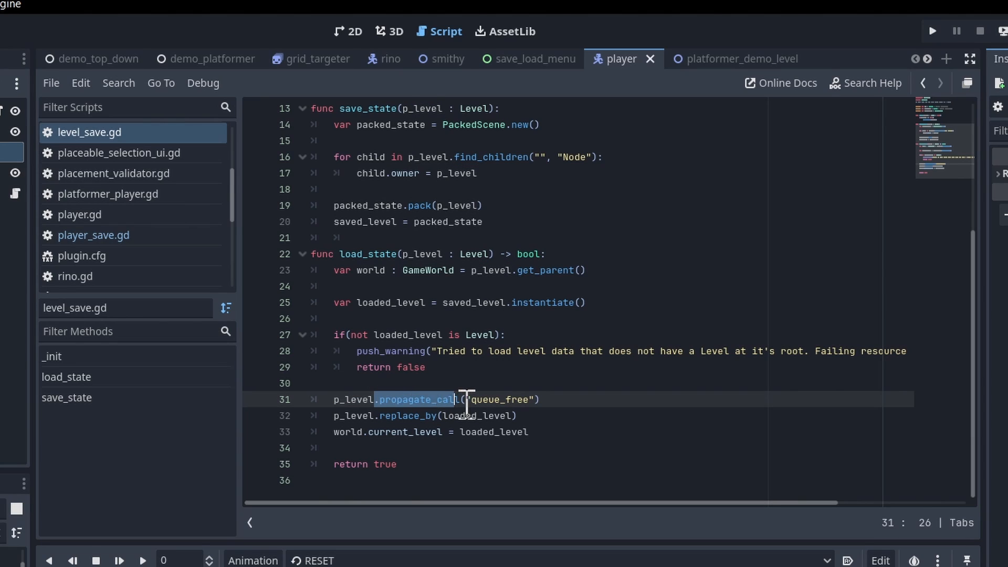
pyautogui.click(566, 399)
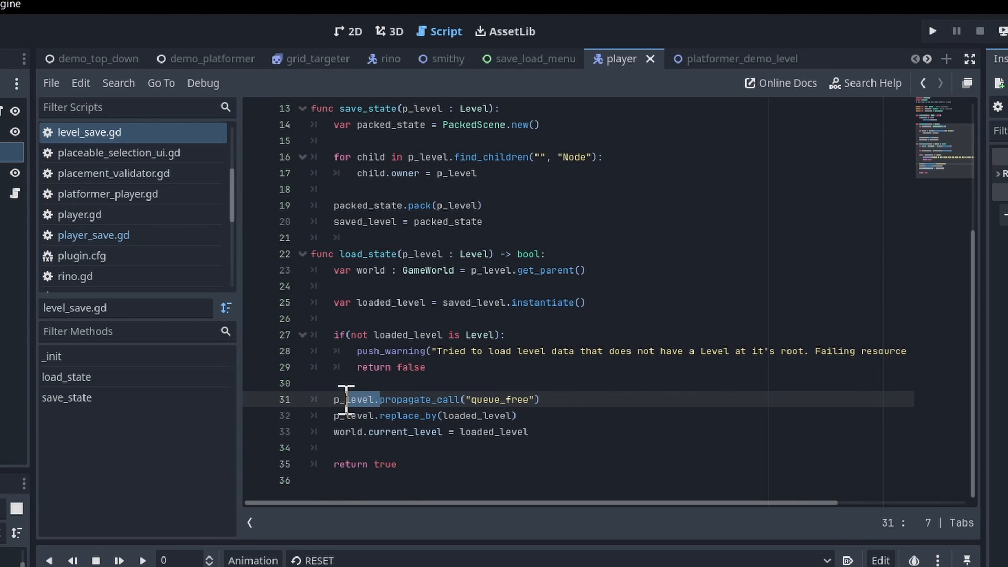
pyautogui.click(357, 399)
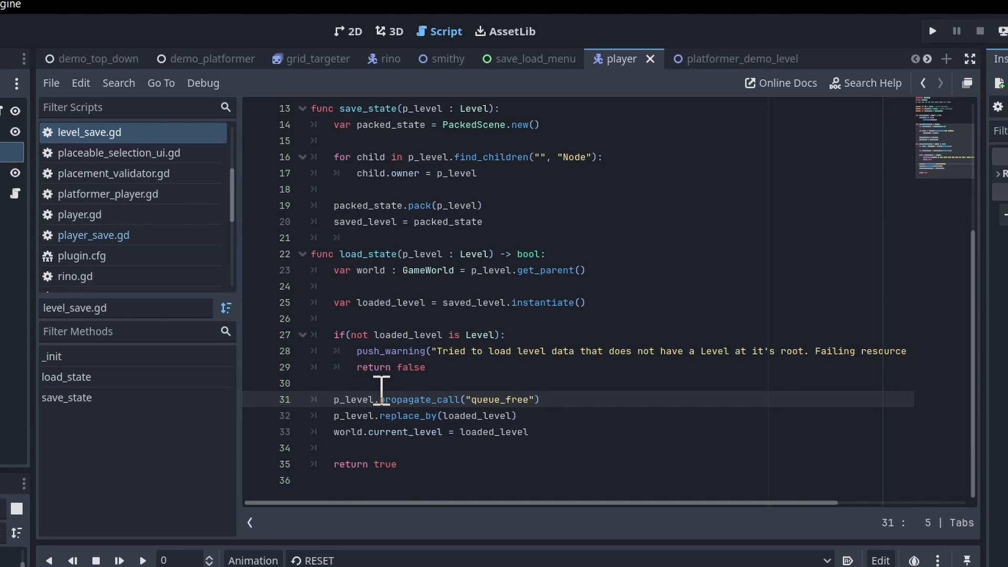
pyautogui.moveTo(547, 399)
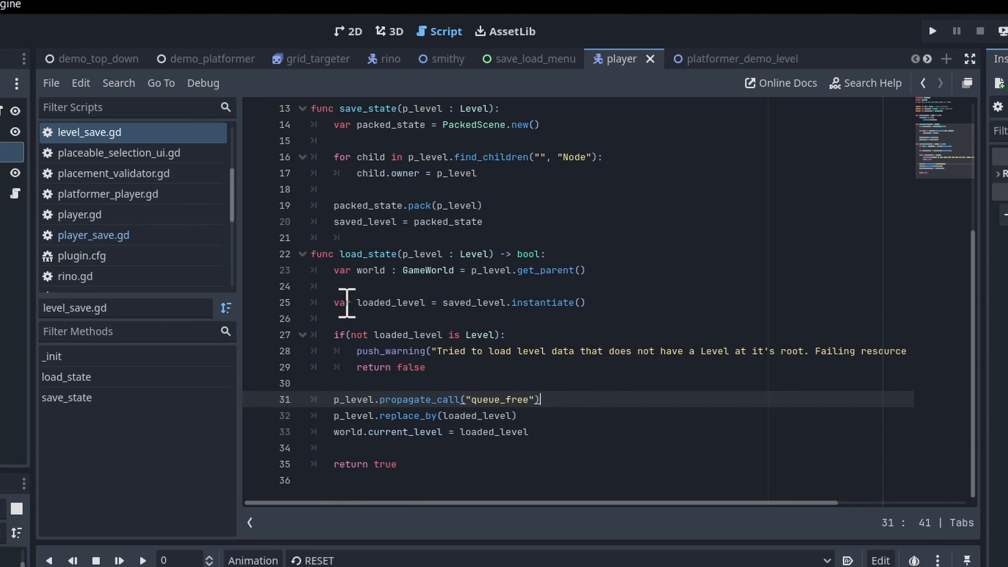
pyautogui.click(578, 302)
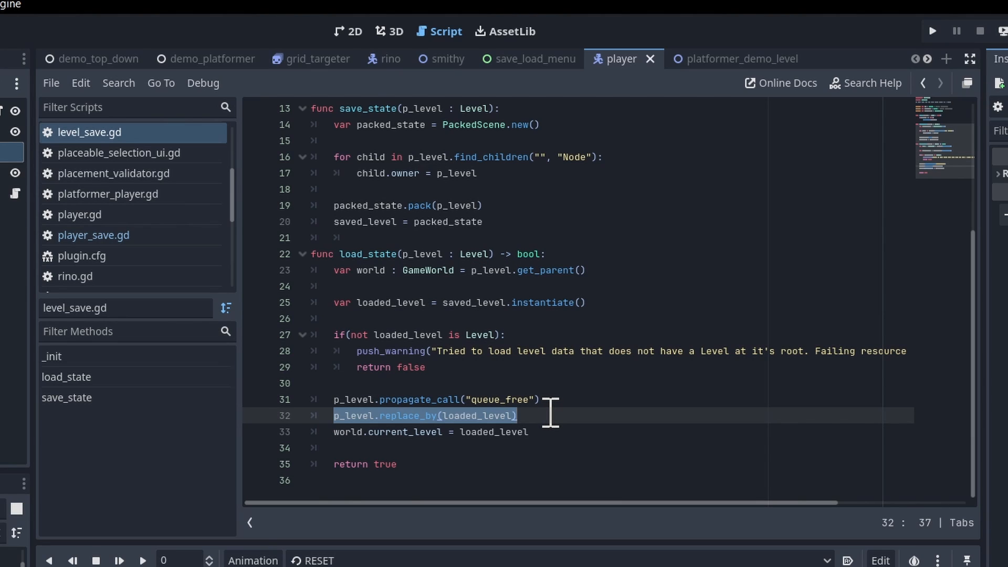
pyautogui.click(388, 416)
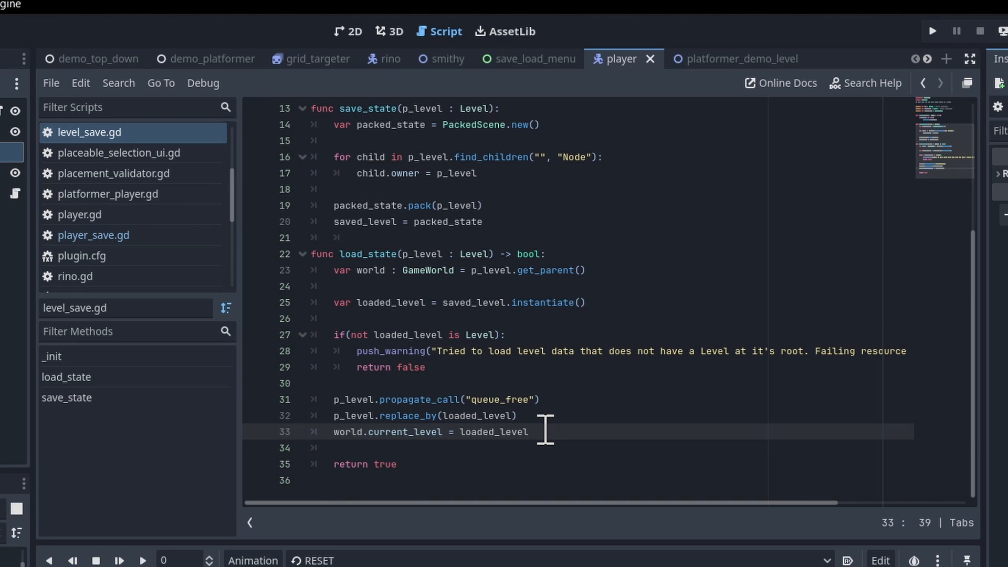
pyautogui.moveTo(369, 431)
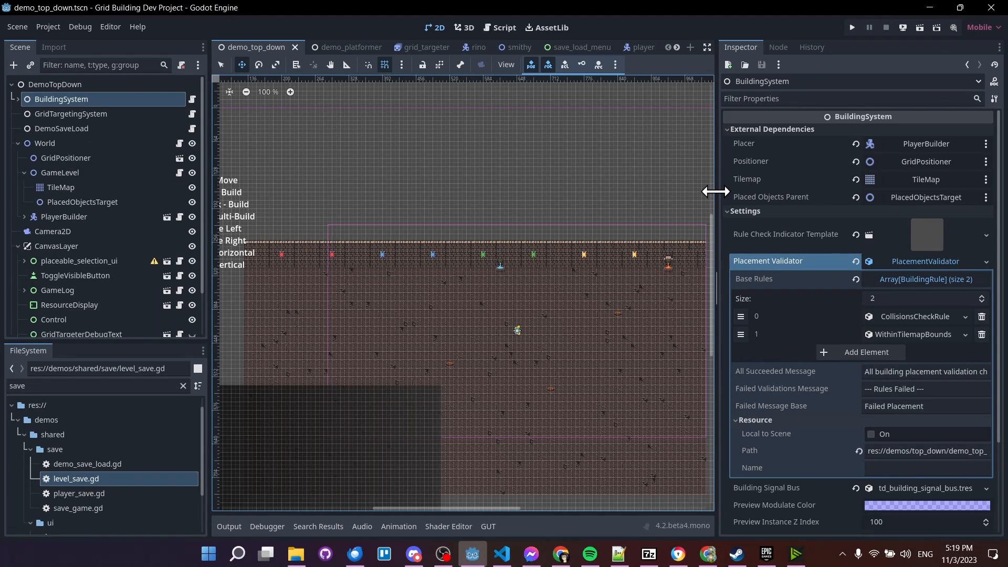
pyautogui.moveTo(132, 103)
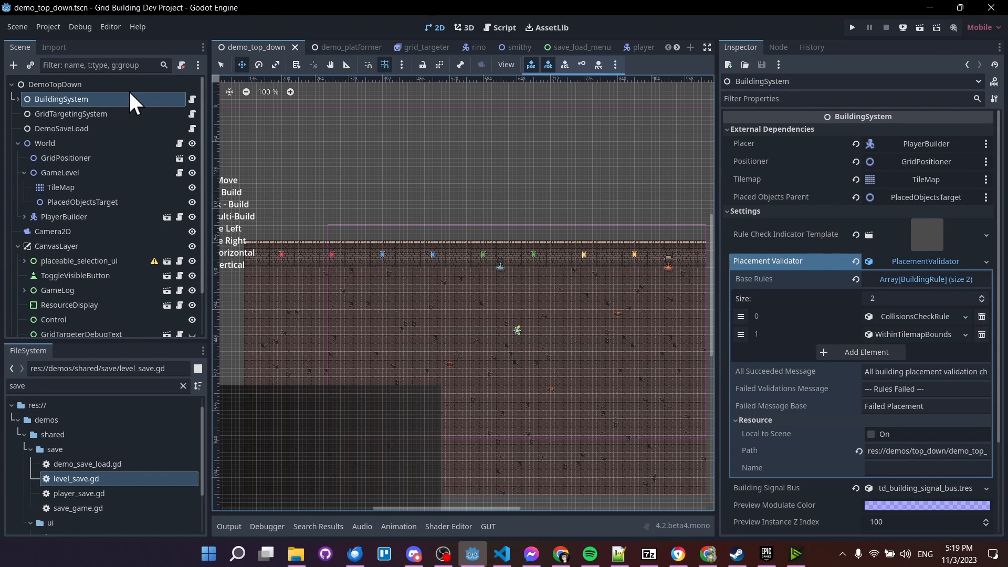
pyautogui.moveTo(816, 196)
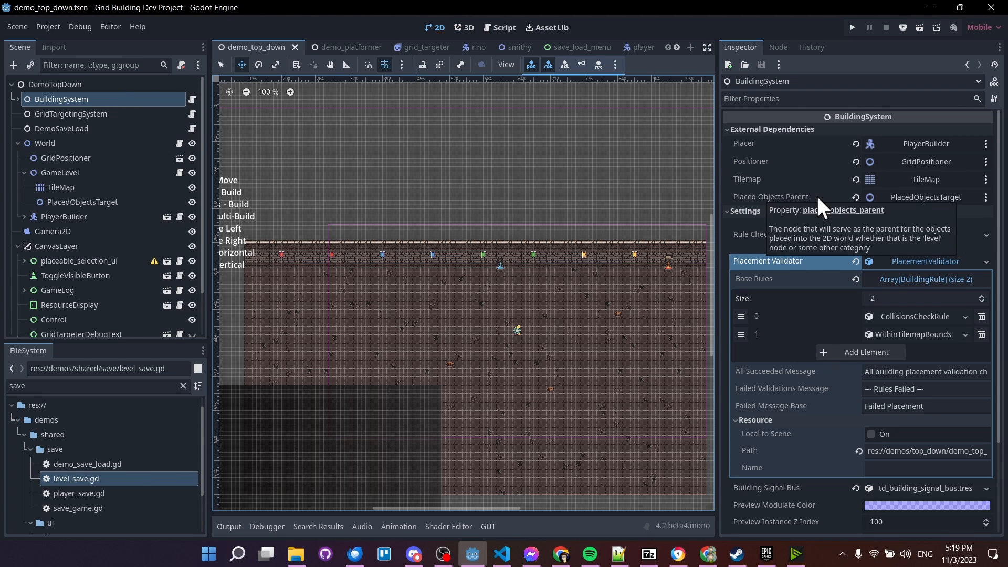
pyautogui.moveTo(931, 202)
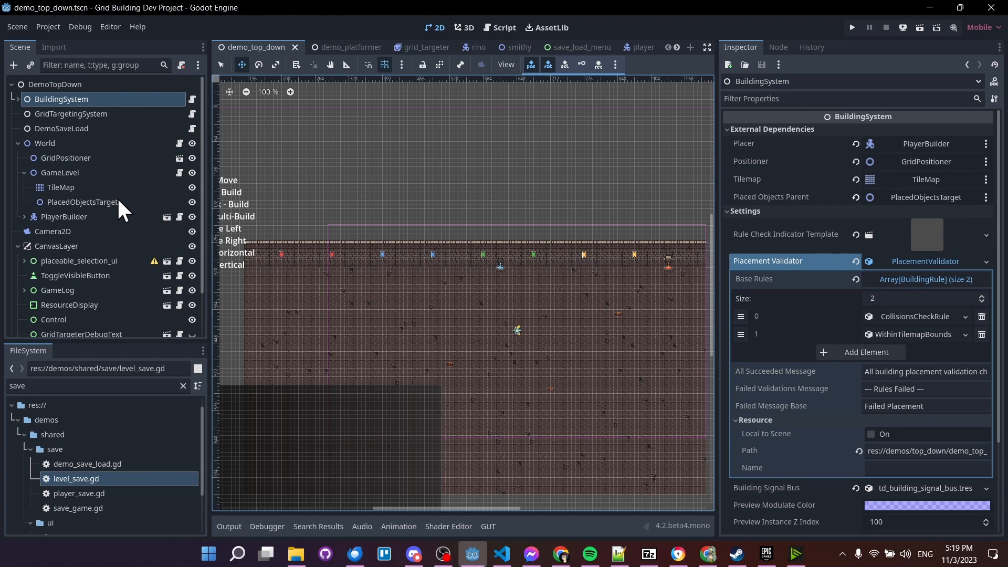
pyautogui.moveTo(109, 215)
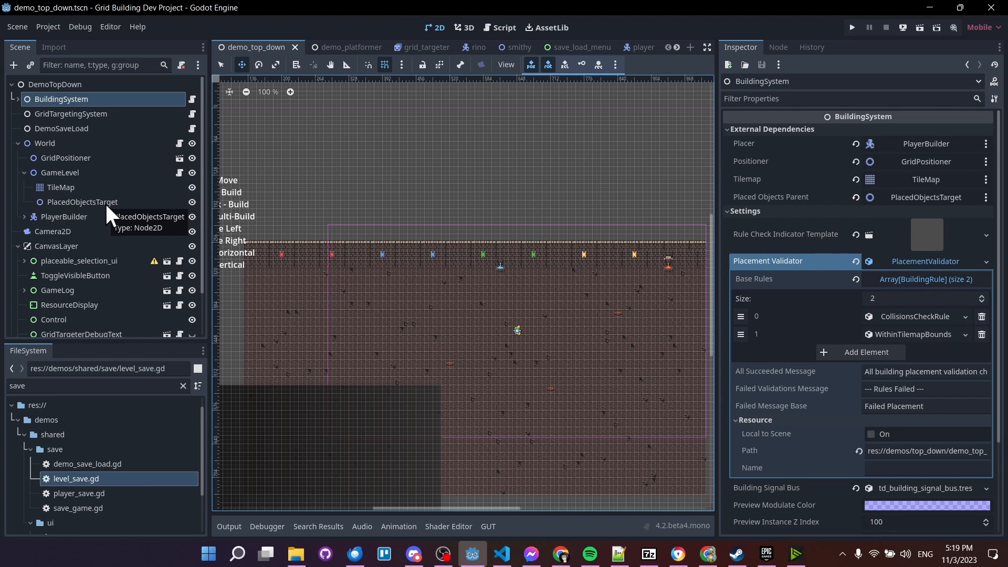
pyautogui.moveTo(127, 122)
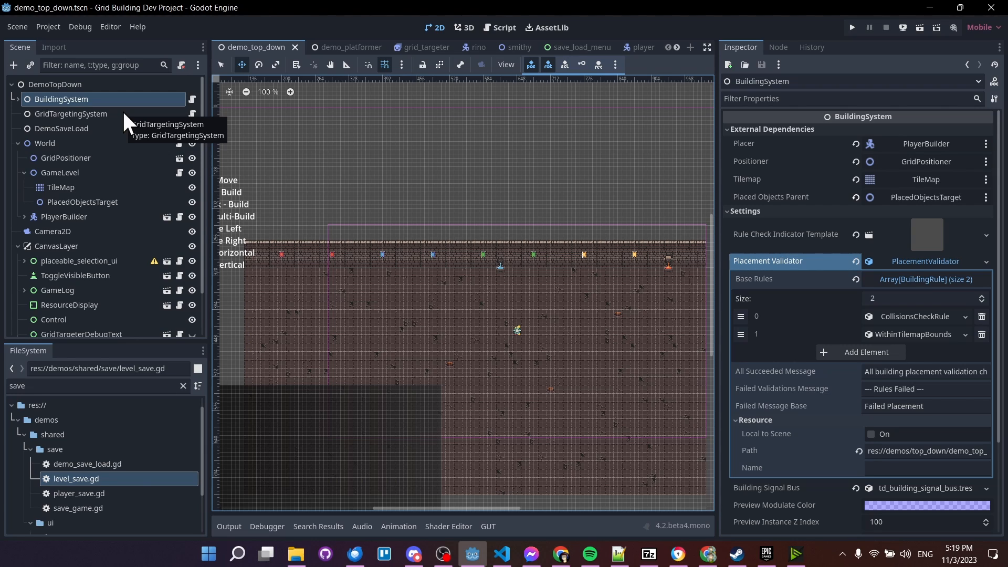
pyautogui.moveTo(119, 218)
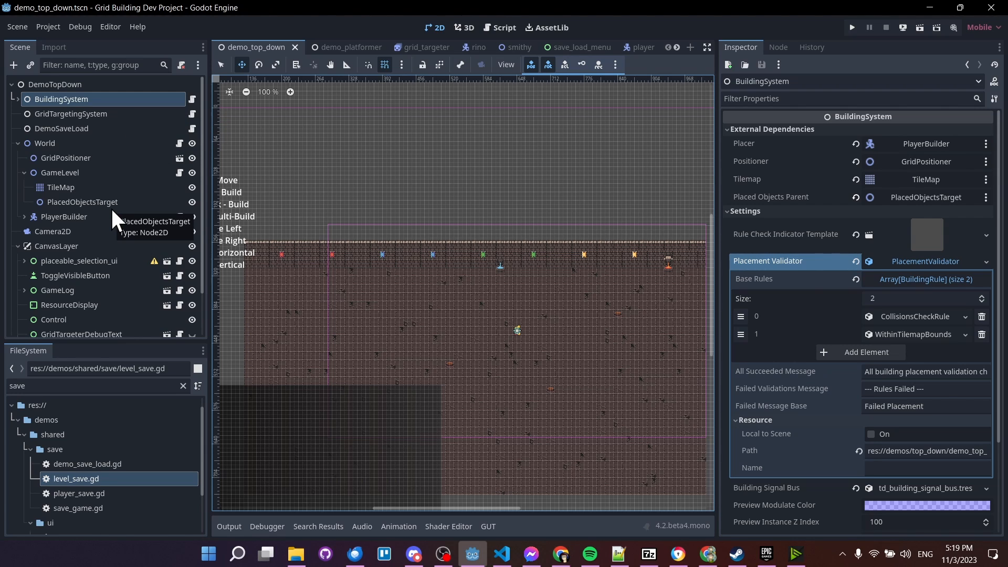
pyautogui.moveTo(77, 195)
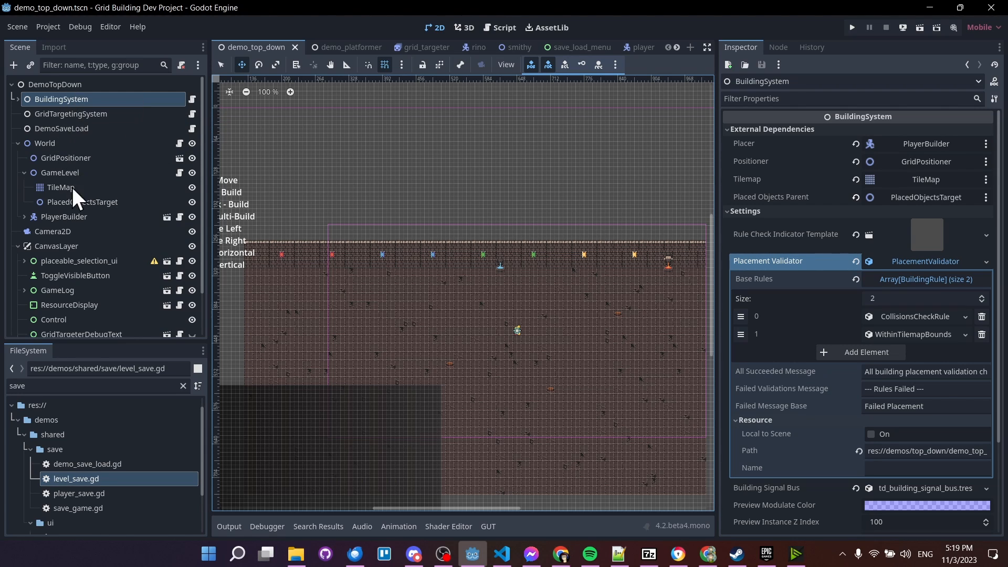
pyautogui.moveTo(109, 210)
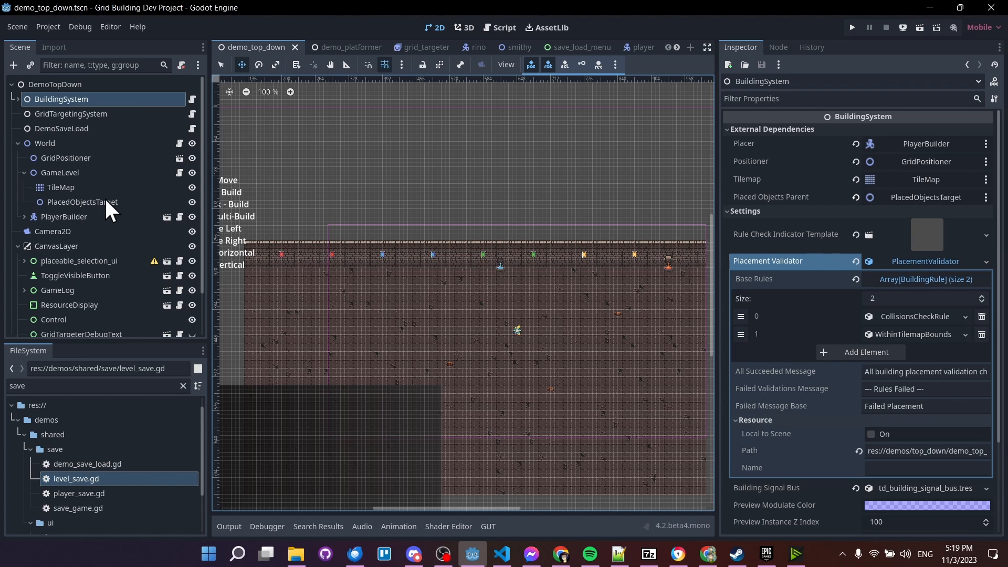
pyautogui.moveTo(87, 182)
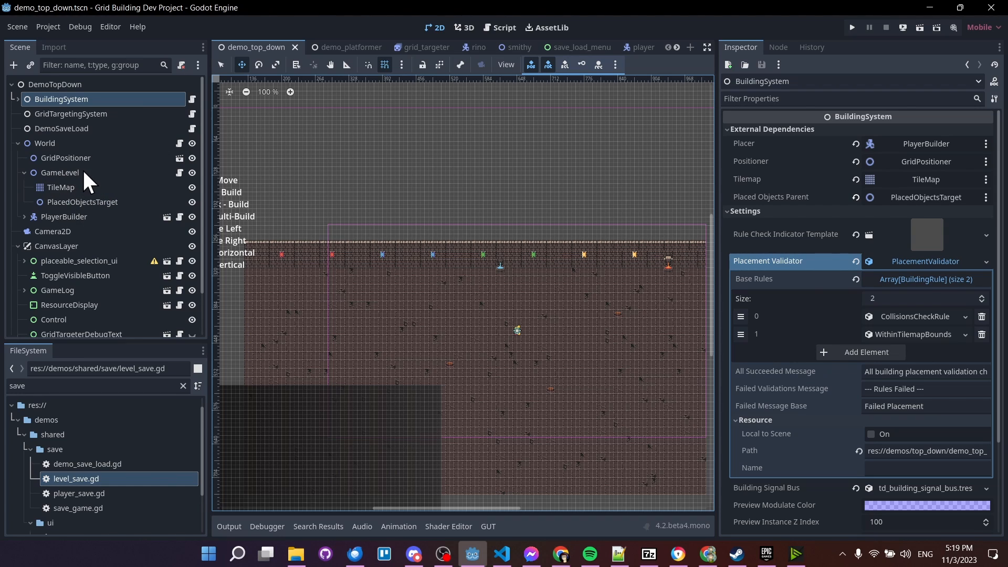
pyautogui.moveTo(102, 201)
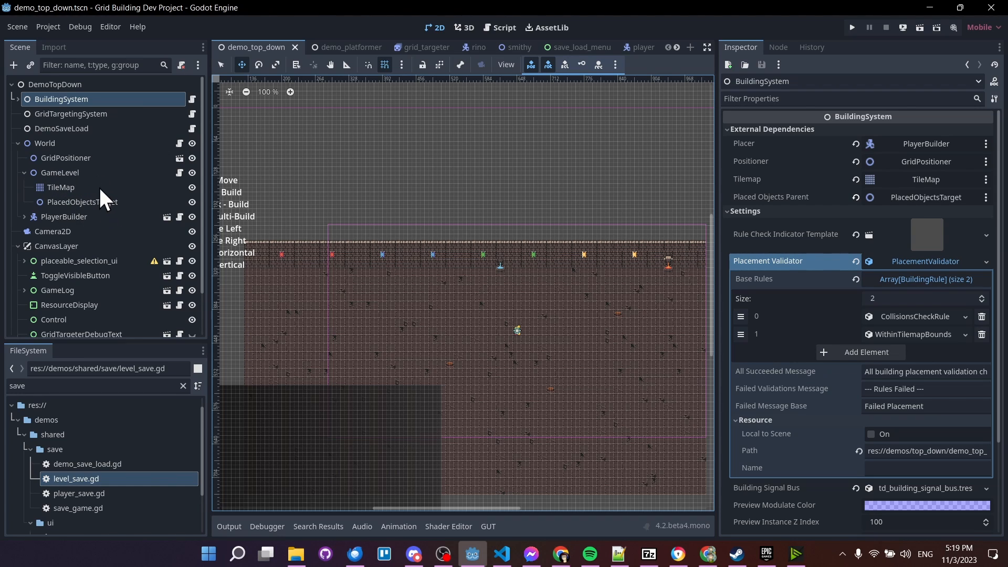
pyautogui.moveTo(80, 212)
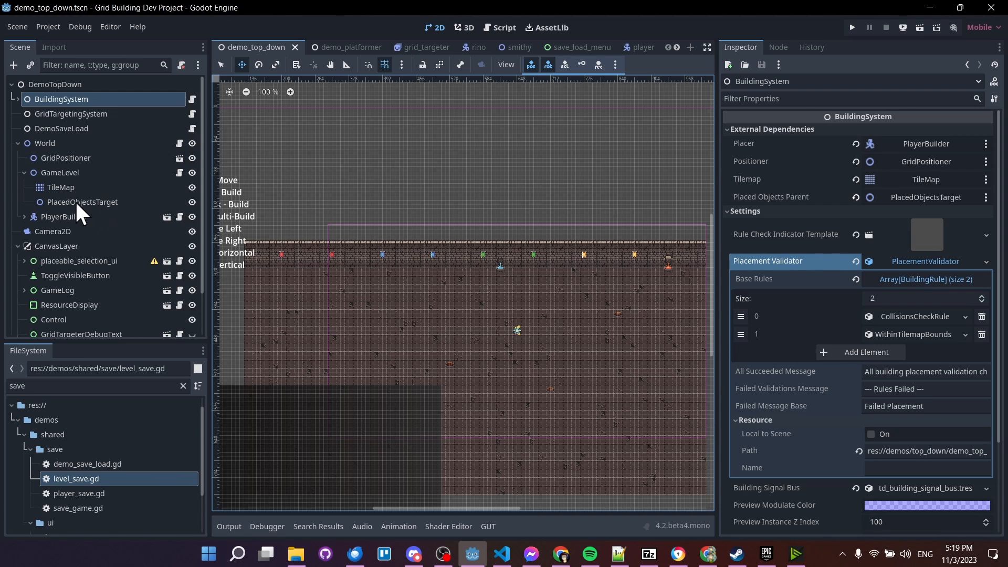
pyautogui.moveTo(74, 222)
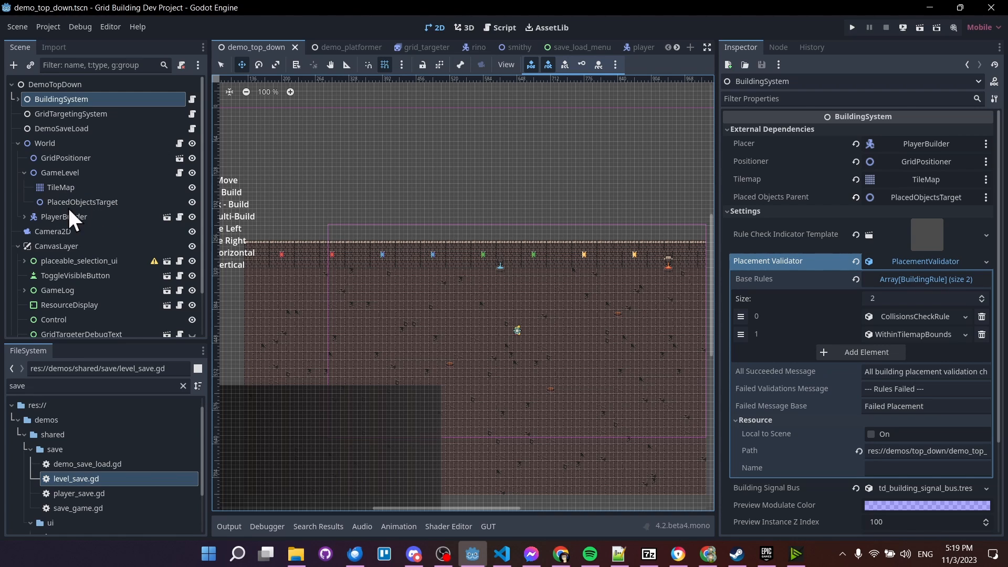
pyautogui.moveTo(128, 212)
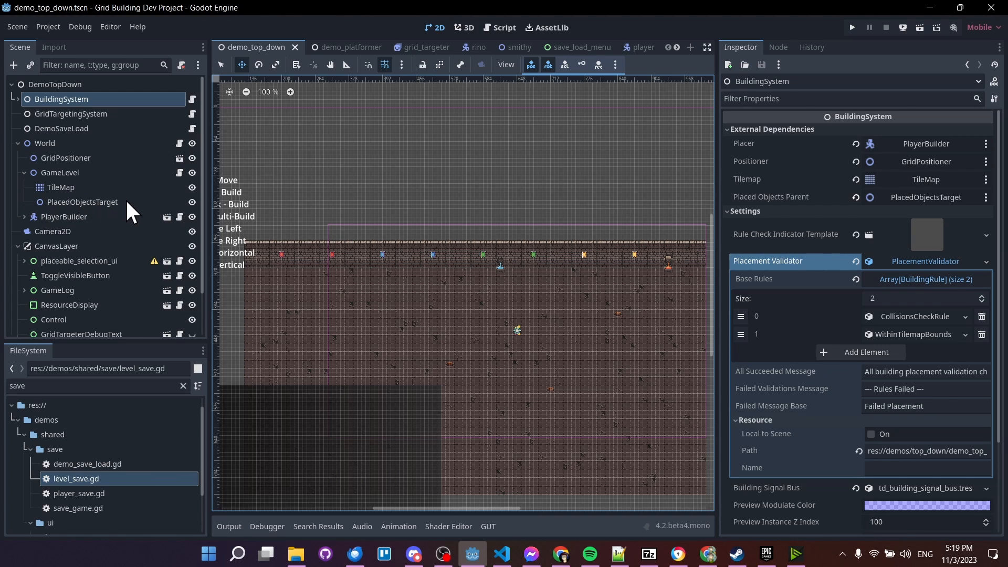
pyautogui.moveTo(43, 187)
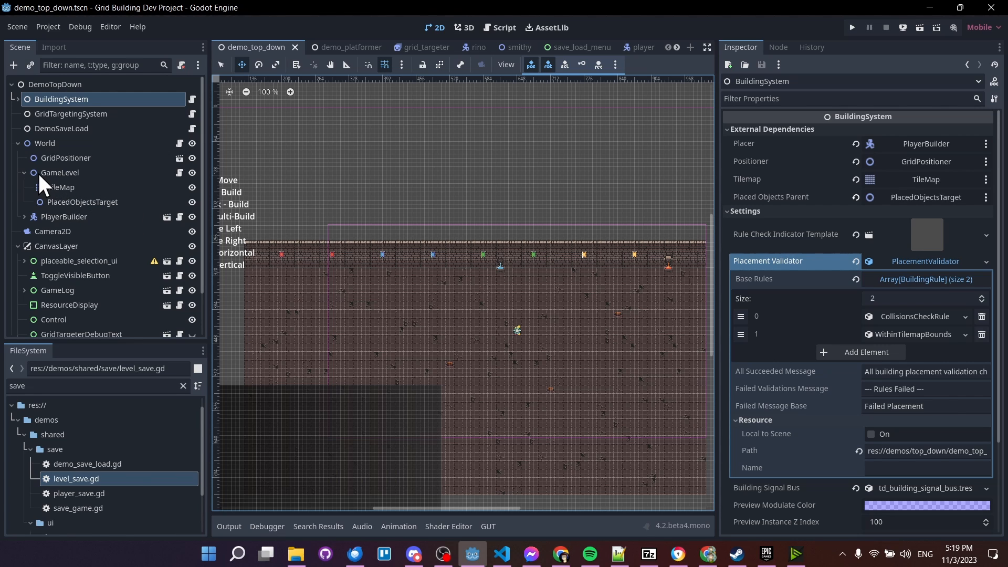
# Inspect the GameLevel node's Level properties and its PlacedObjectsTarget child.
pyautogui.click(59, 172)
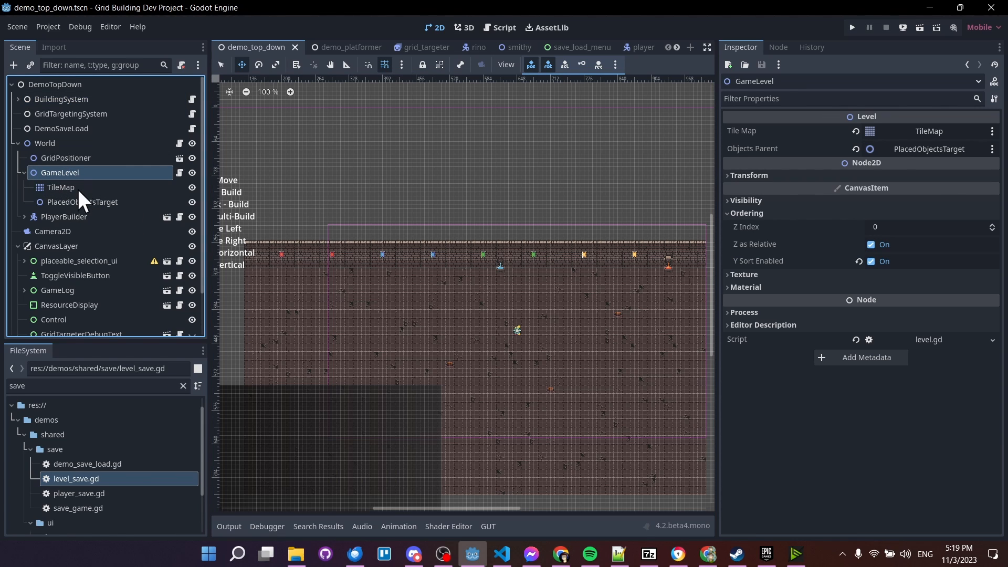
pyautogui.click(82, 201)
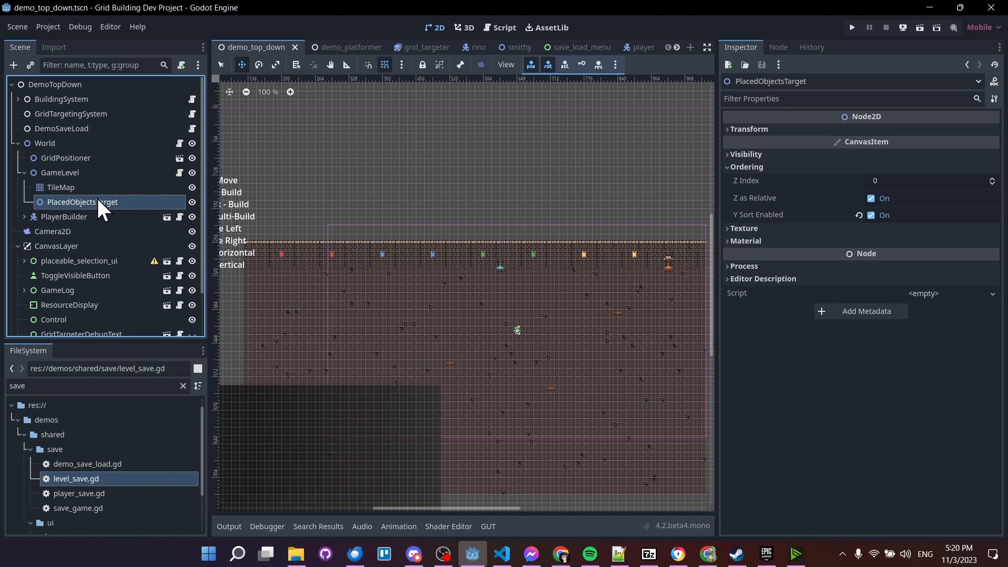
pyautogui.moveTo(99, 206)
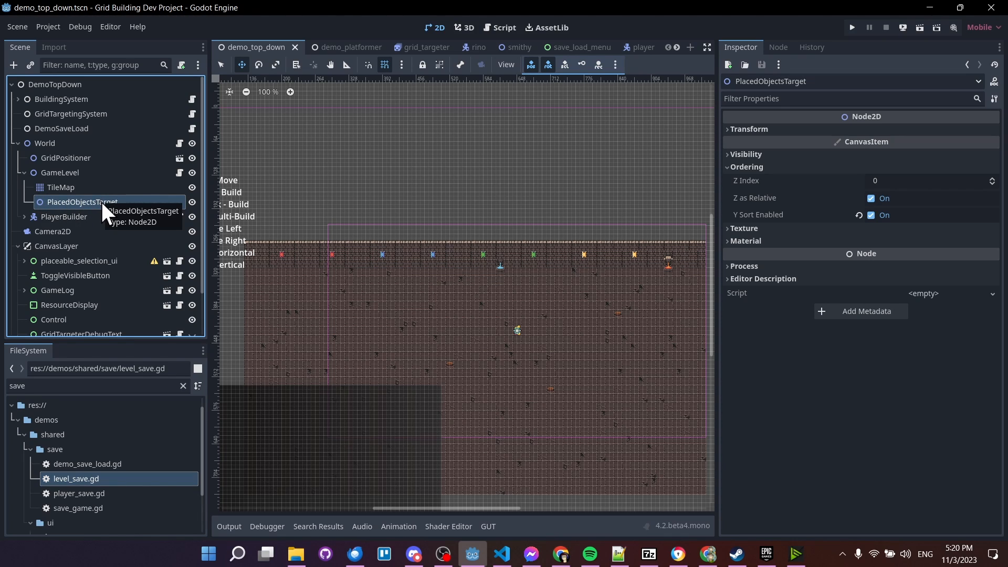
pyautogui.click(59, 172)
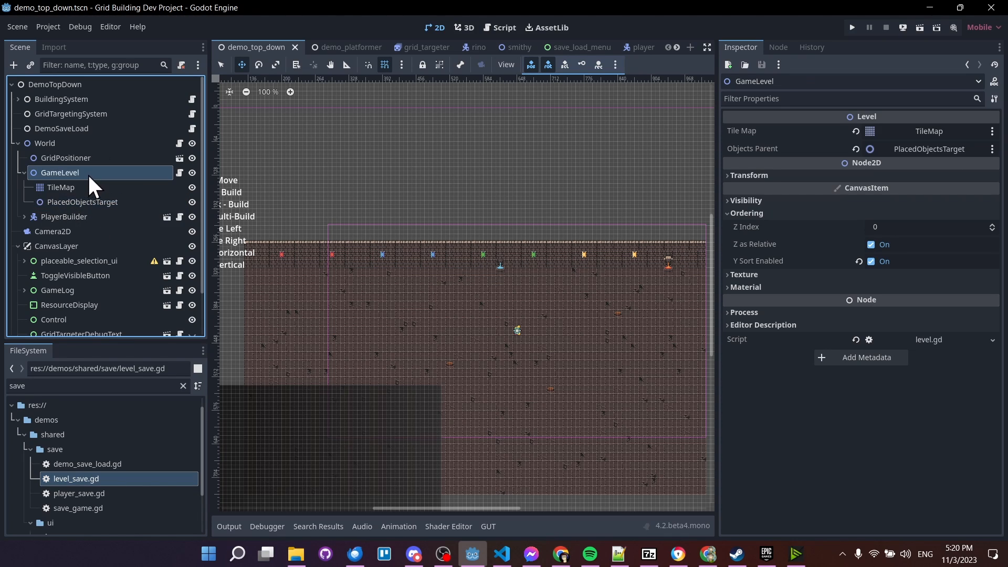
pyautogui.moveTo(97, 193)
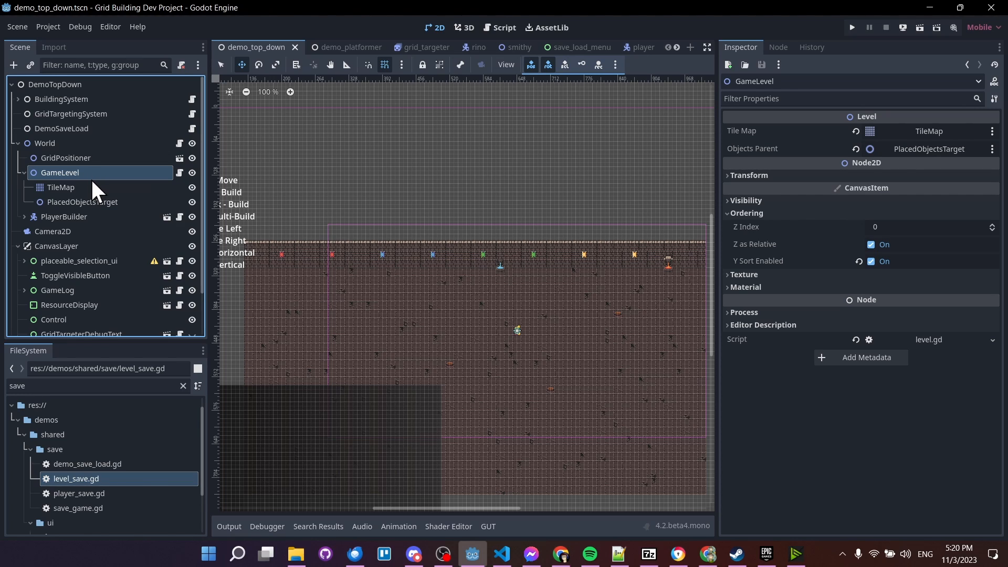
pyautogui.moveTo(93, 206)
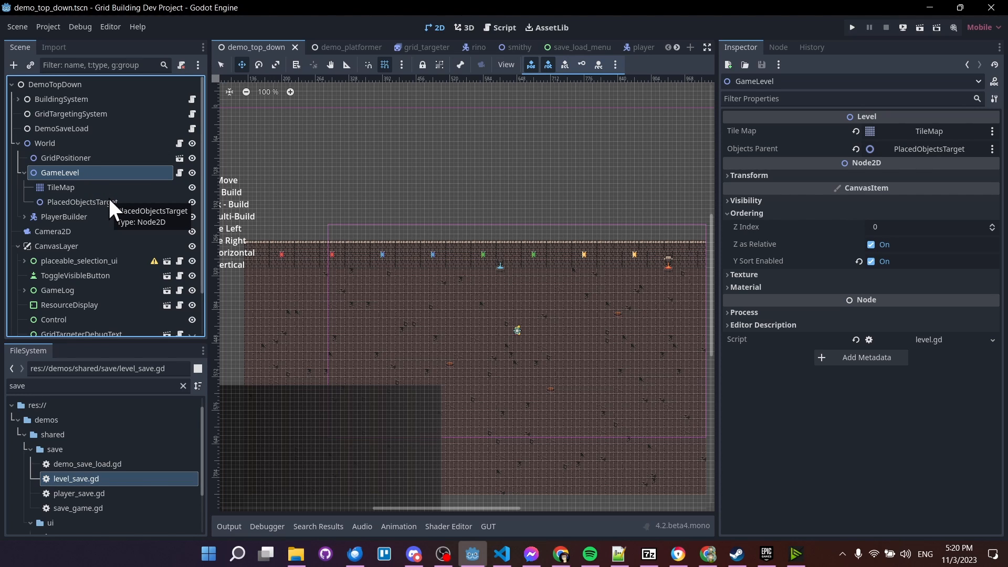
pyautogui.moveTo(7, 109)
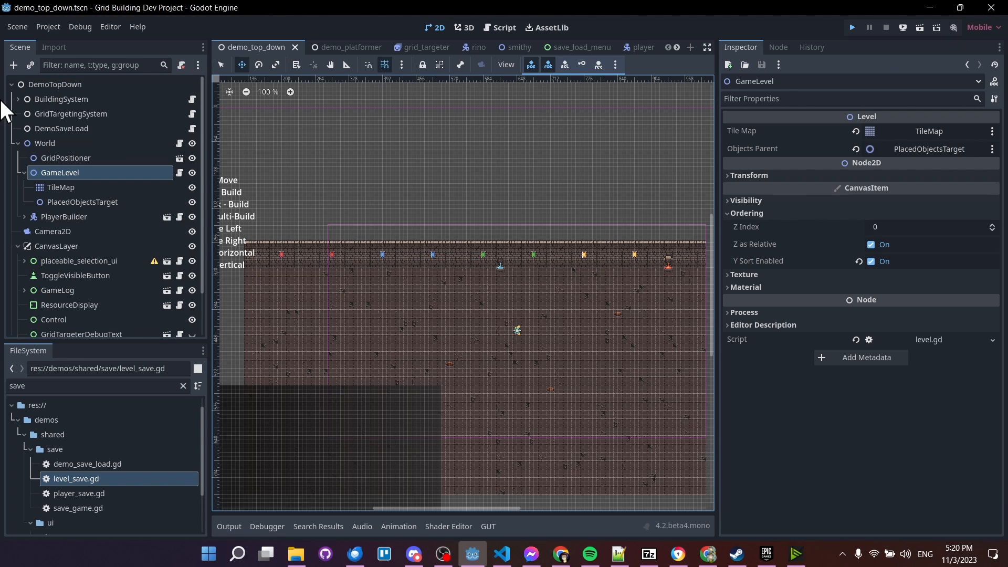
# Run the project, start the top-down demo, and expand the live scene tree to World.
pyautogui.click(851, 28)
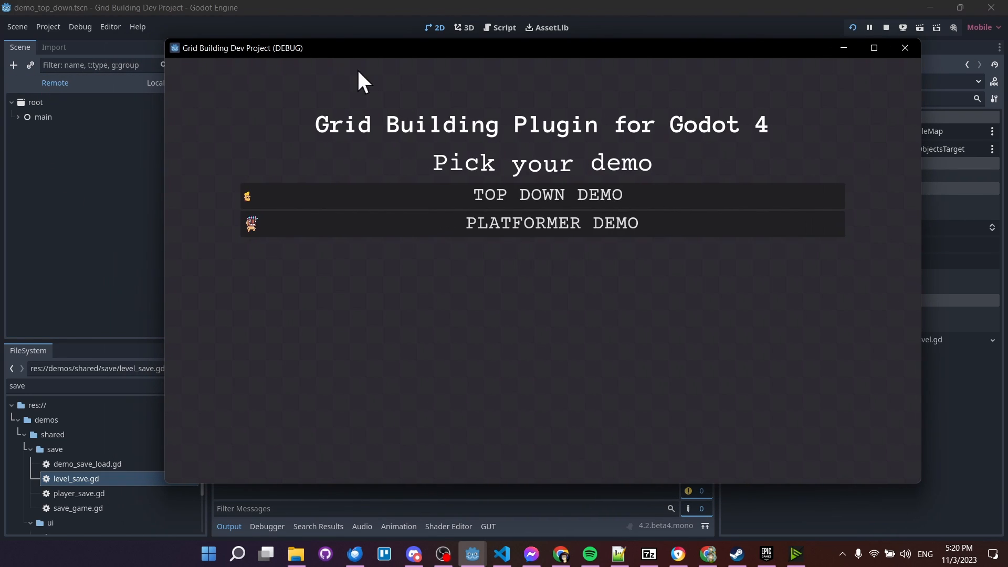
pyautogui.click(547, 195)
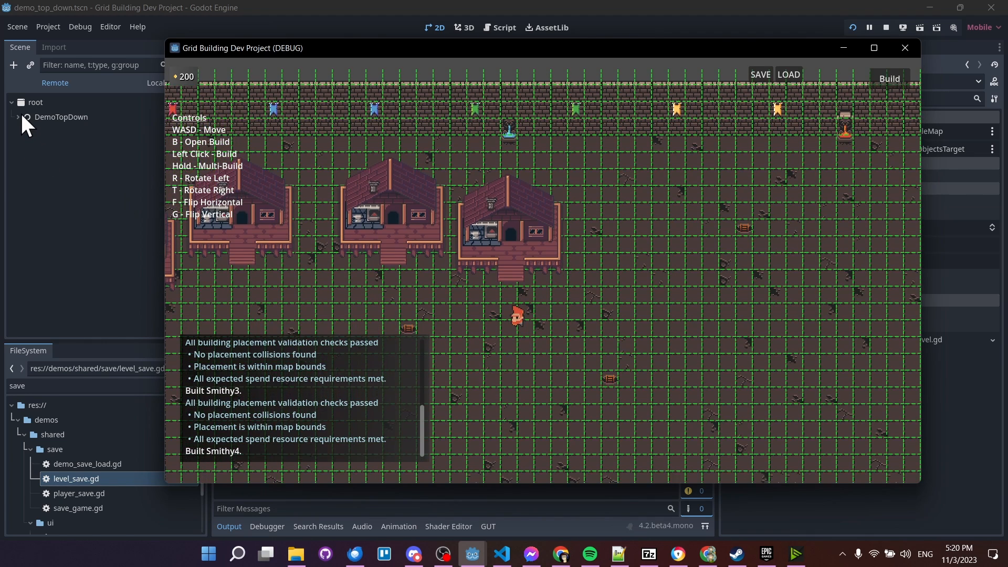
pyautogui.click(903, 48)
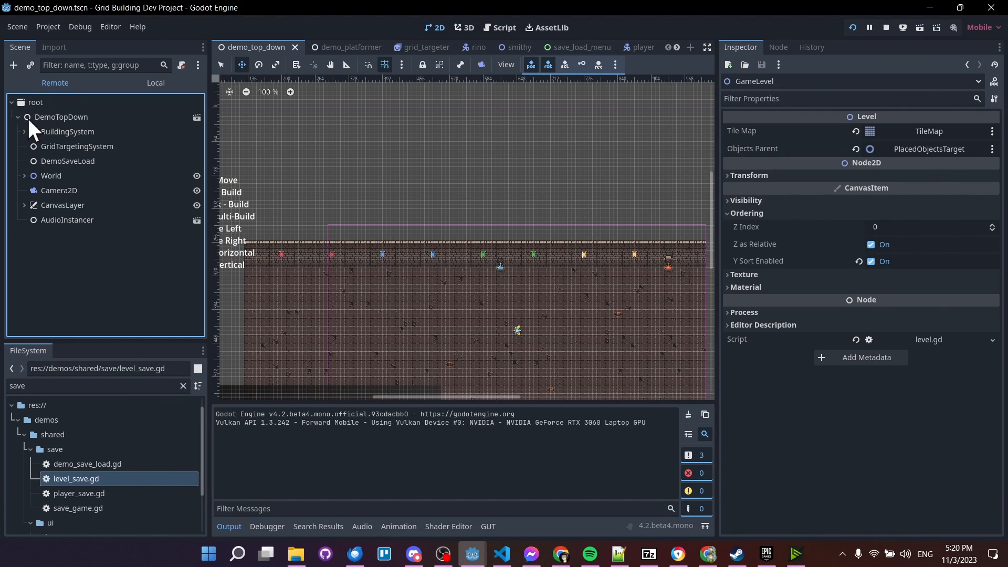
pyautogui.click(51, 175)
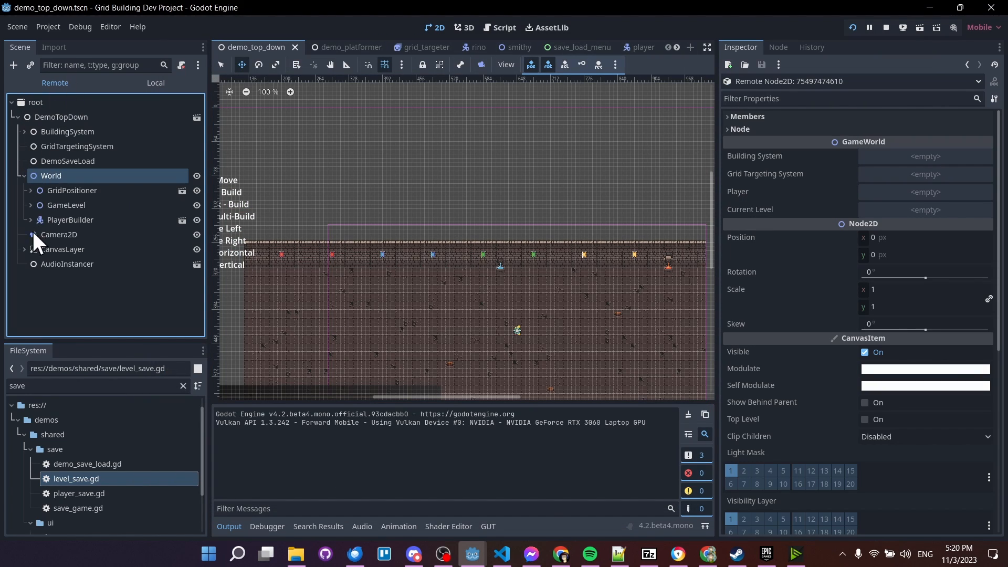
# Expand GameLevel to PlacedObjectsTarget and inspect the first placed Smithy building.
pyautogui.click(30, 205)
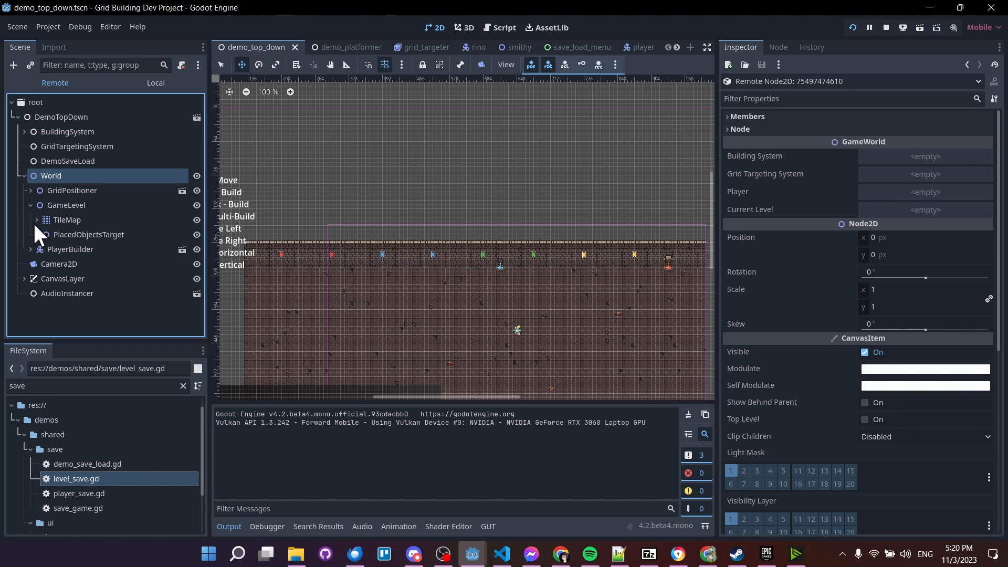
pyautogui.click(37, 234)
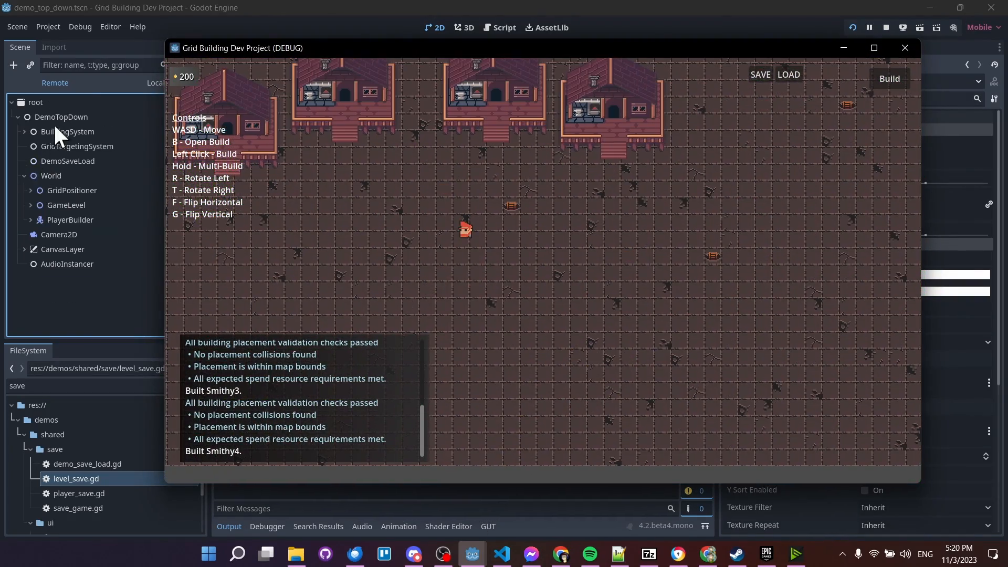
pyautogui.click(905, 48)
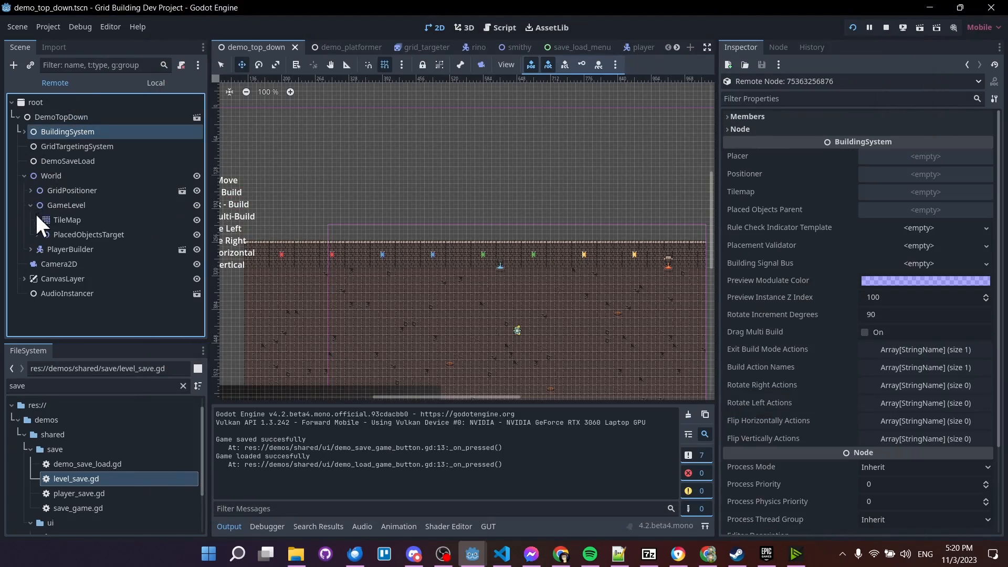
pyautogui.click(72, 225)
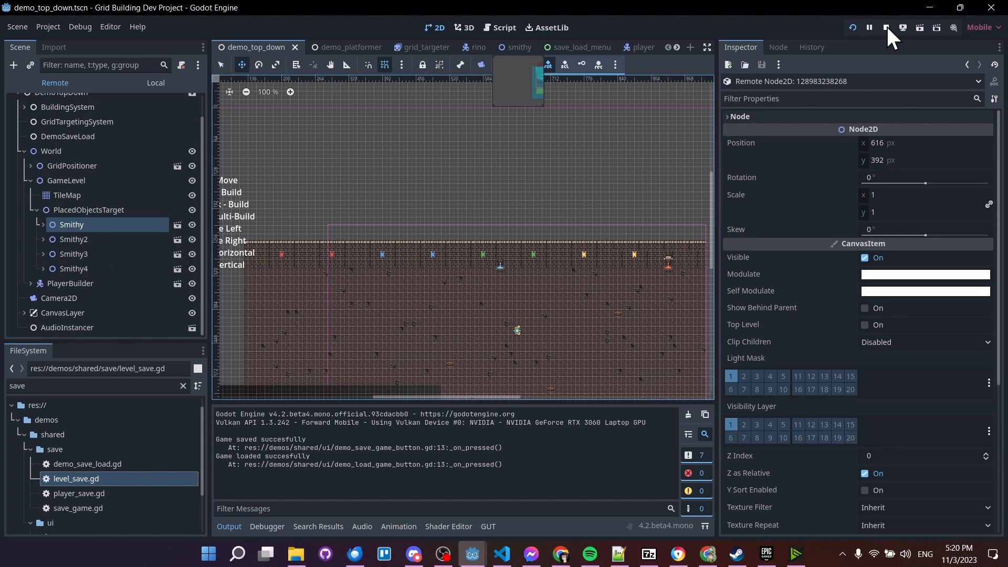
# Stop the demo and highlight instance.owner in building_system.gd's _build function.
pyautogui.click(504, 27)
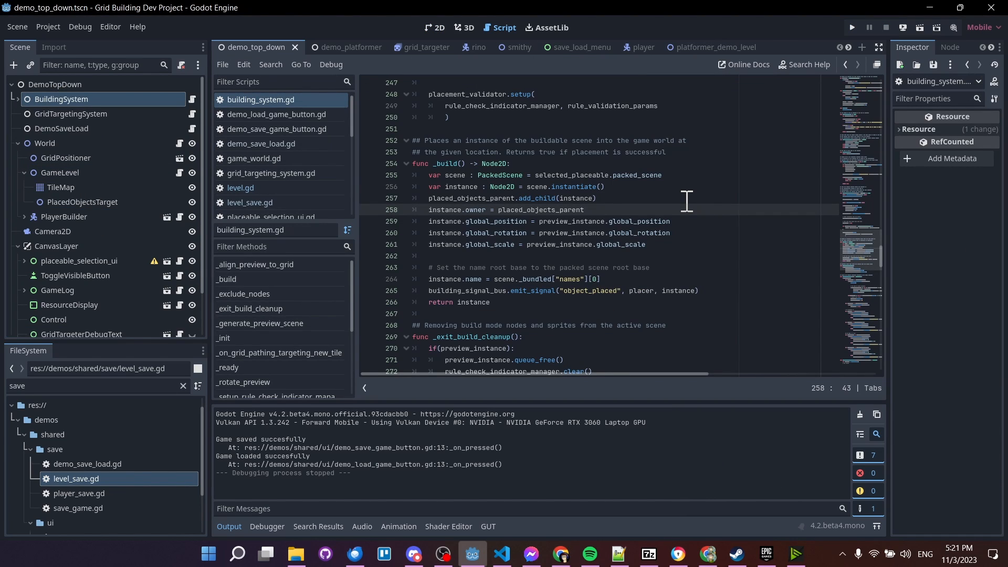
pyautogui.moveTo(486, 167)
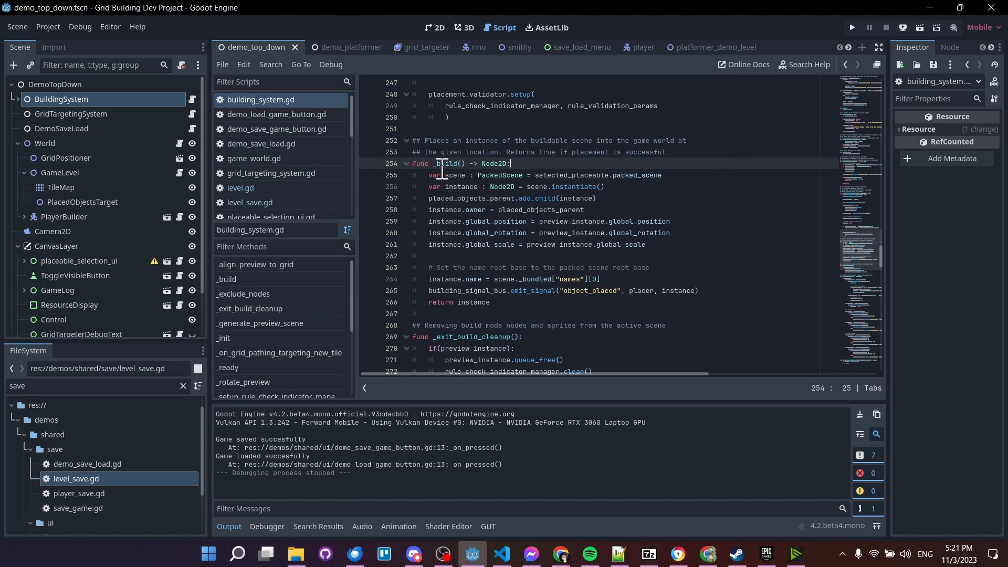
pyautogui.click(457, 175)
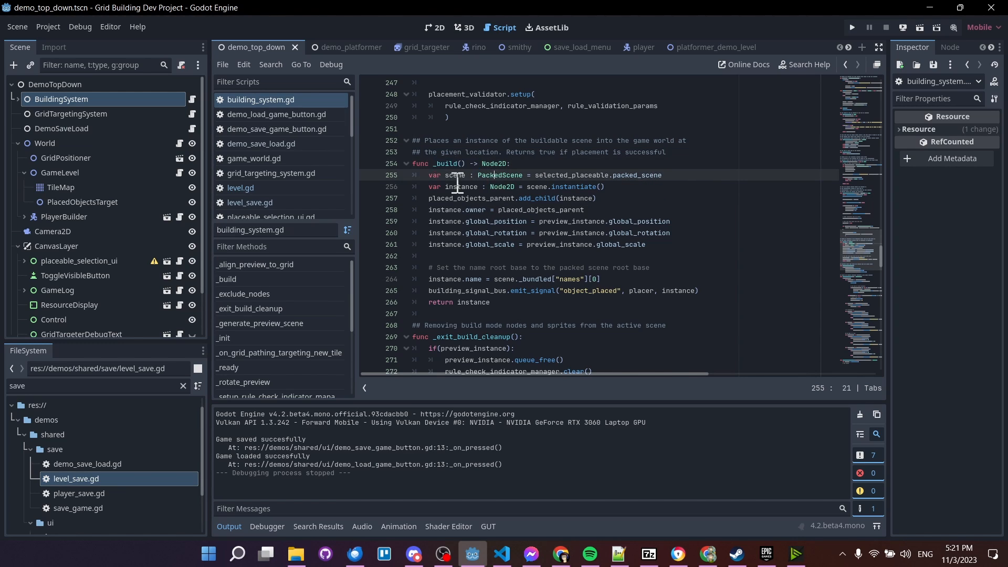
pyautogui.moveTo(85, 193)
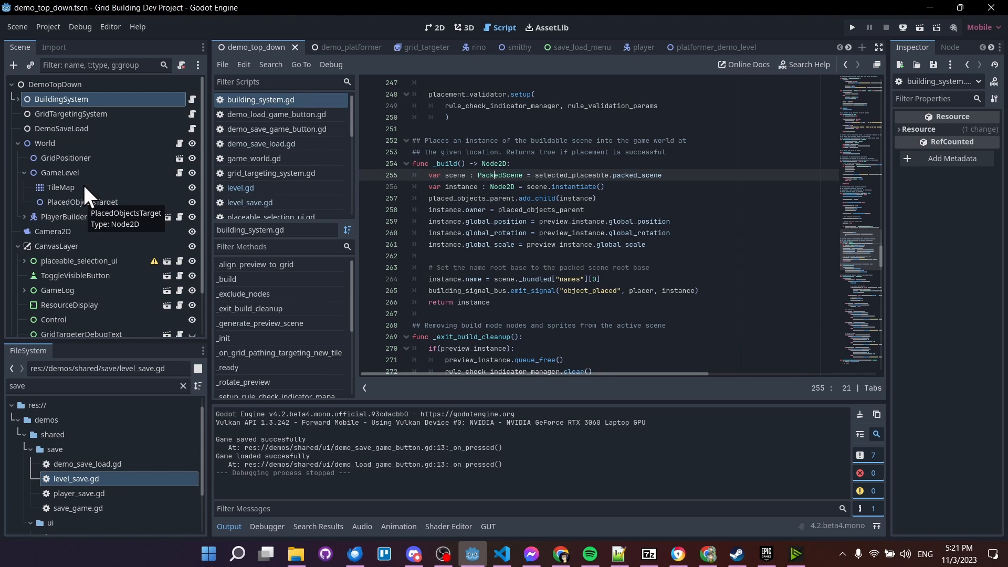
pyautogui.moveTo(445, 218)
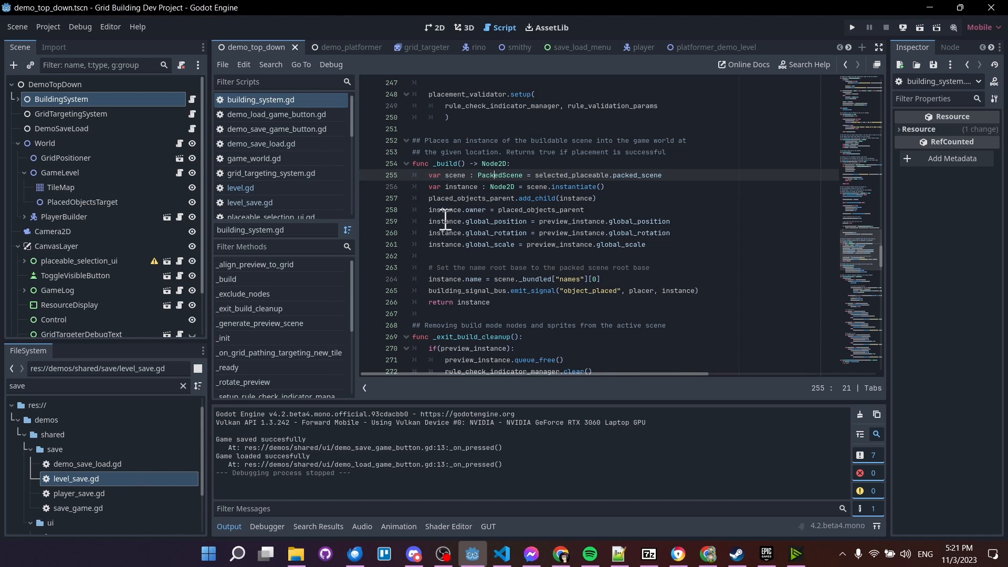
pyautogui.doubleClick(456, 210)
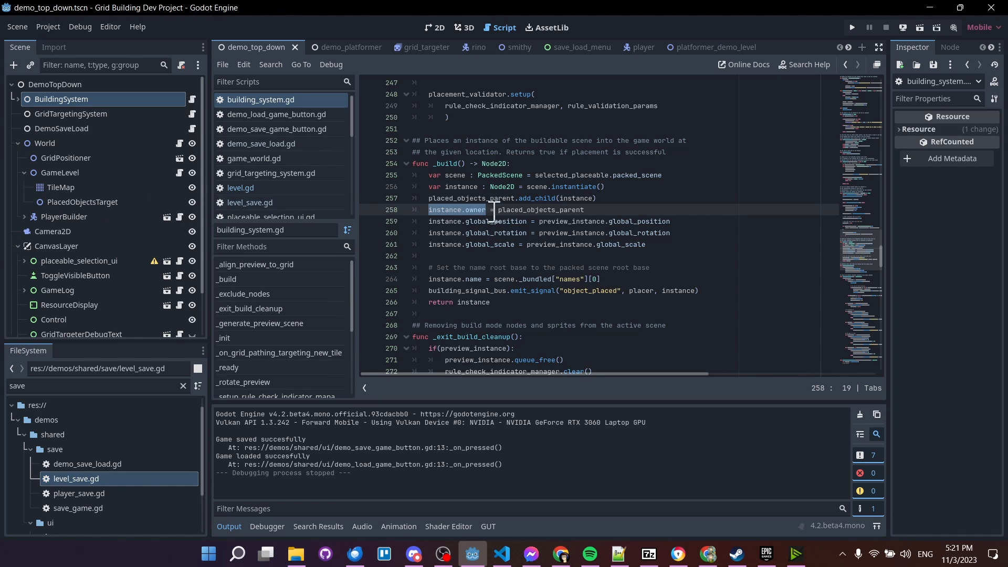
pyautogui.moveTo(503, 210)
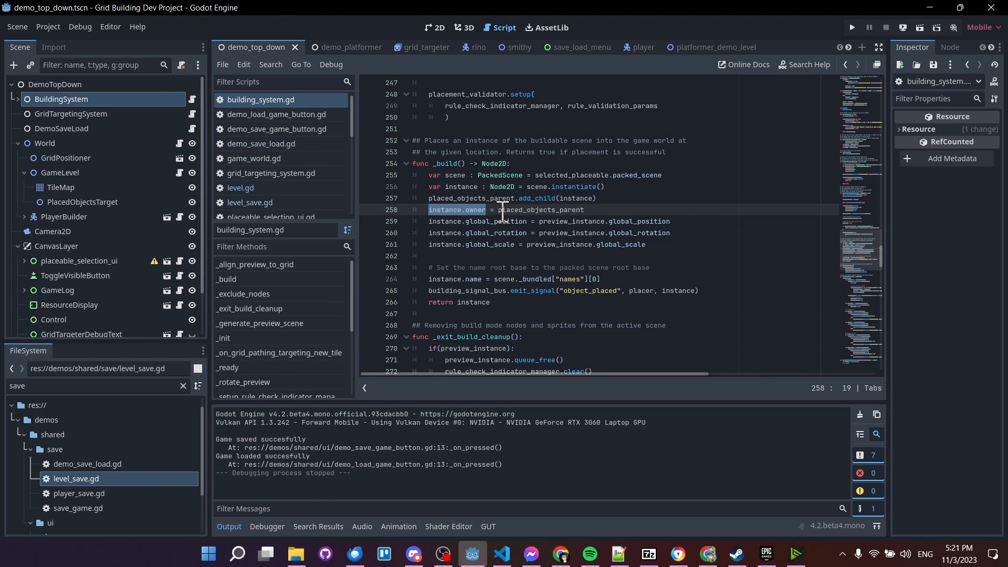
pyautogui.click(584, 209)
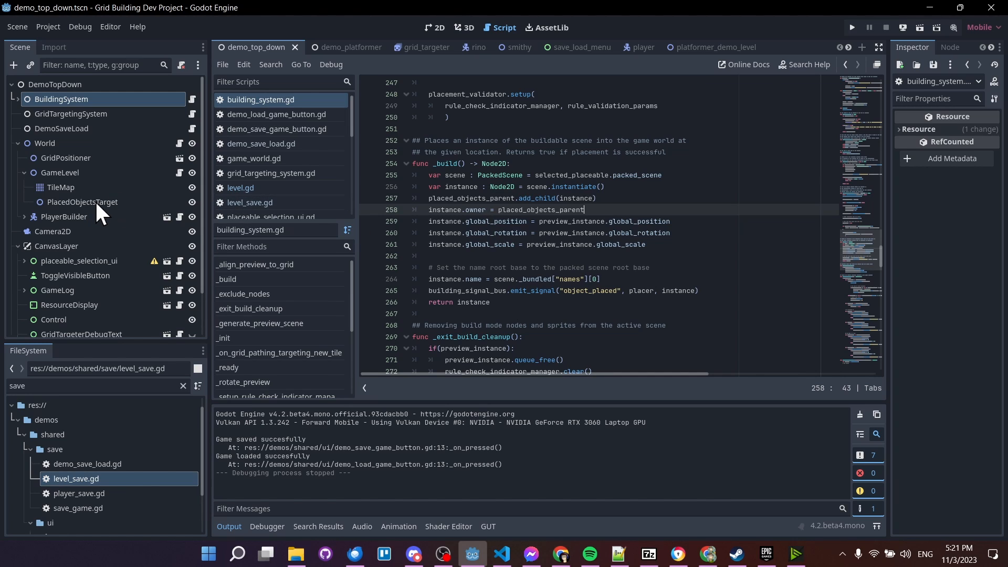
pyautogui.moveTo(82, 202)
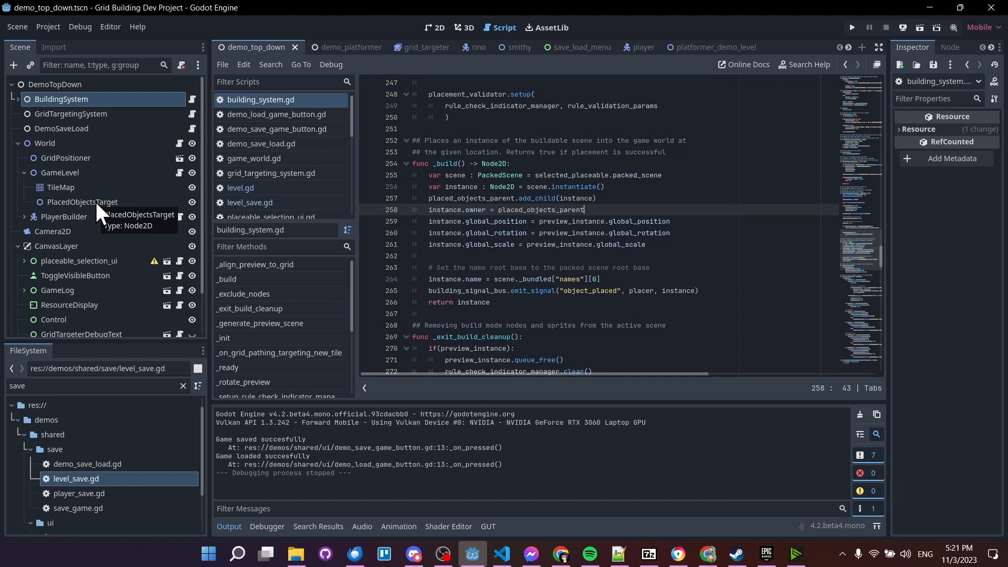
pyautogui.moveTo(146, 216)
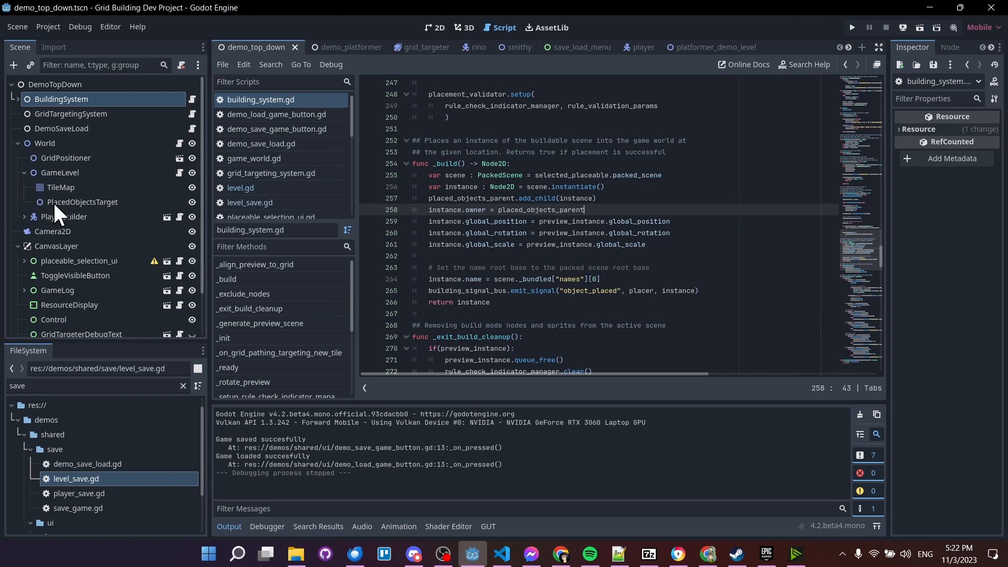
pyautogui.moveTo(103, 206)
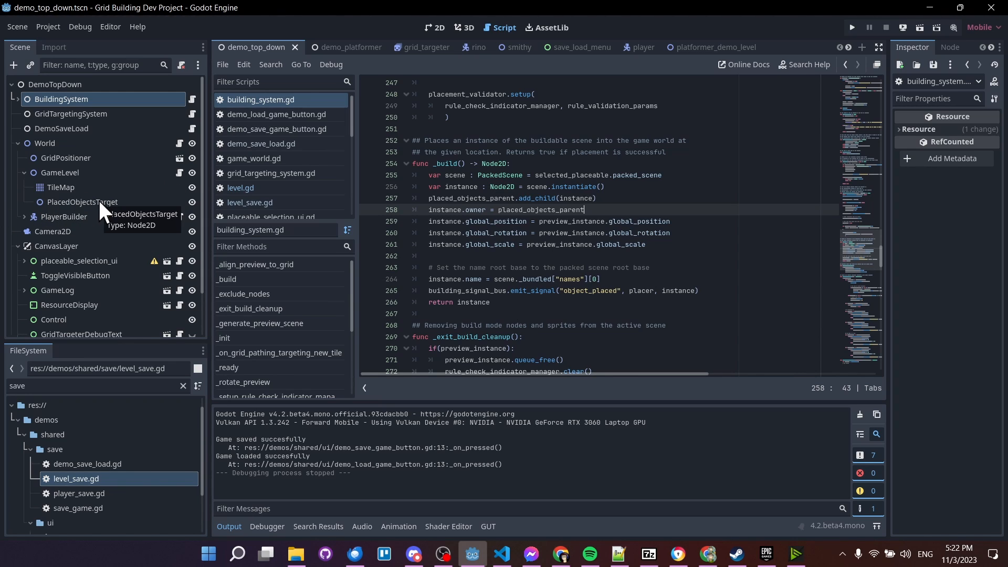
pyautogui.moveTo(108, 112)
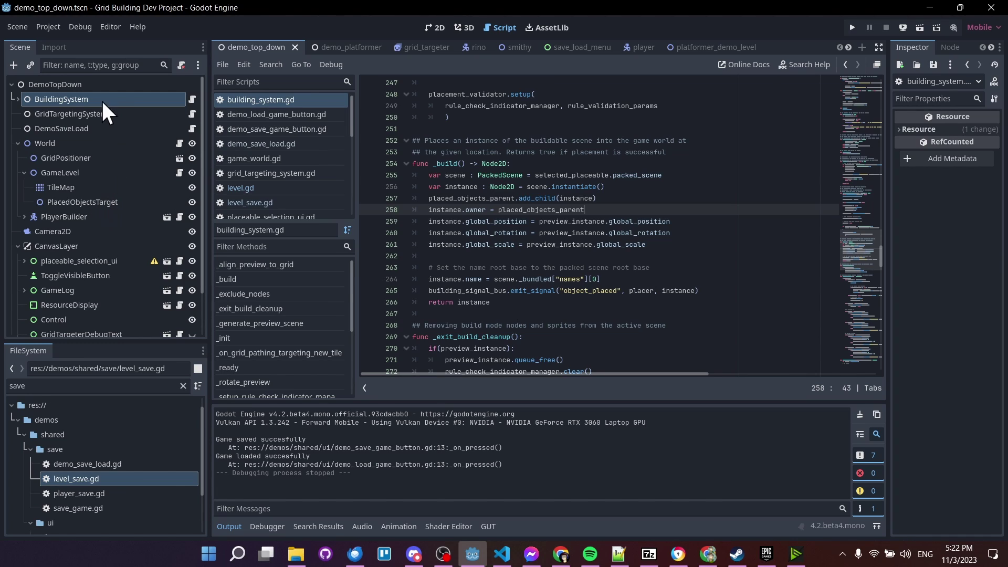
pyautogui.moveTo(103, 106)
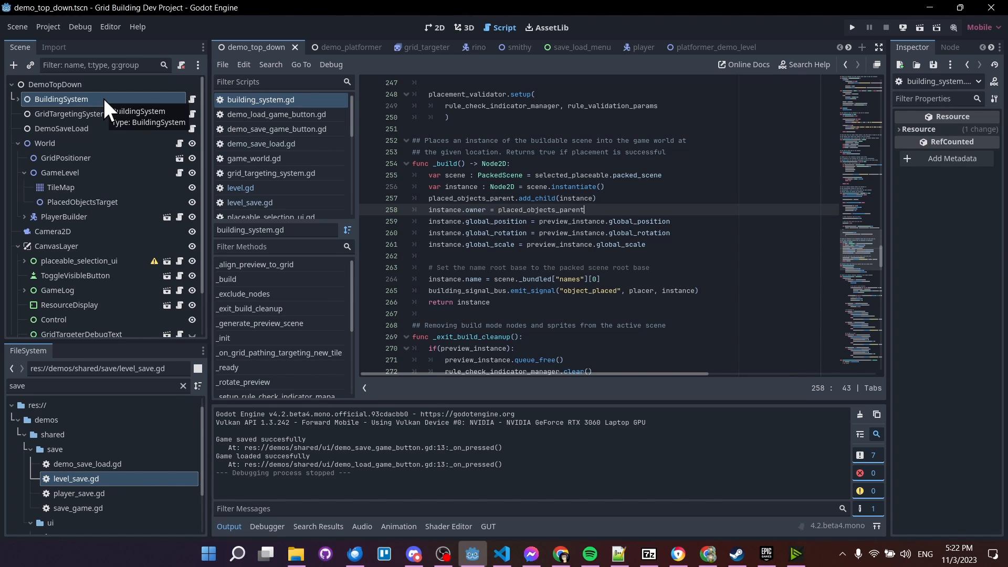
pyautogui.moveTo(133, 211)
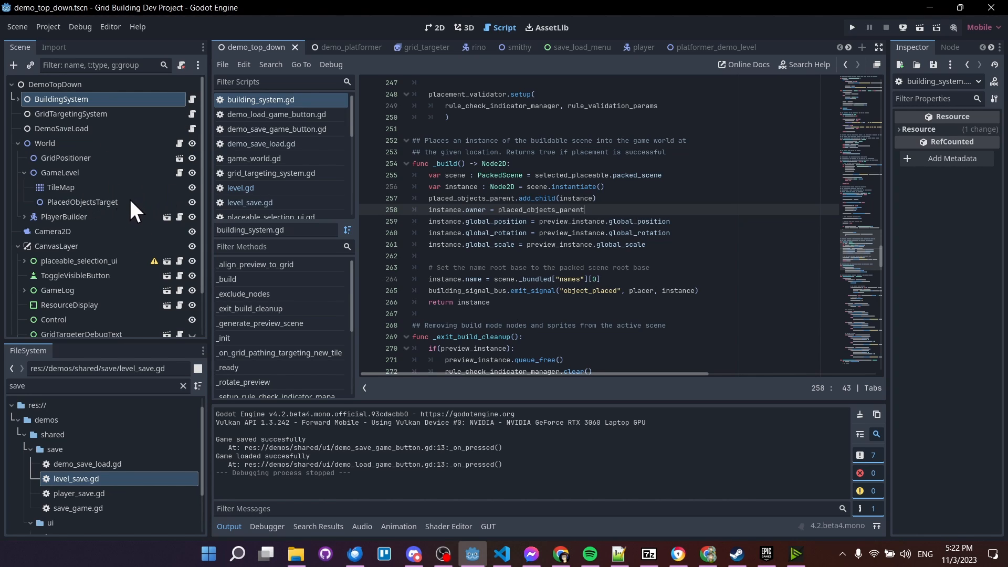
# Revisit the packed scene line and the owner assignment to placed_objects_parent, then rerun the project.
pyautogui.click(585, 175)
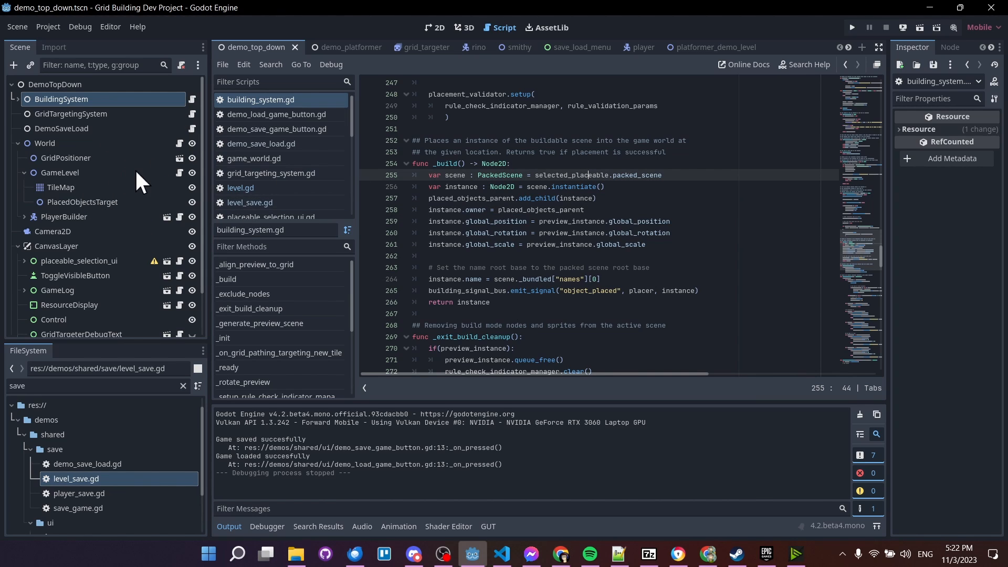
pyautogui.moveTo(169, 179)
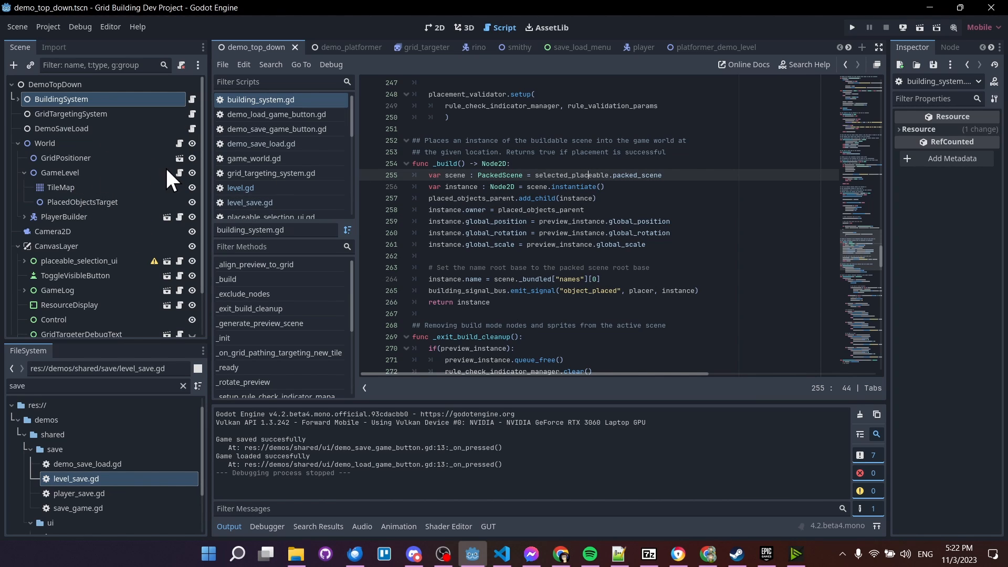
pyautogui.moveTo(100, 199)
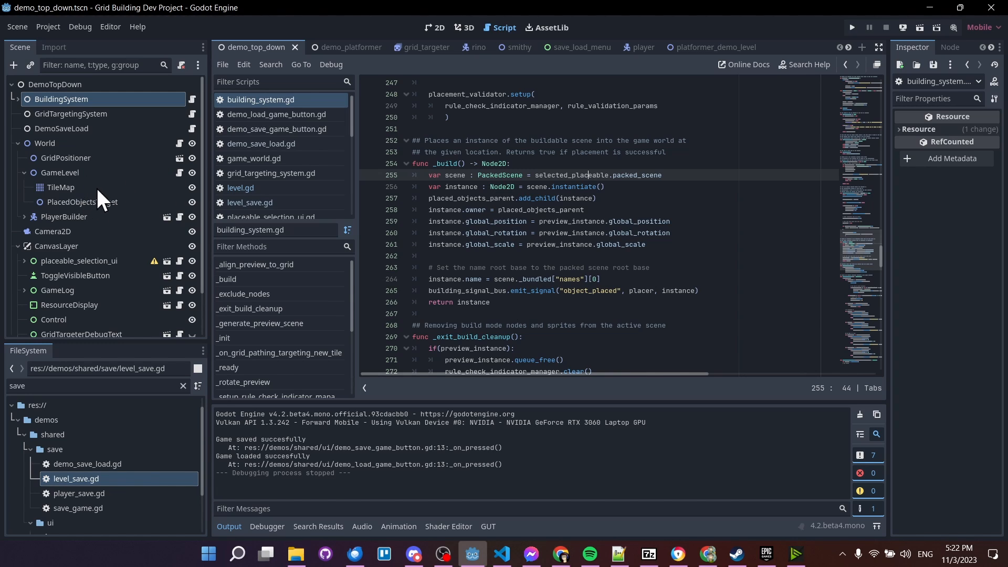
pyautogui.moveTo(76, 179)
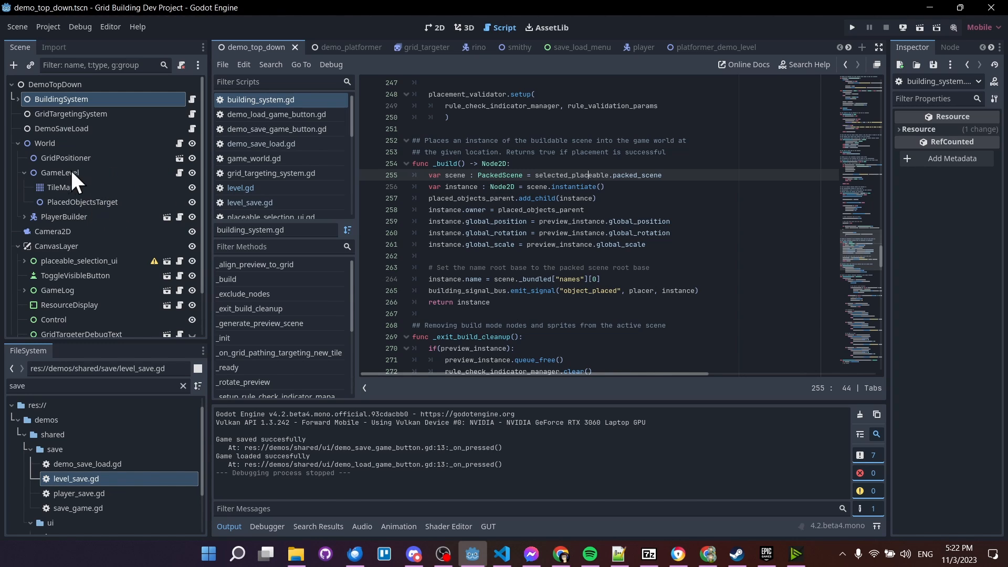
pyautogui.moveTo(70, 179)
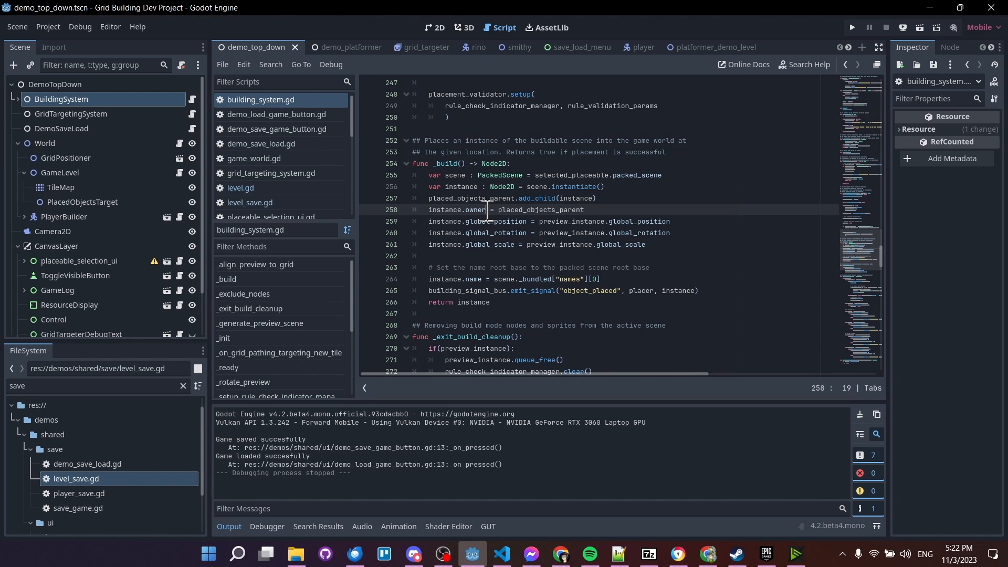
pyautogui.click(465, 210)
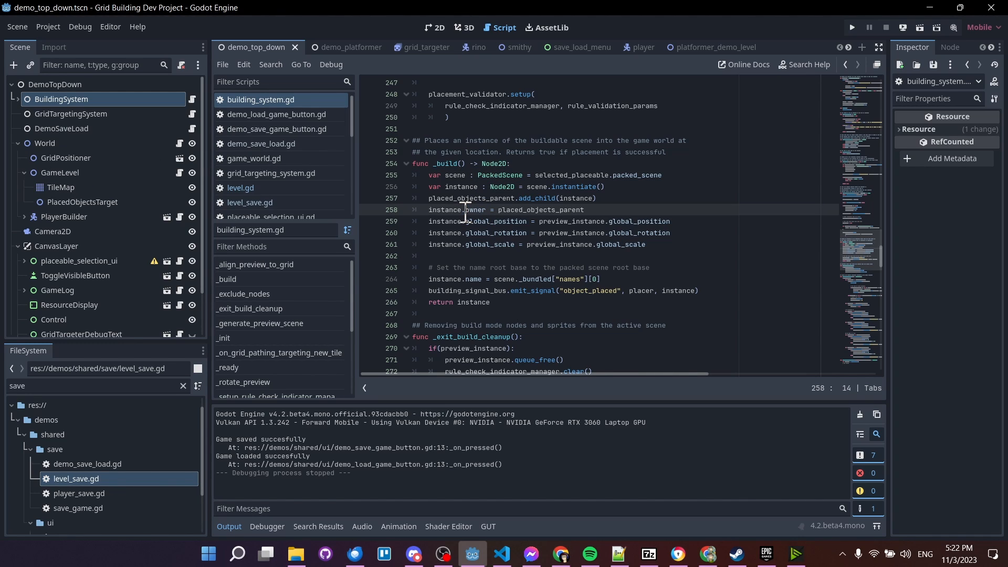
pyautogui.click(506, 222)
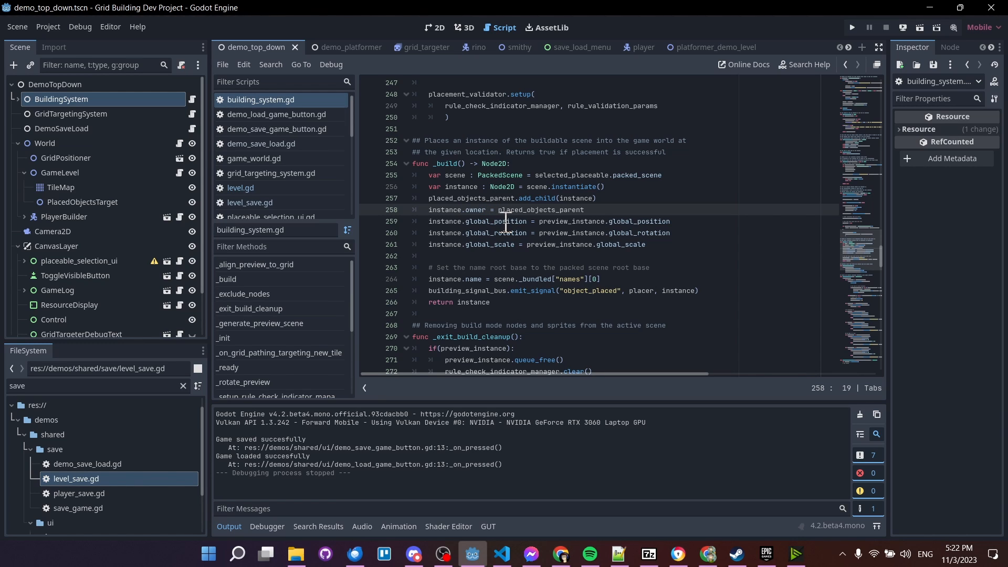
pyautogui.click(584, 209)
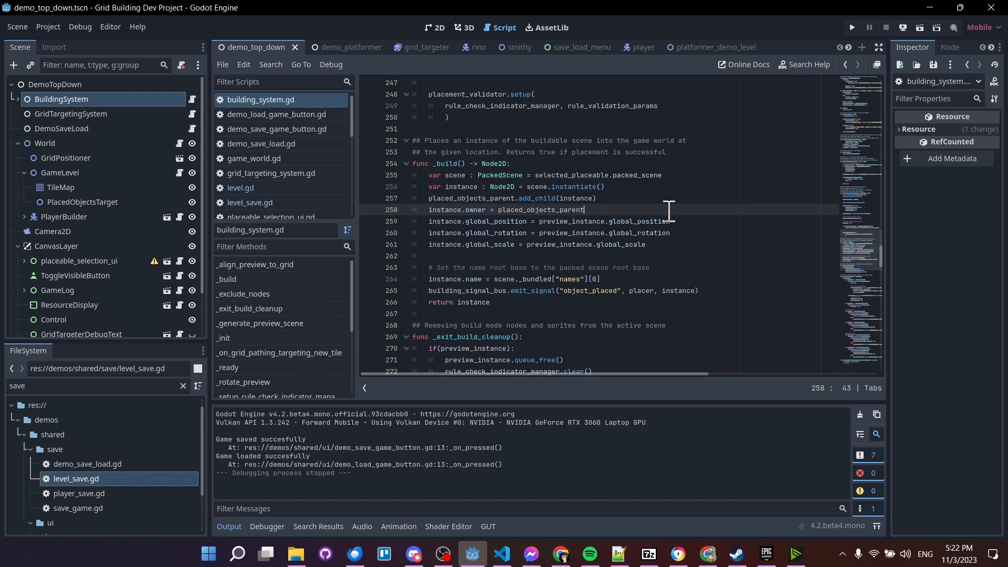
pyautogui.click(852, 27)
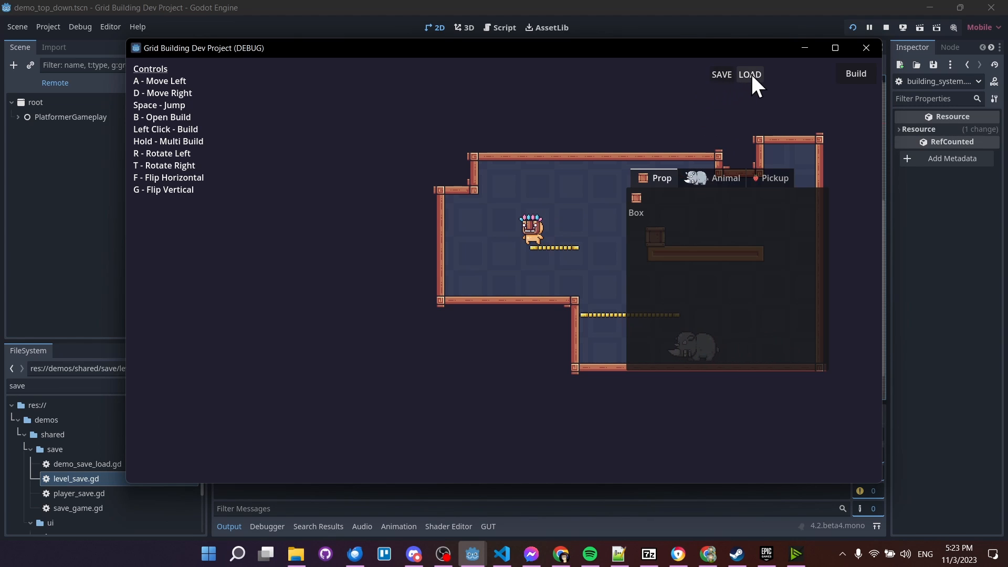
# Load the saved level in the platformer demo to restore the stacked boxes.
pyautogui.click(748, 73)
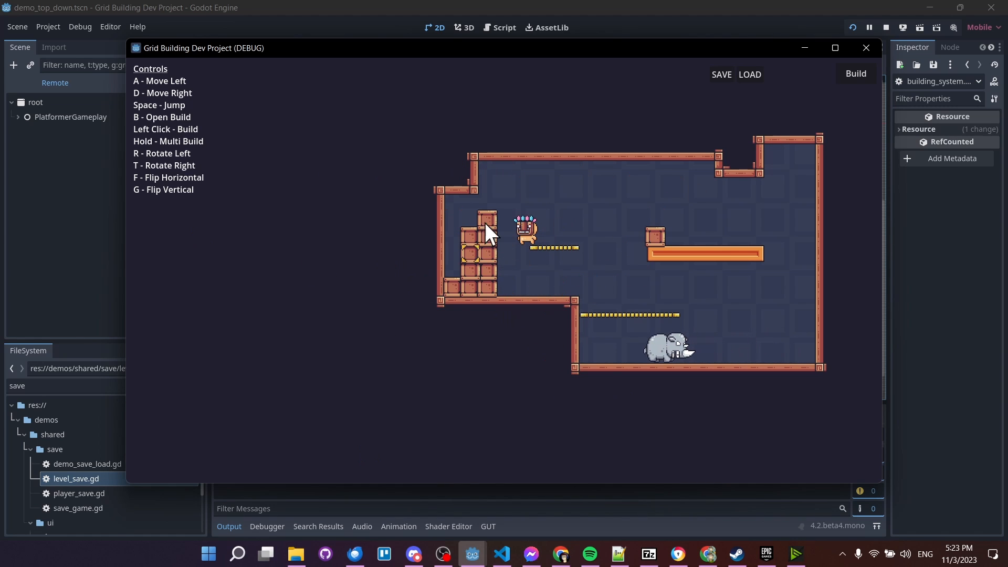
pyautogui.moveTo(768, 221)
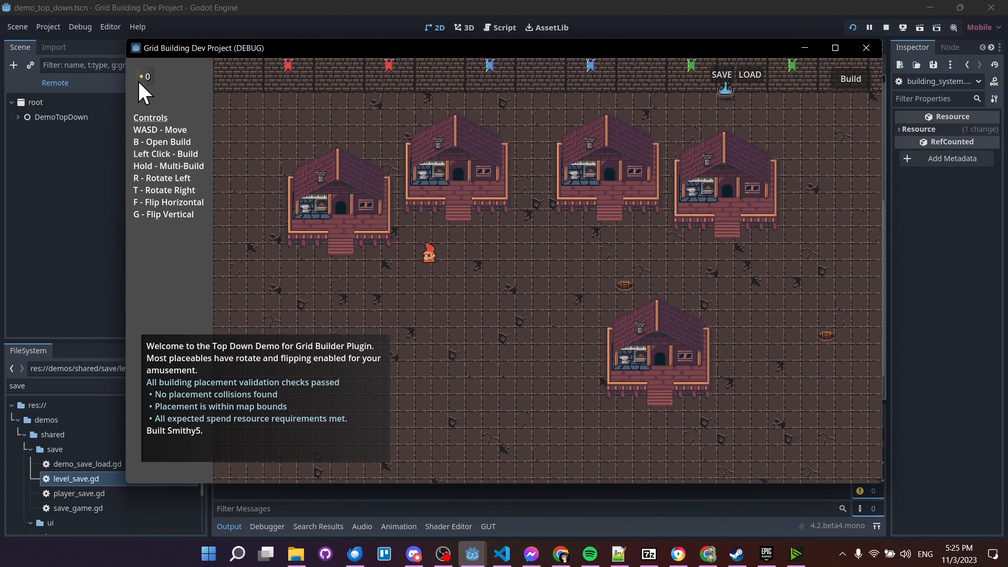
pyautogui.moveTo(160, 87)
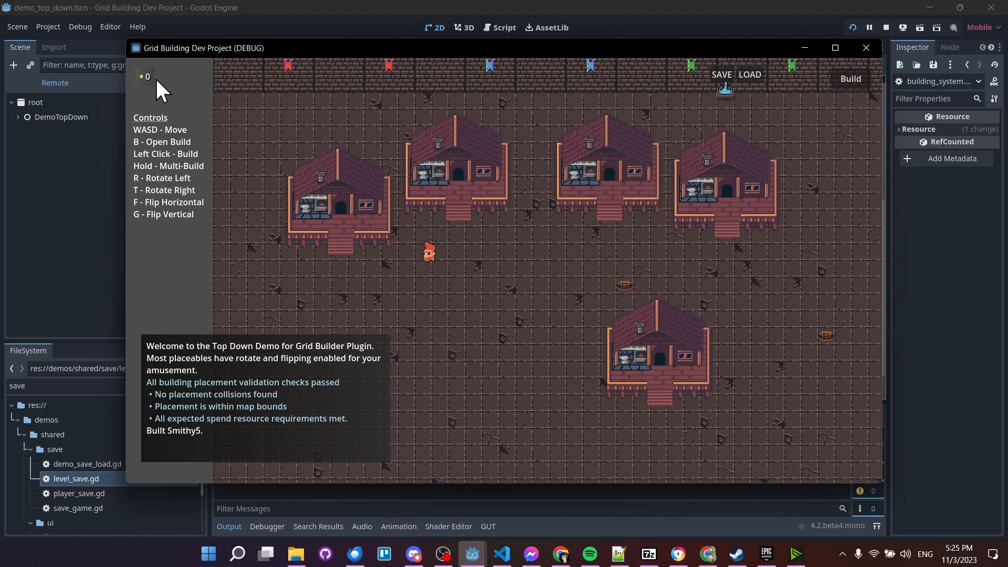